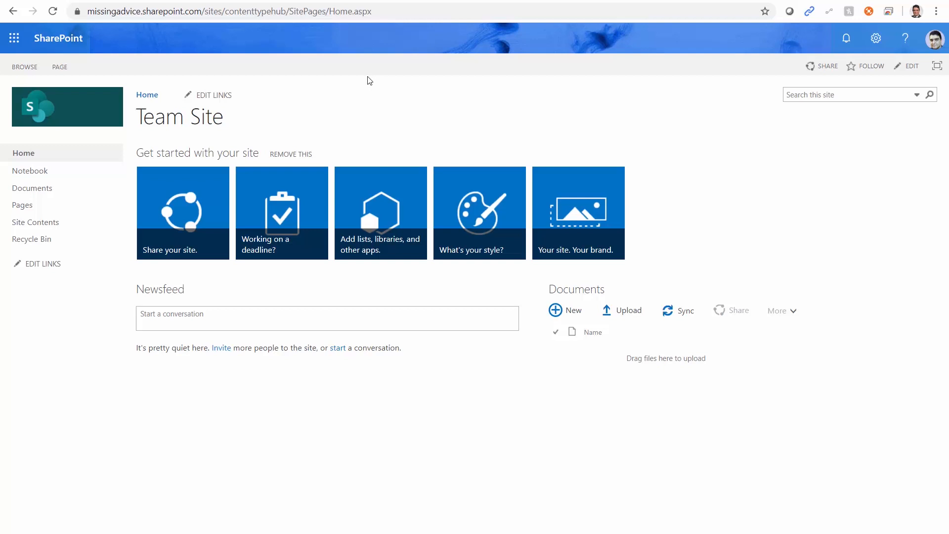
- Navigate from the gear menu through Site settings to the hub's Site content types list
left_click(202, 11)
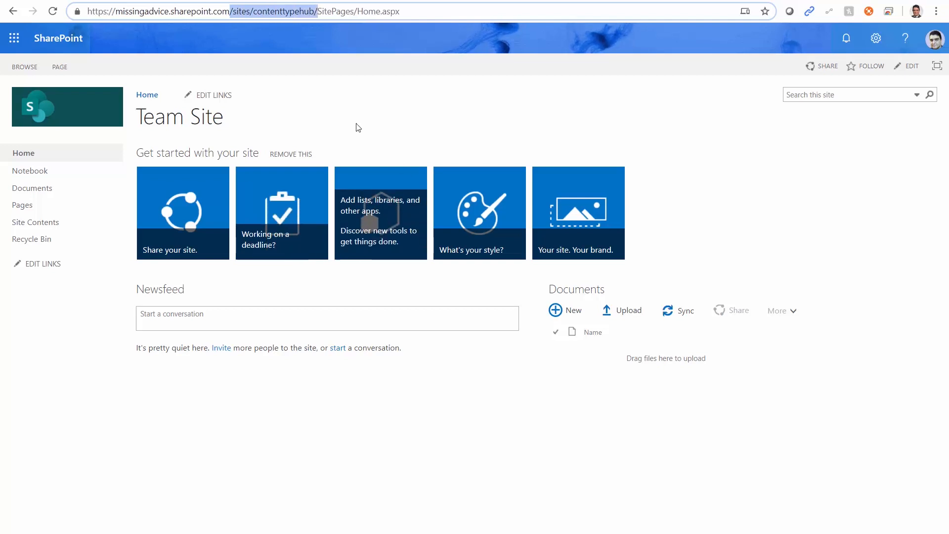
mouse_move(214, 421)
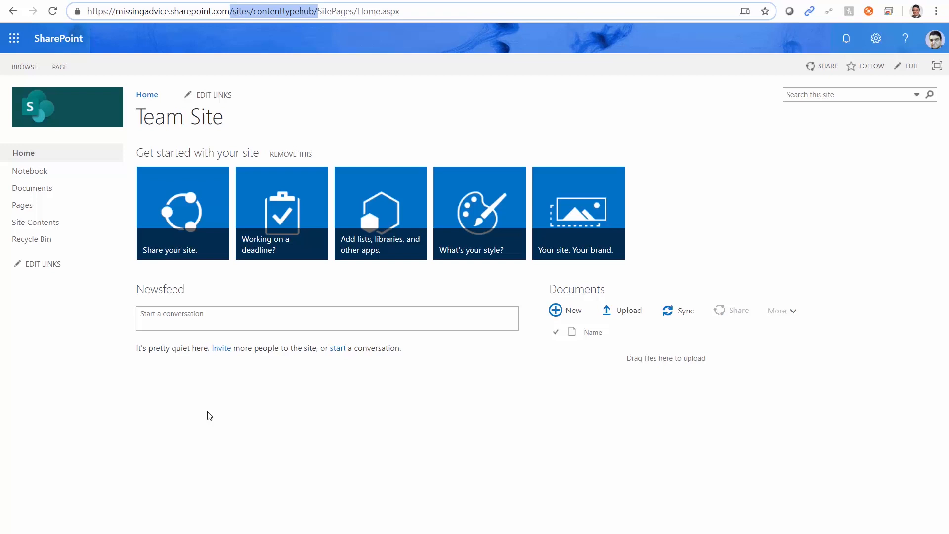
mouse_move(254, 412)
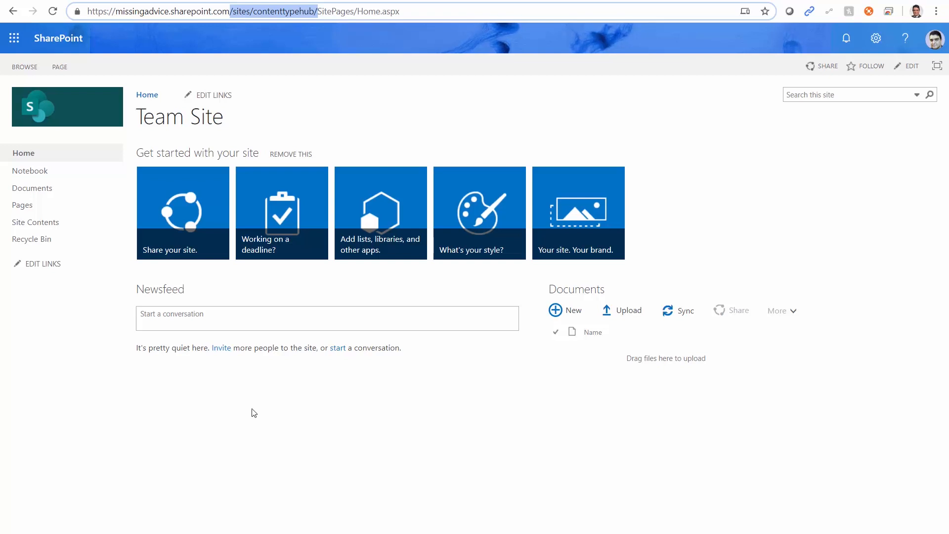
mouse_move(181, 200)
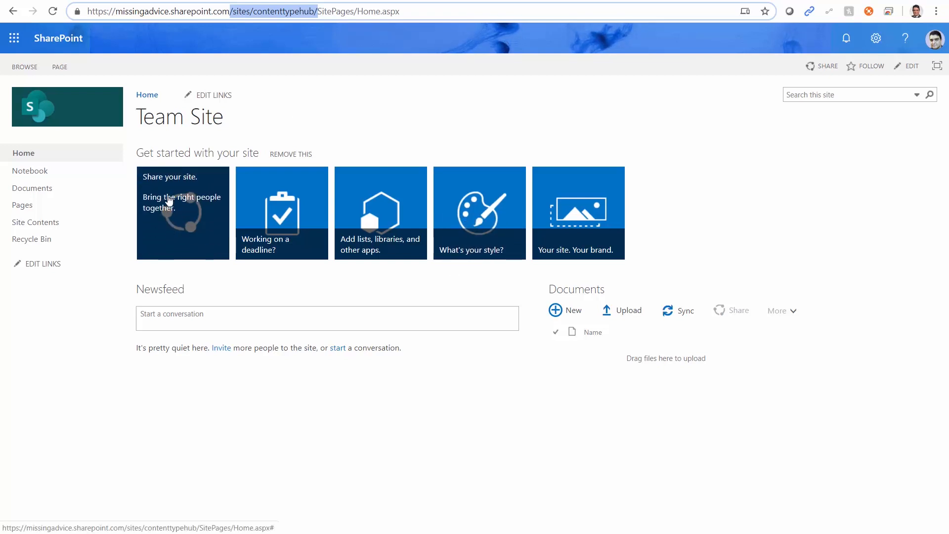
mouse_move(93, 288)
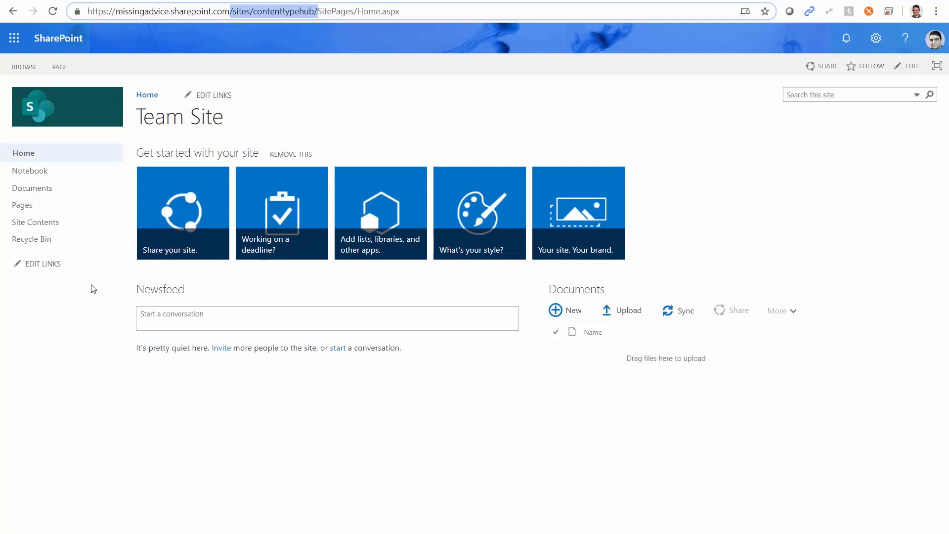
mouse_move(241, 309)
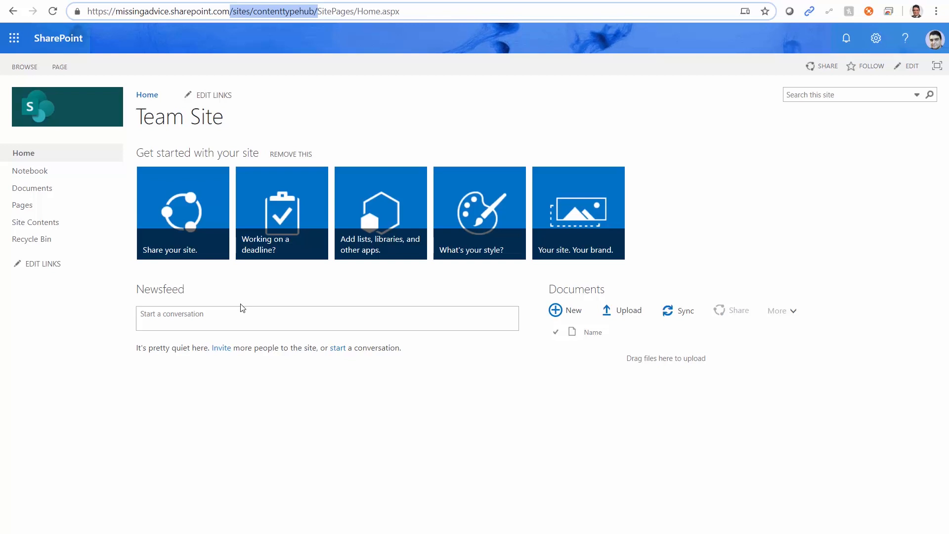
mouse_move(242, 240)
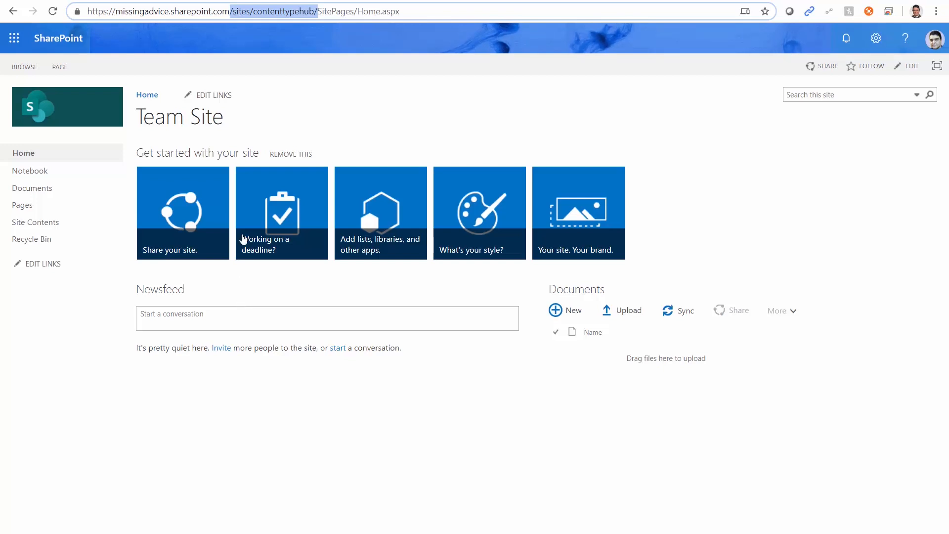
left_click(875, 38)
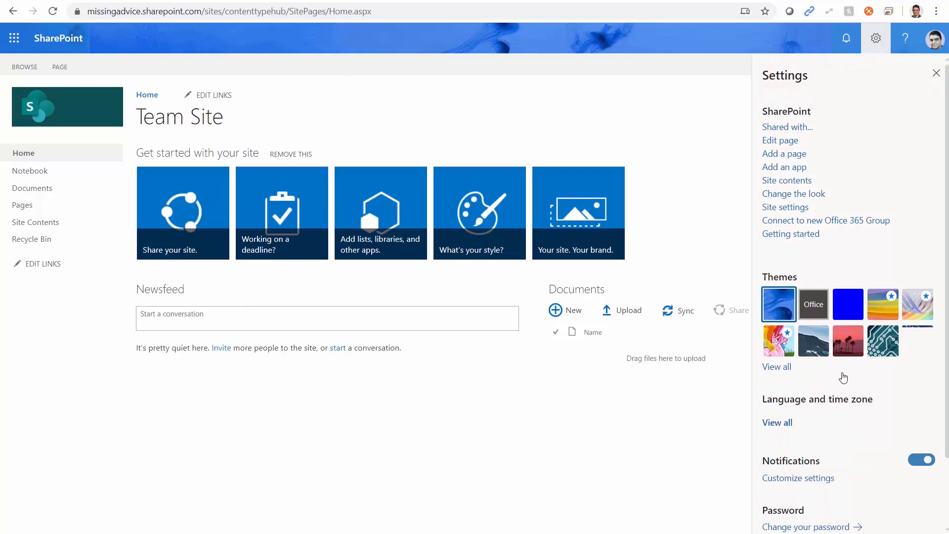
mouse_move(786, 180)
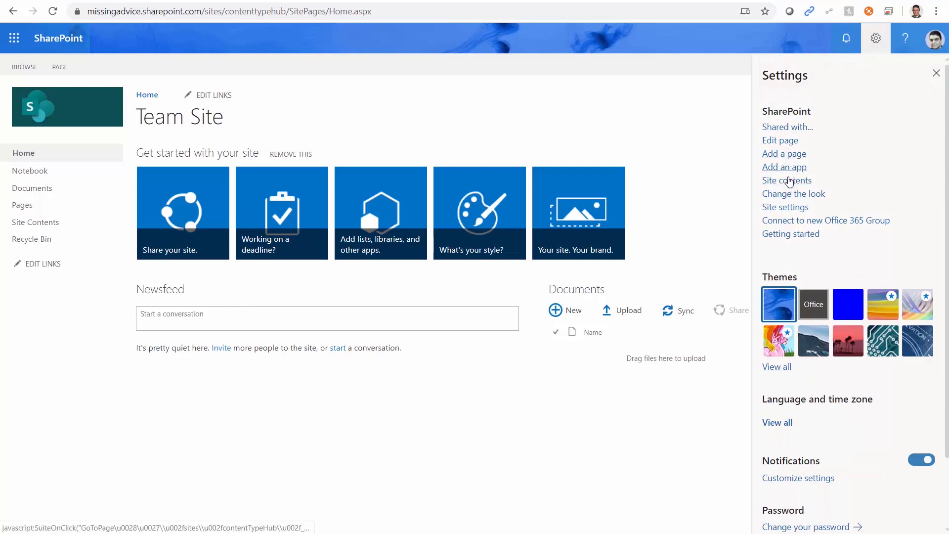
left_click(784, 207)
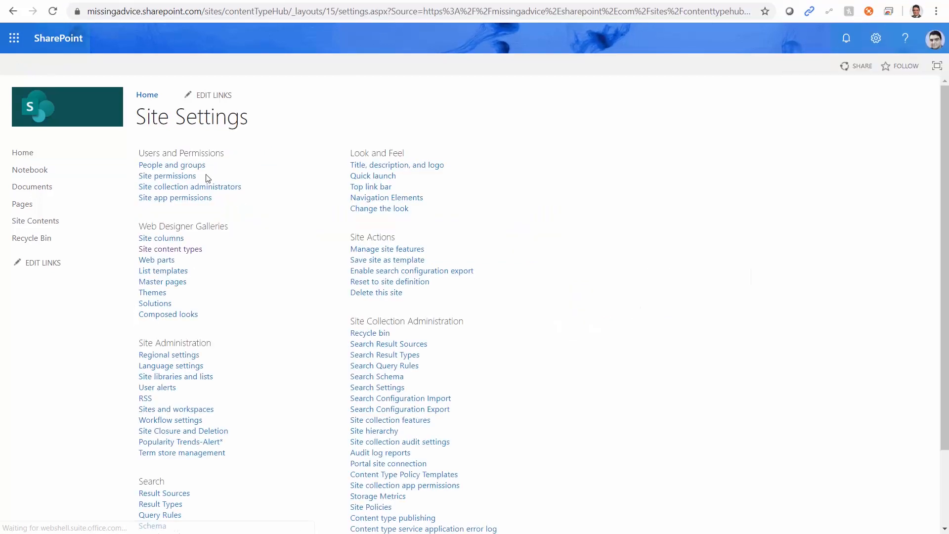
left_click(170, 249)
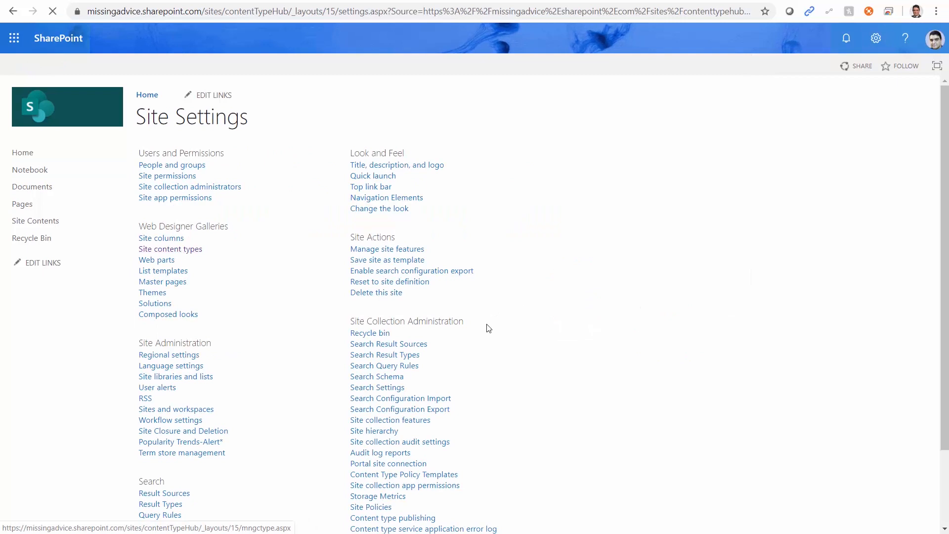
left_click(170, 249)
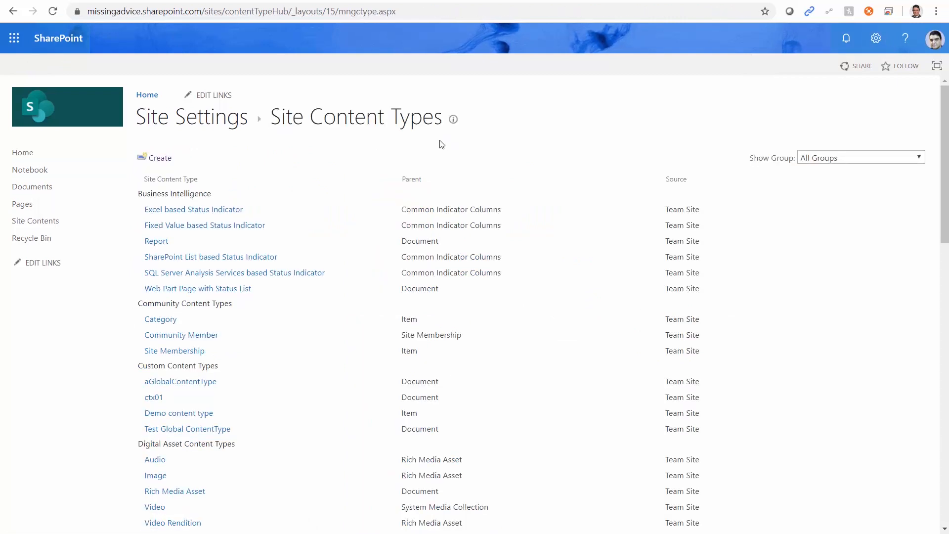
mouse_move(193, 438)
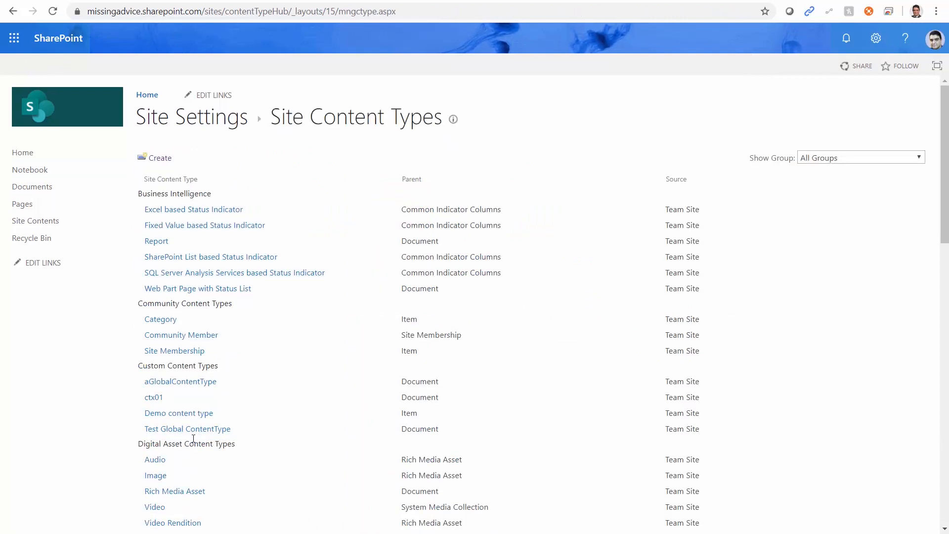
left_click(179, 413)
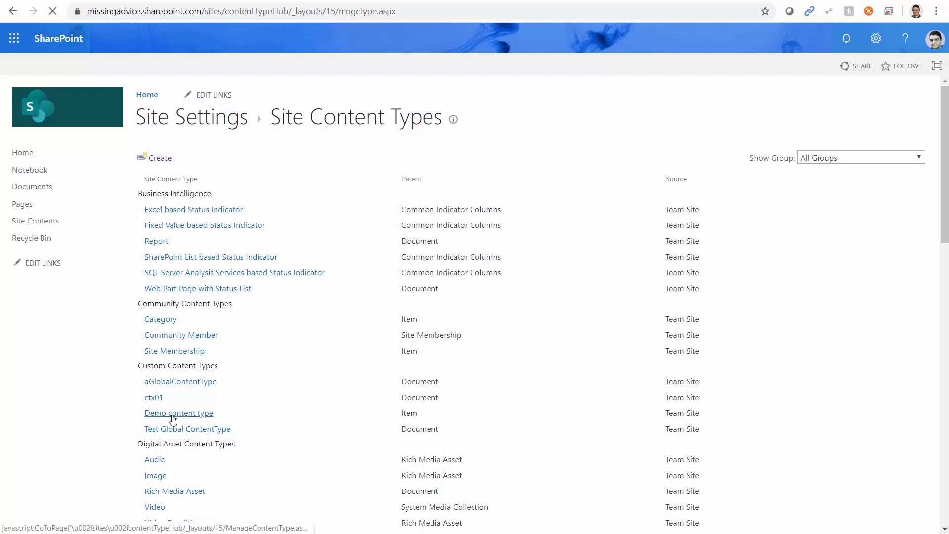
- View the Demo content type's settings page with its Title, City, Company, E-Mail and Hobbies columns
left_click(178, 413)
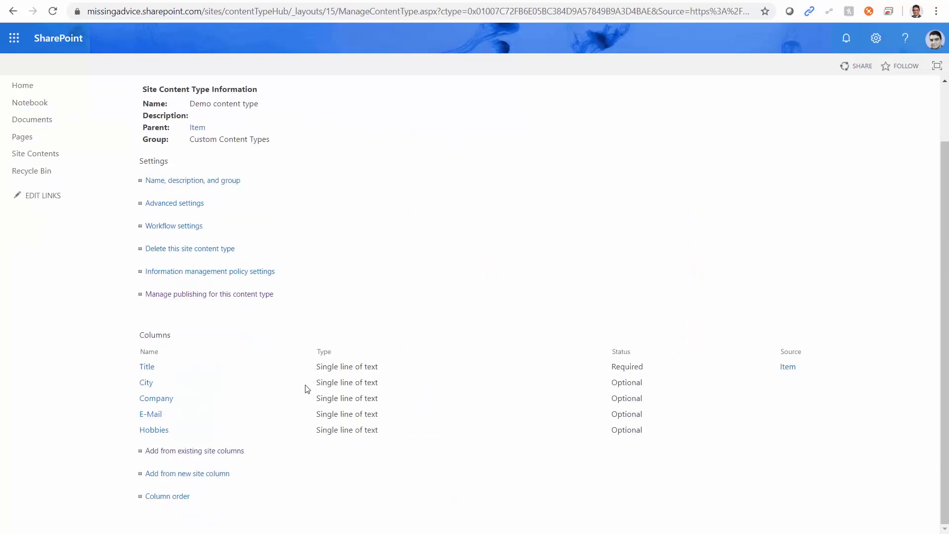
mouse_move(163, 425)
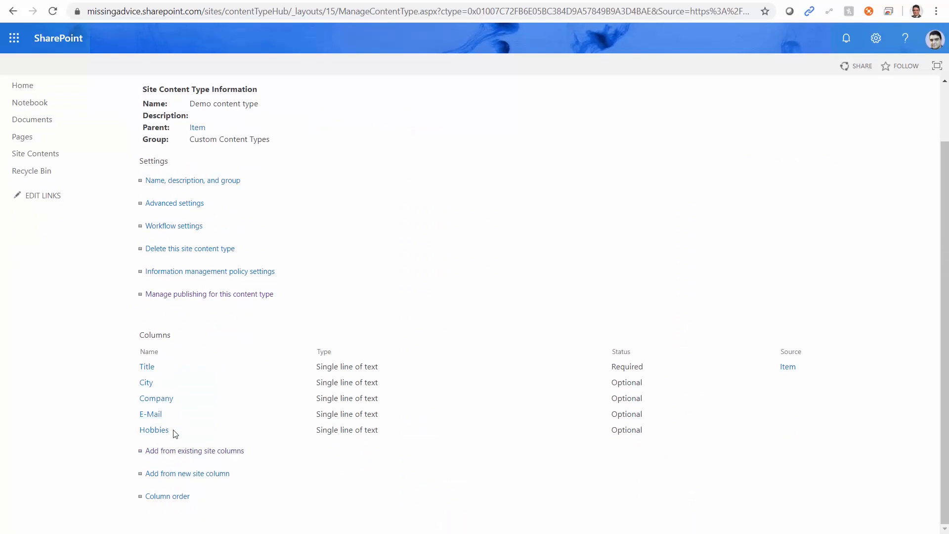
mouse_move(171, 382)
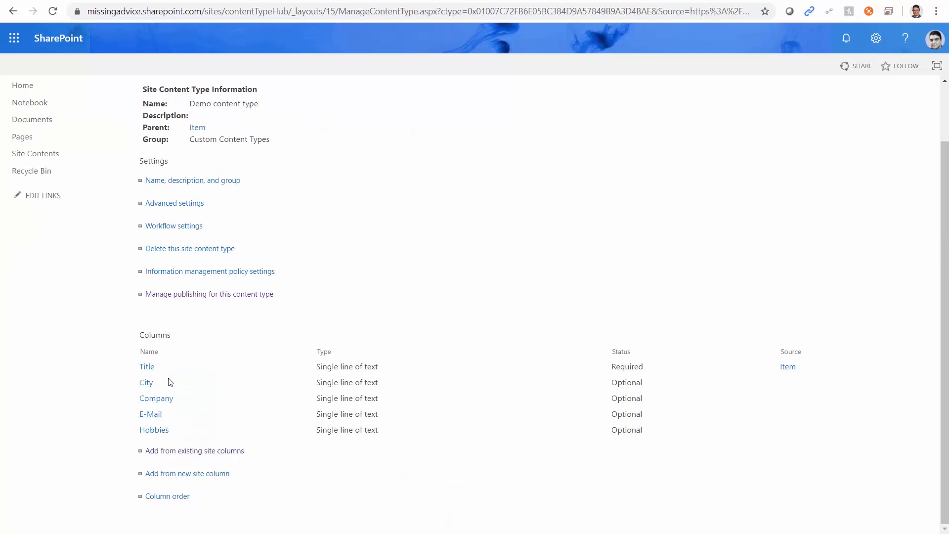
mouse_move(172, 394)
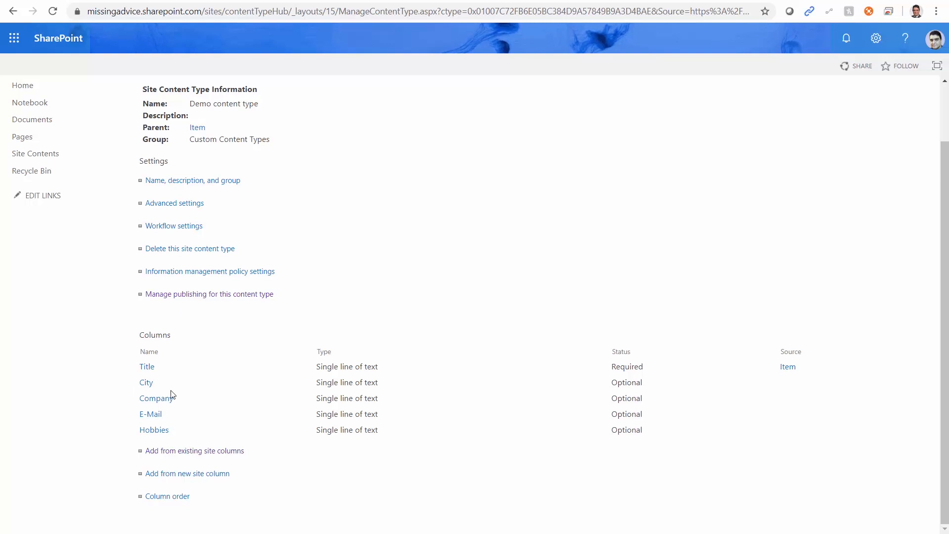
mouse_move(187, 303)
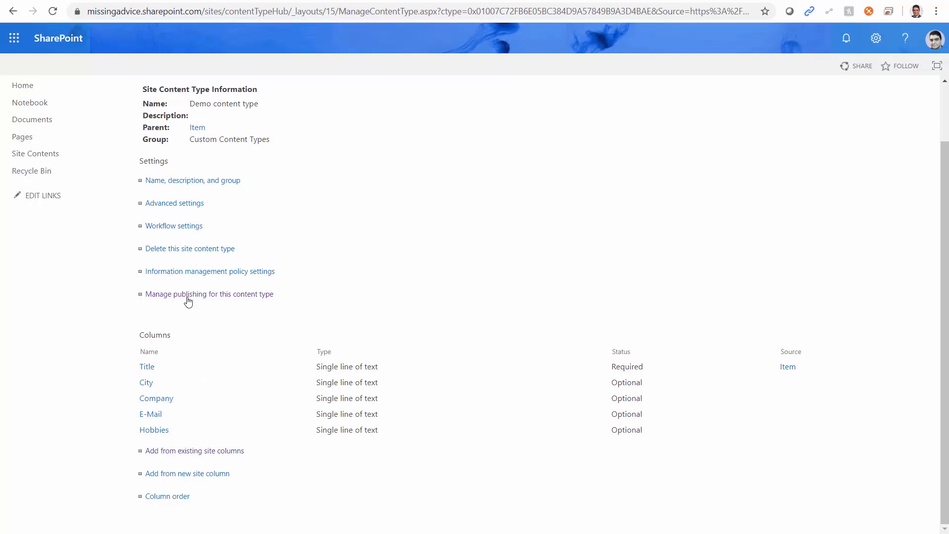
left_click(208, 293)
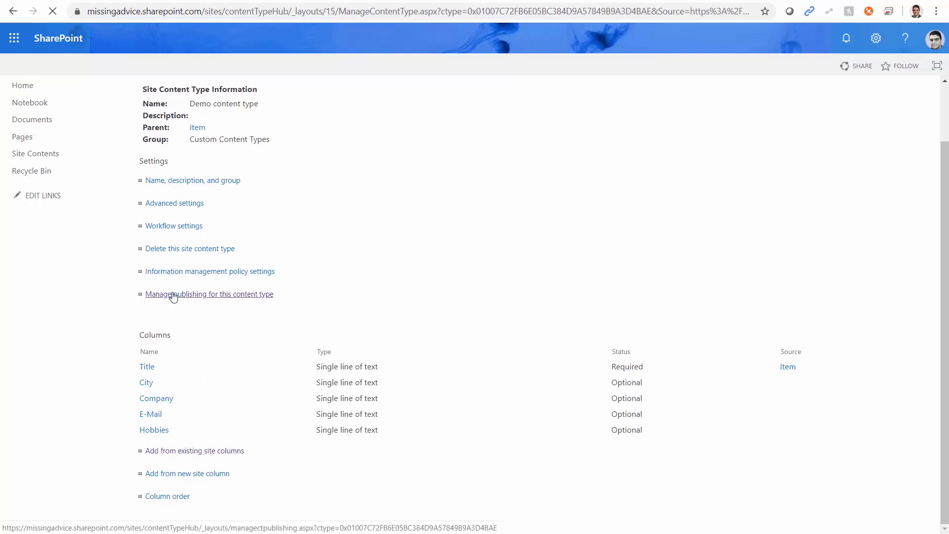
- Show the Demo content type's publishing page with Republish selected and last published date
left_click(208, 293)
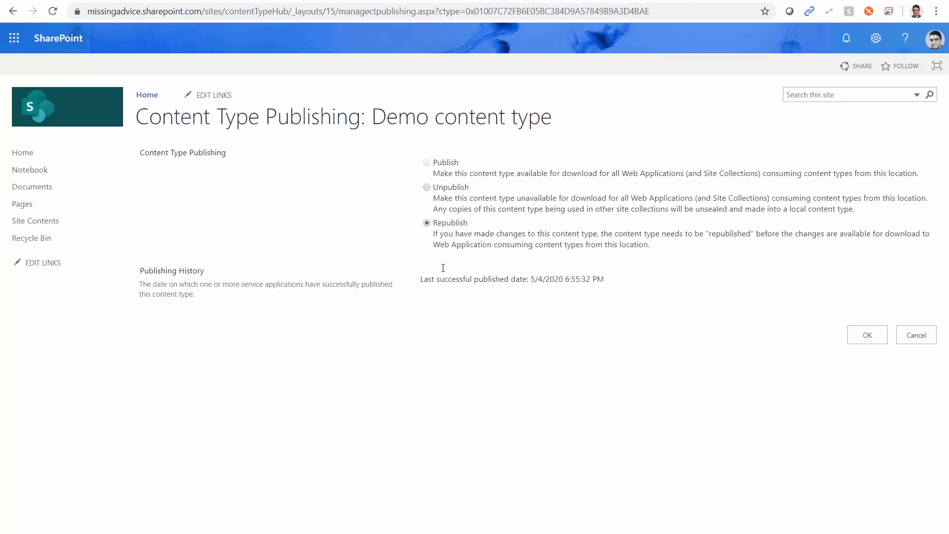
mouse_move(871, 354)
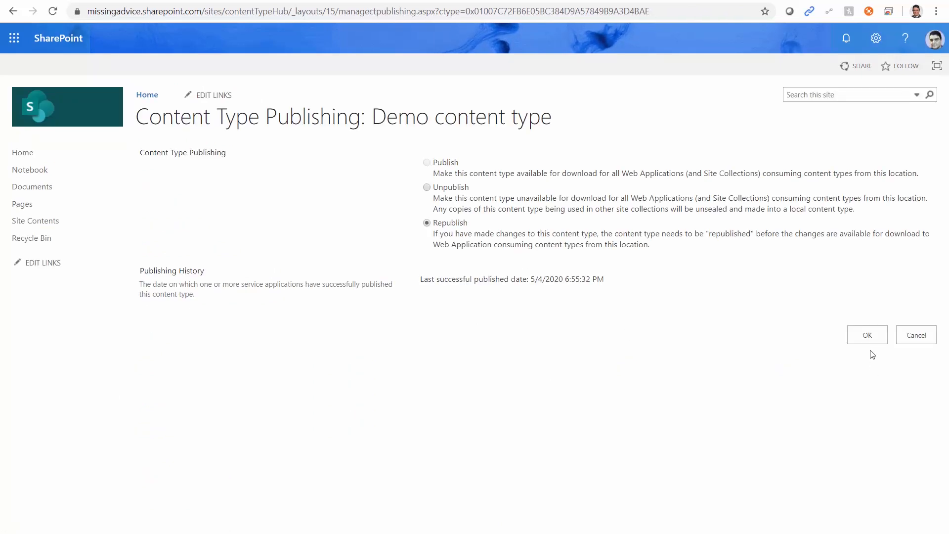
mouse_move(216, 206)
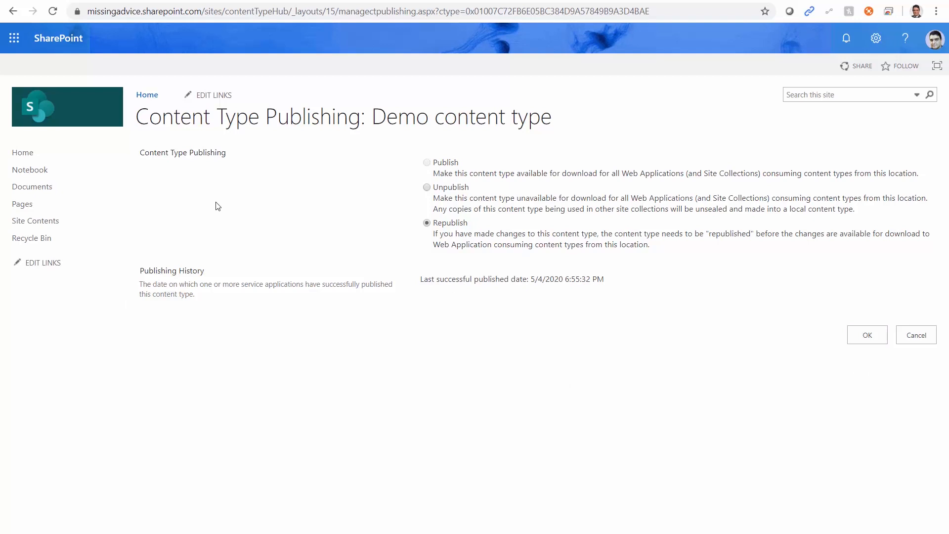
mouse_move(538, 290)
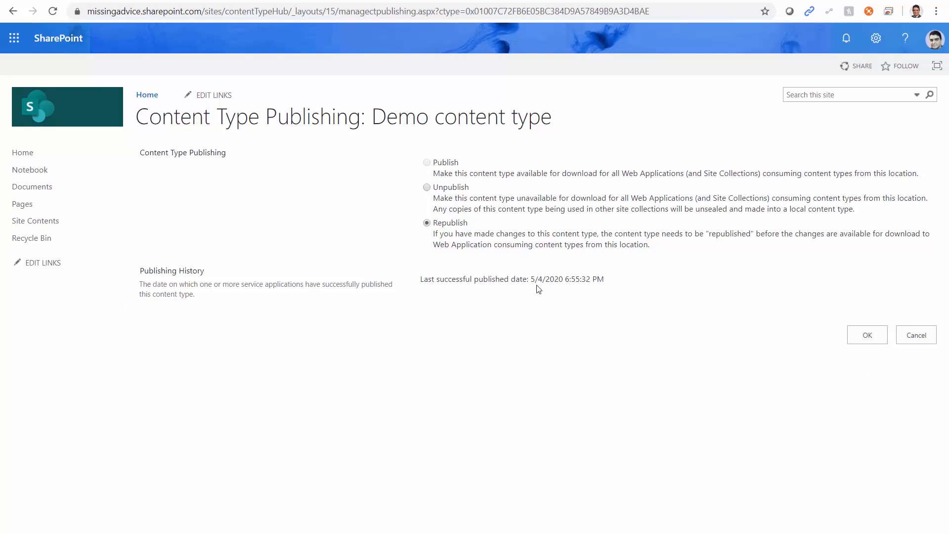
mouse_move(752, 352)
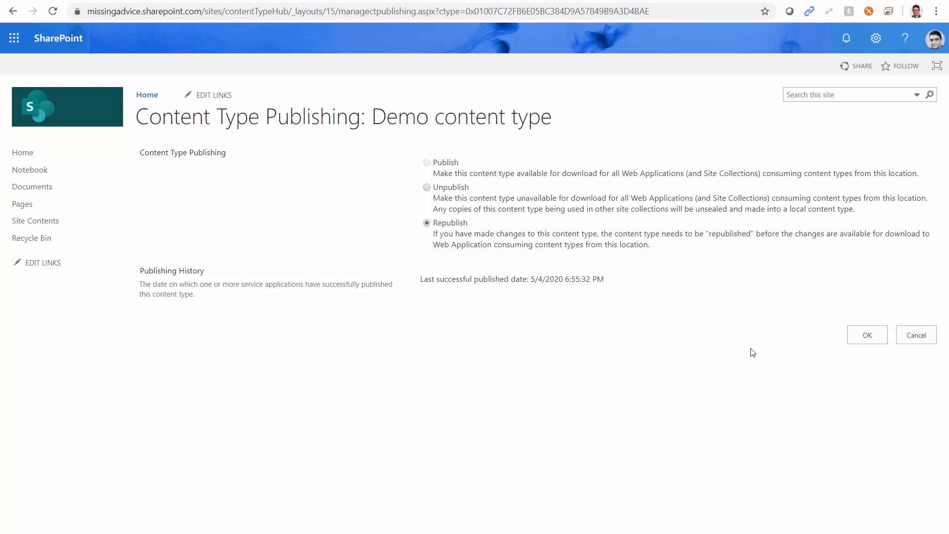
mouse_move(421, 178)
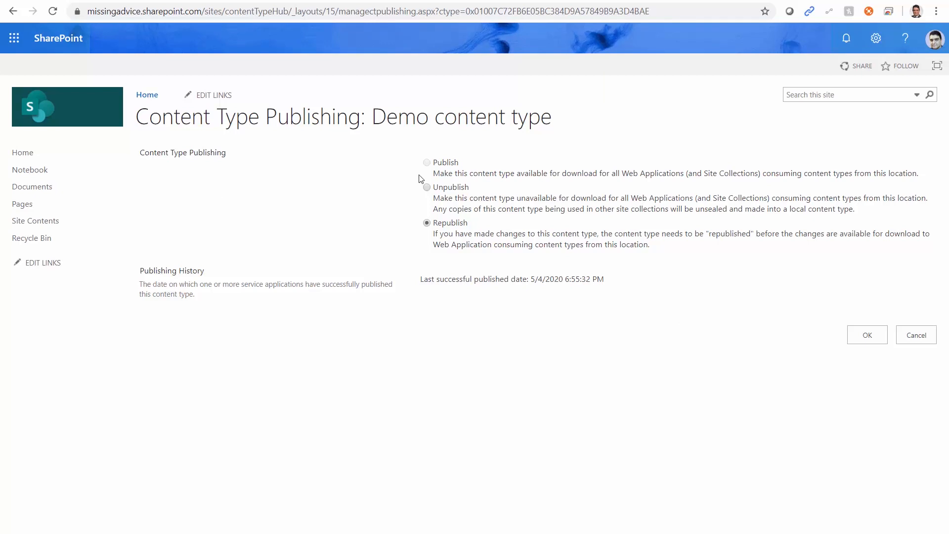
mouse_move(447, 233)
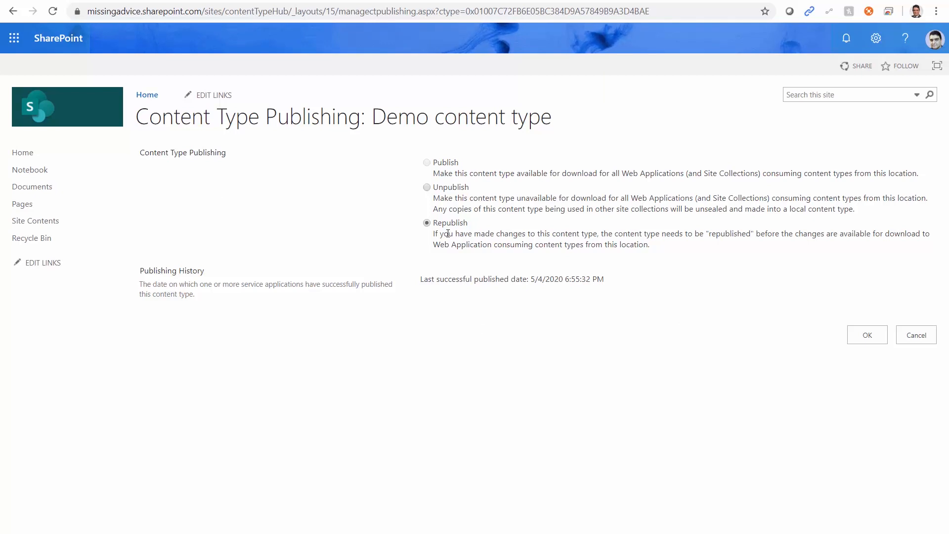
mouse_move(564, 225)
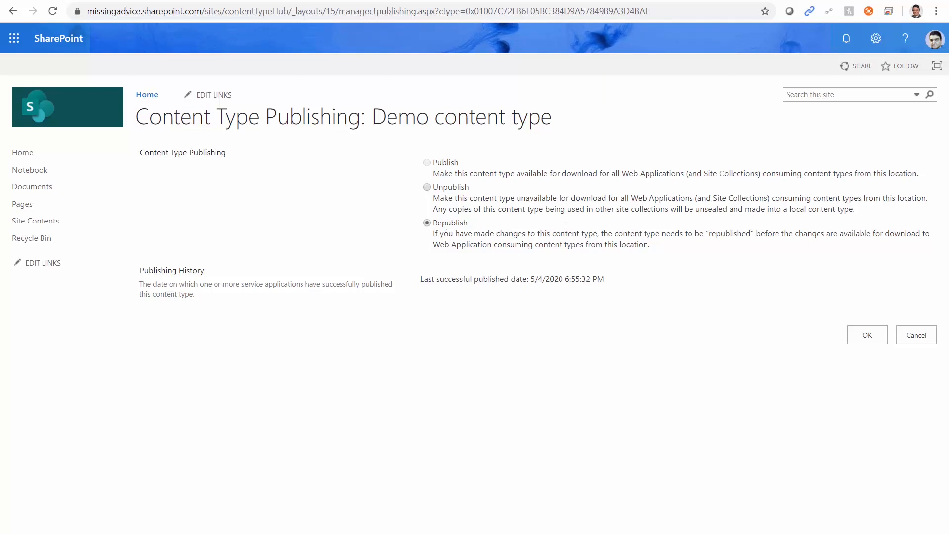
mouse_move(263, 260)
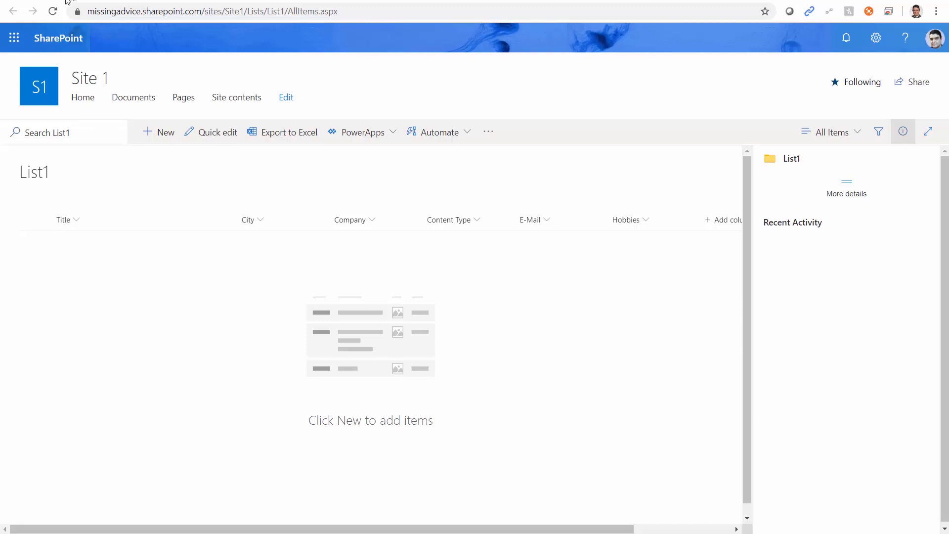
mouse_move(36, 218)
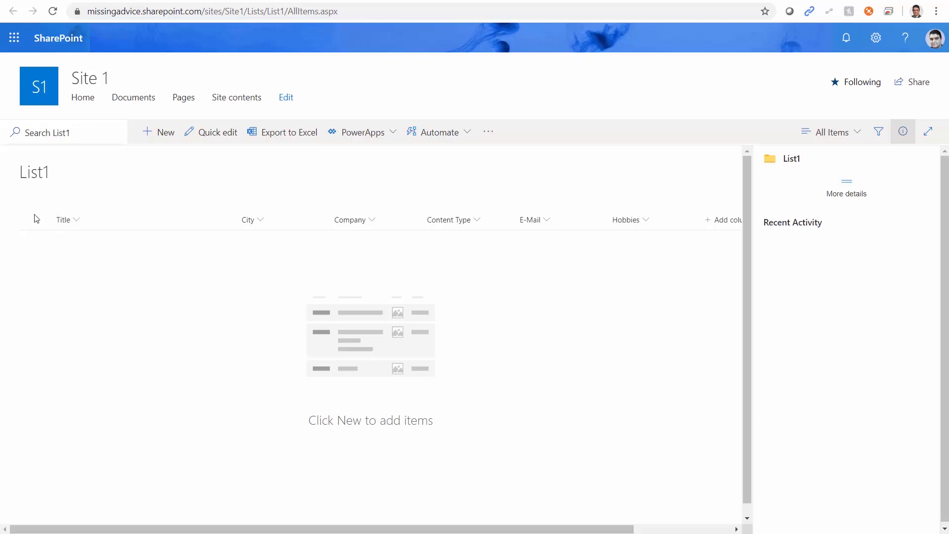
mouse_move(886, 69)
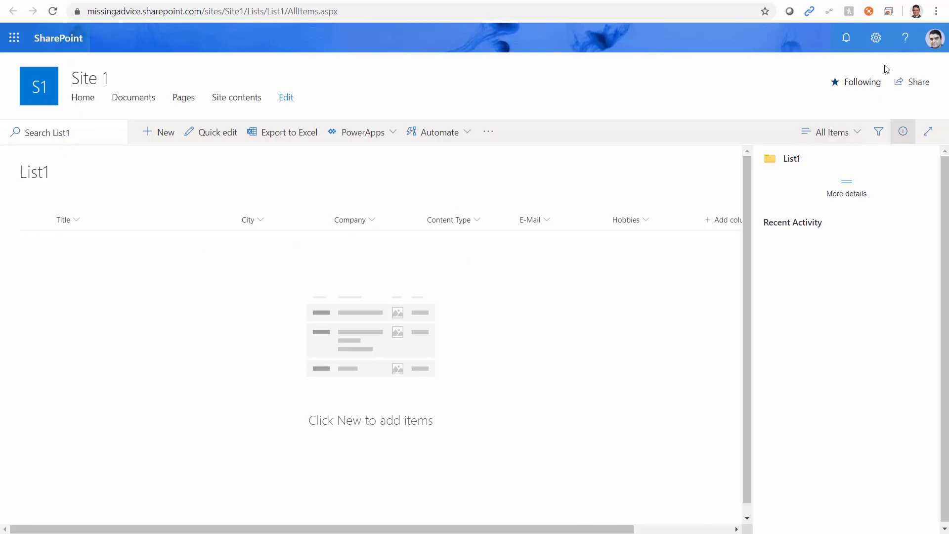
- Open List1's List settings on Site 1 and review its Content Types and Columns sections
left_click(875, 38)
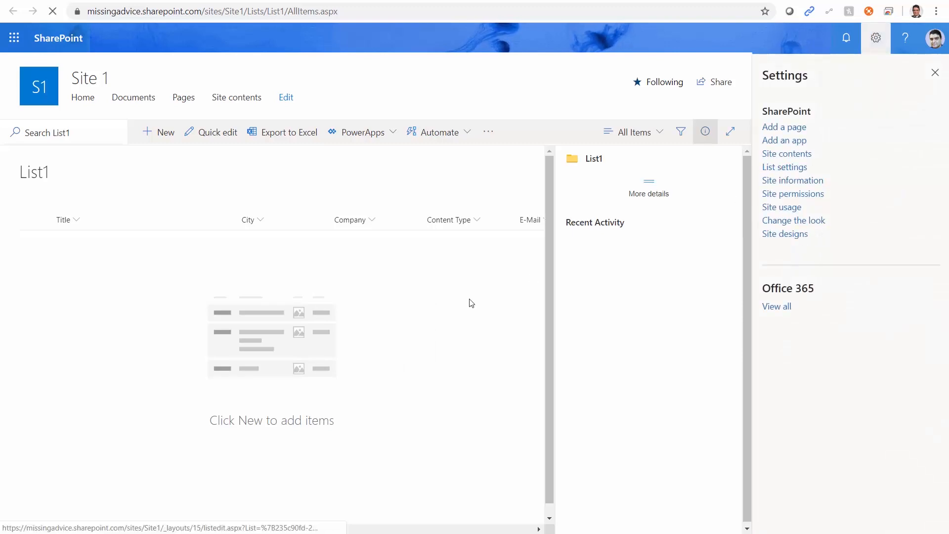
left_click(784, 166)
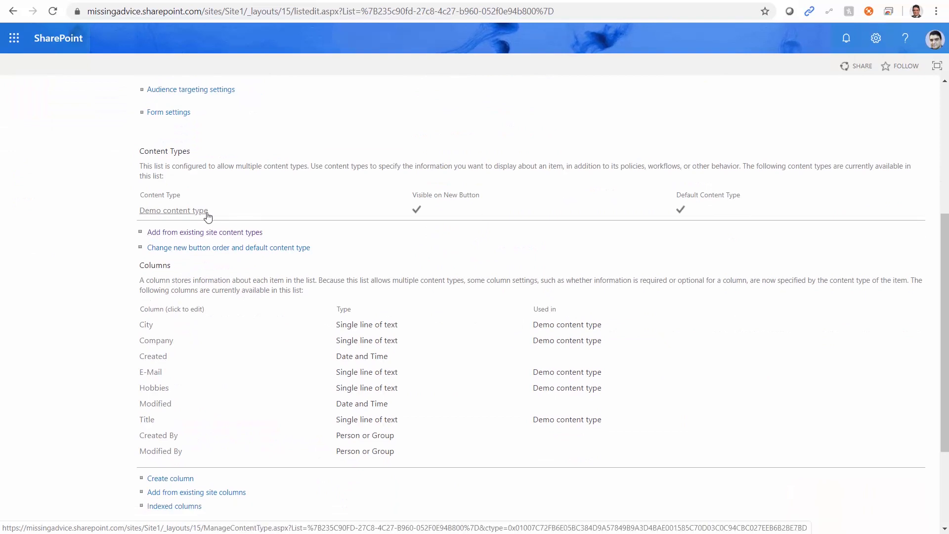
scroll("up", 3)
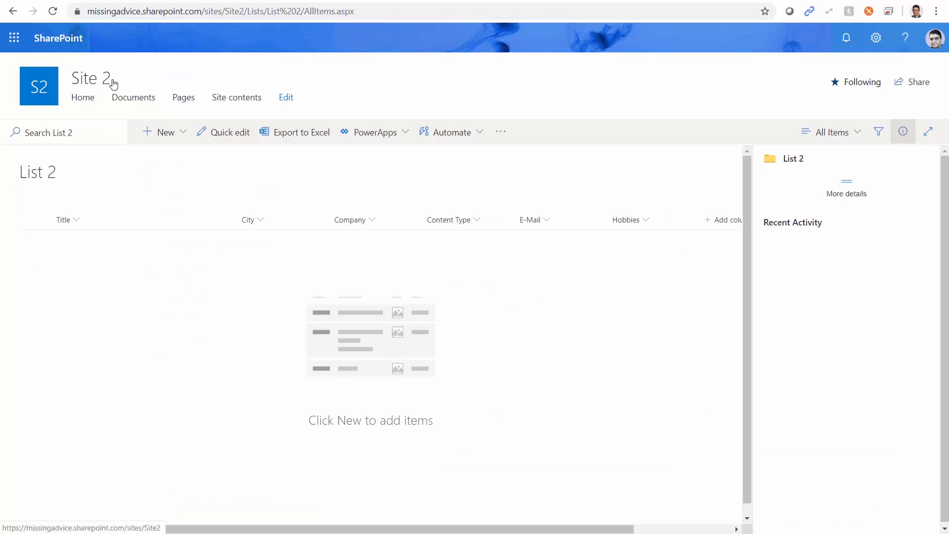
mouse_move(762, 96)
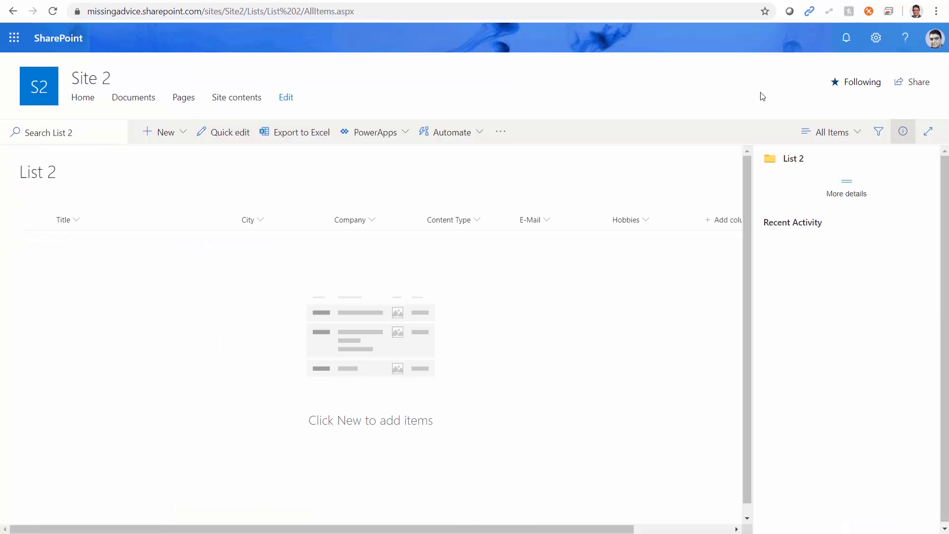
- Open List 2's List settings on Site 2 and scroll to its Demo content type and columns
left_click(874, 37)
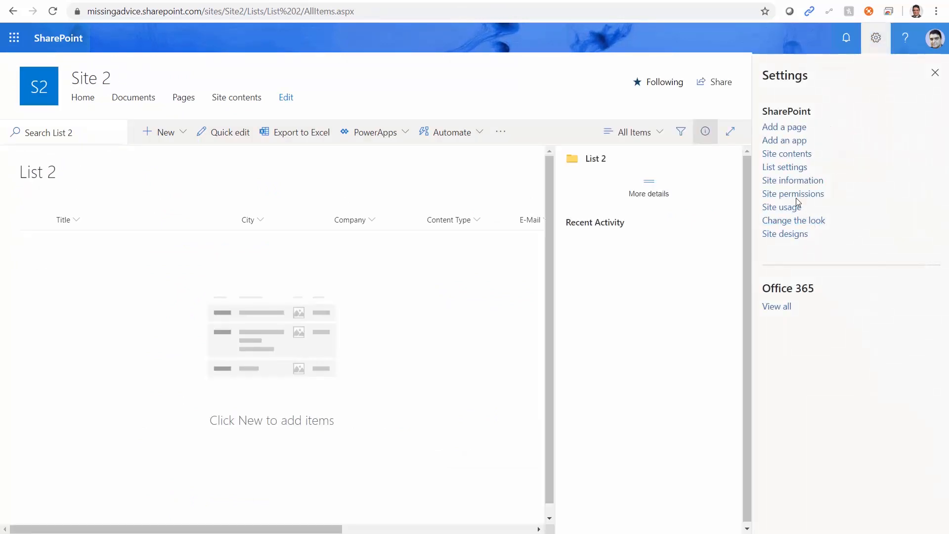
left_click(784, 166)
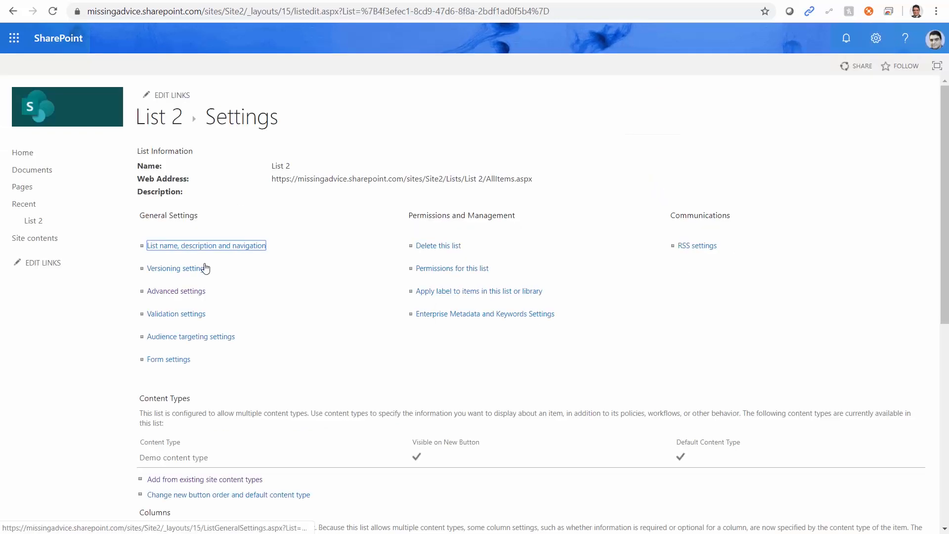
scroll("down", 3)
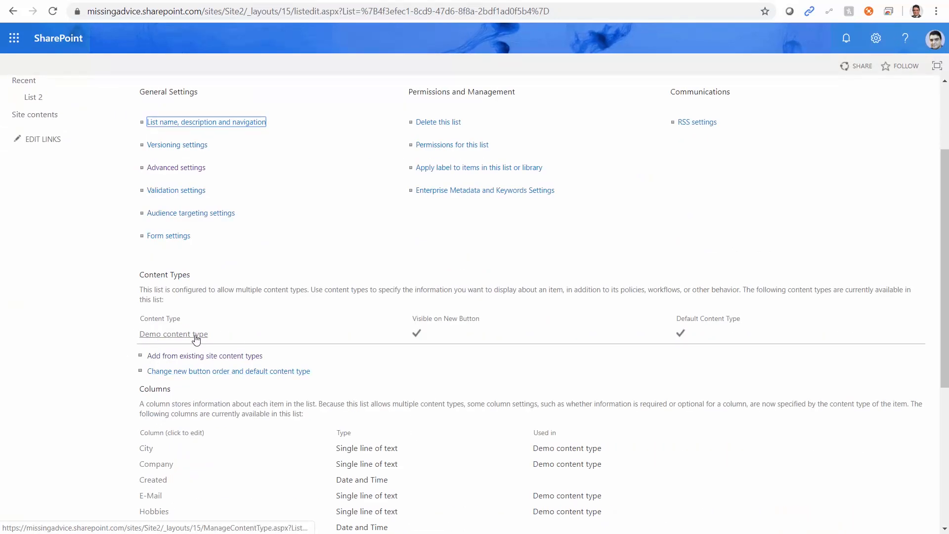
mouse_move(280, 336)
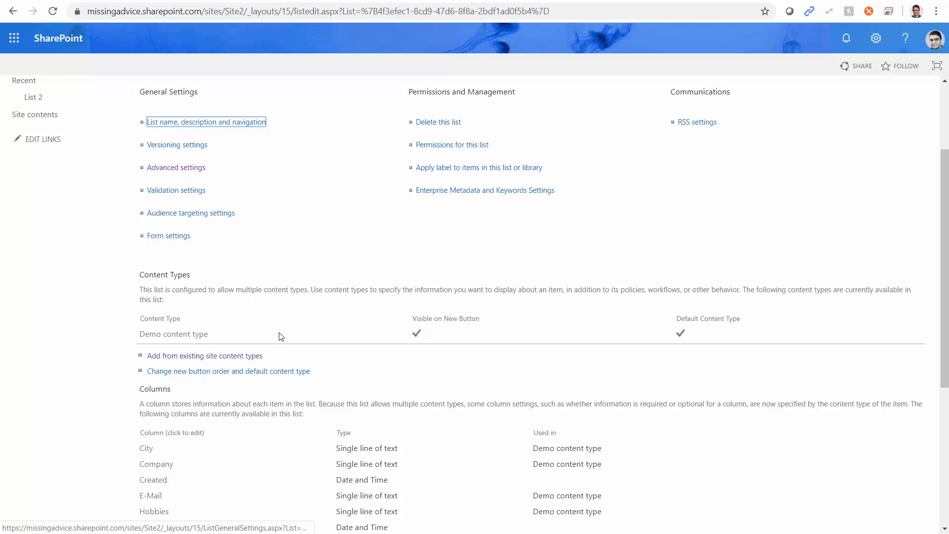
mouse_move(172, 125)
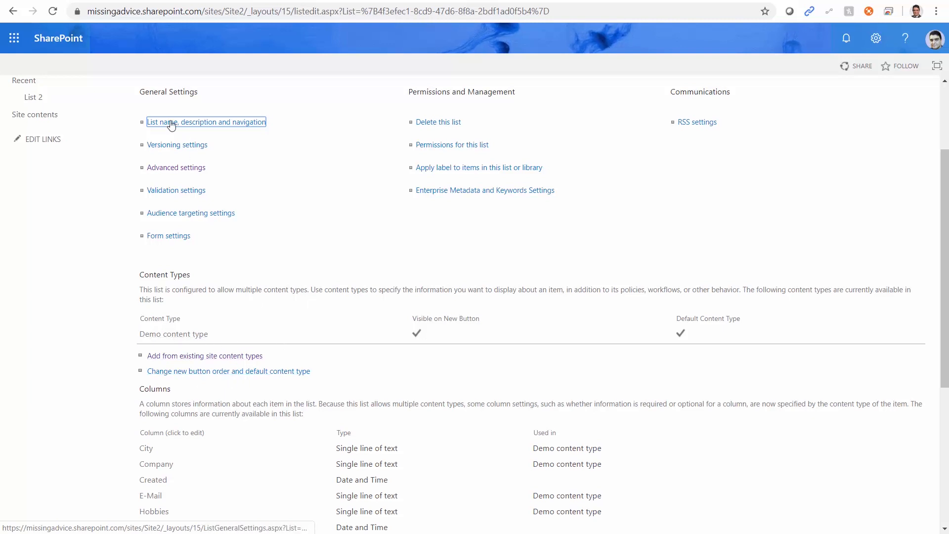
mouse_move(166, 132)
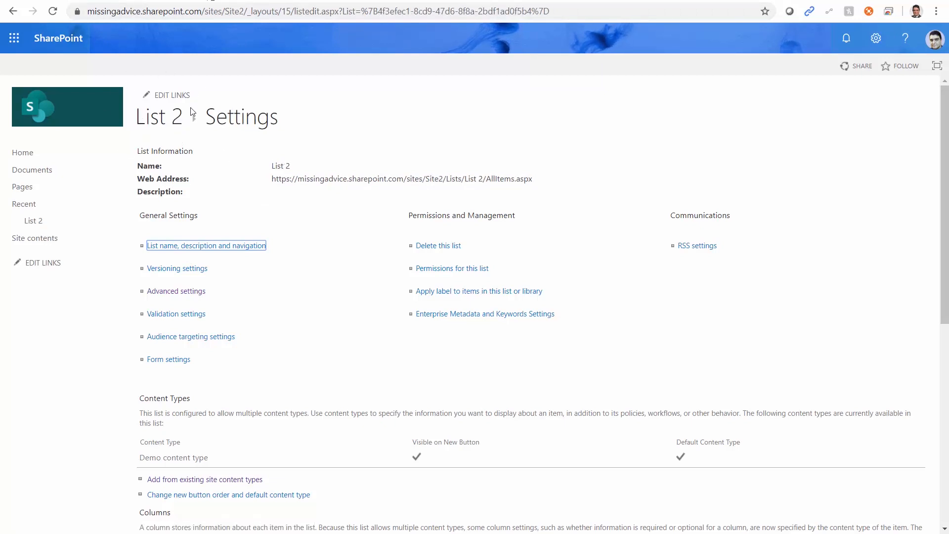
mouse_move(158, 116)
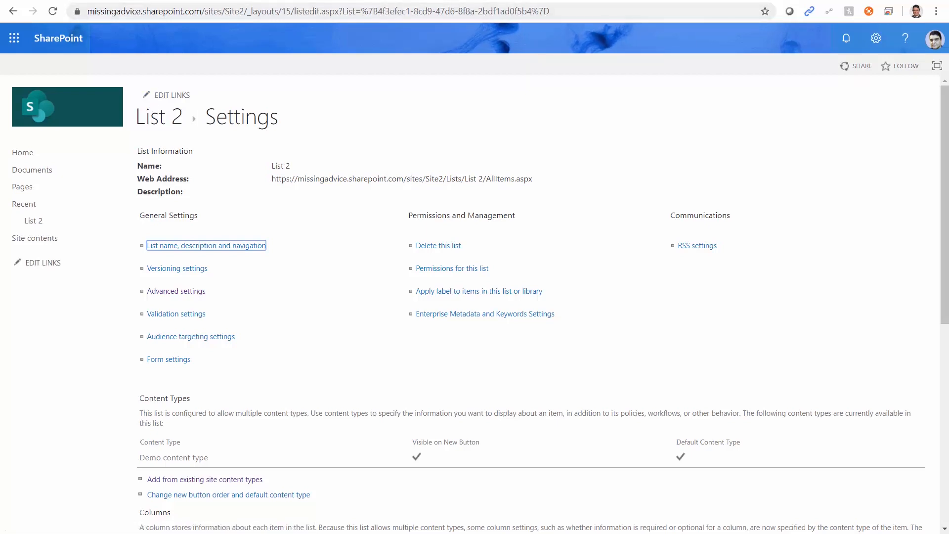
mouse_move(251, 253)
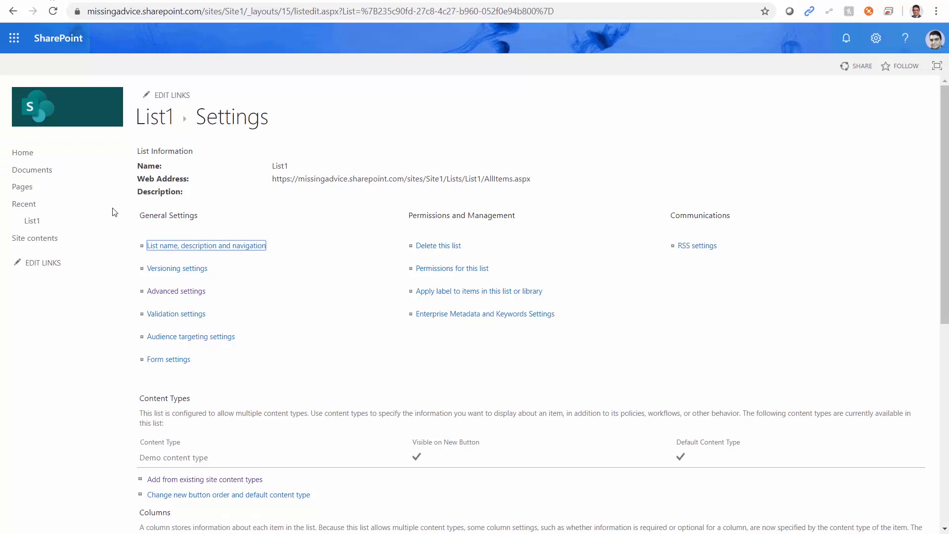
mouse_move(304, 313)
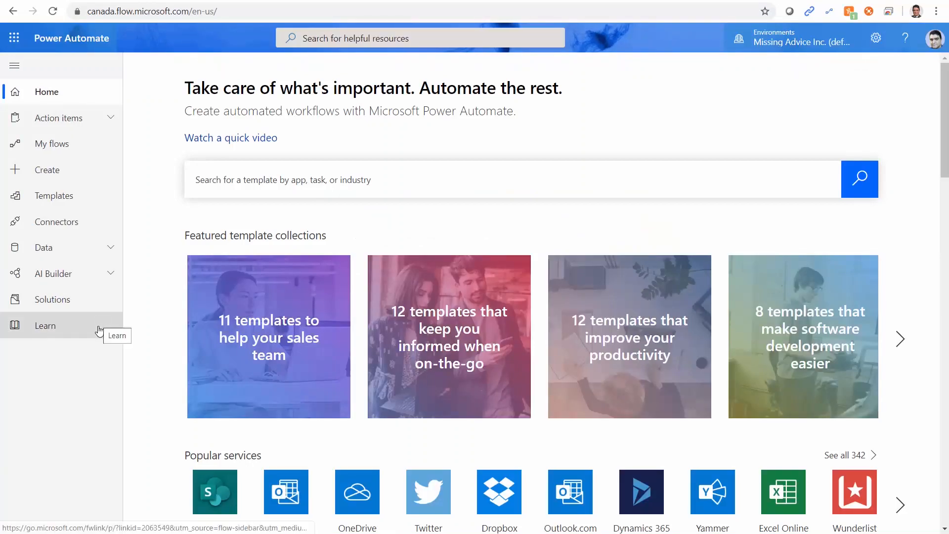
- Create a new Instant flow and skip the trigger dialog to reach the empty designer
left_click(46, 169)
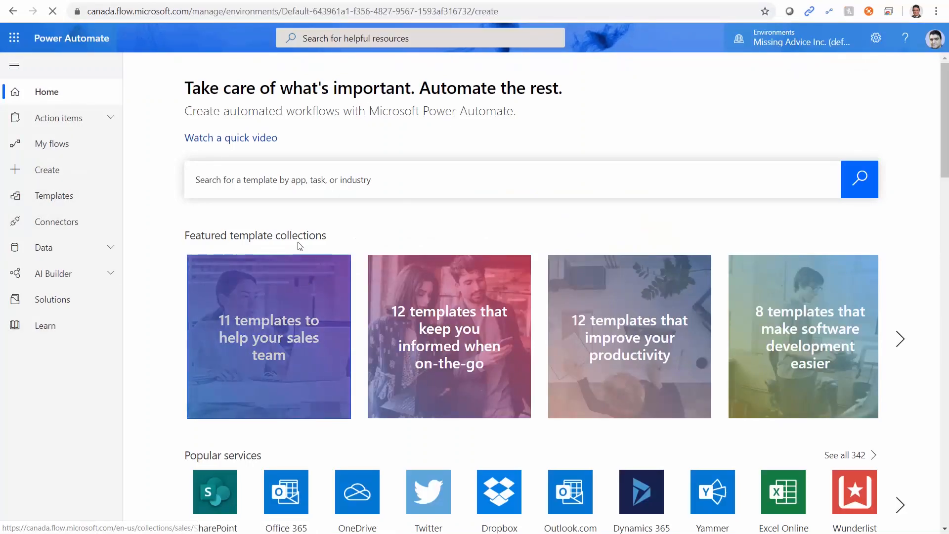
left_click(46, 169)
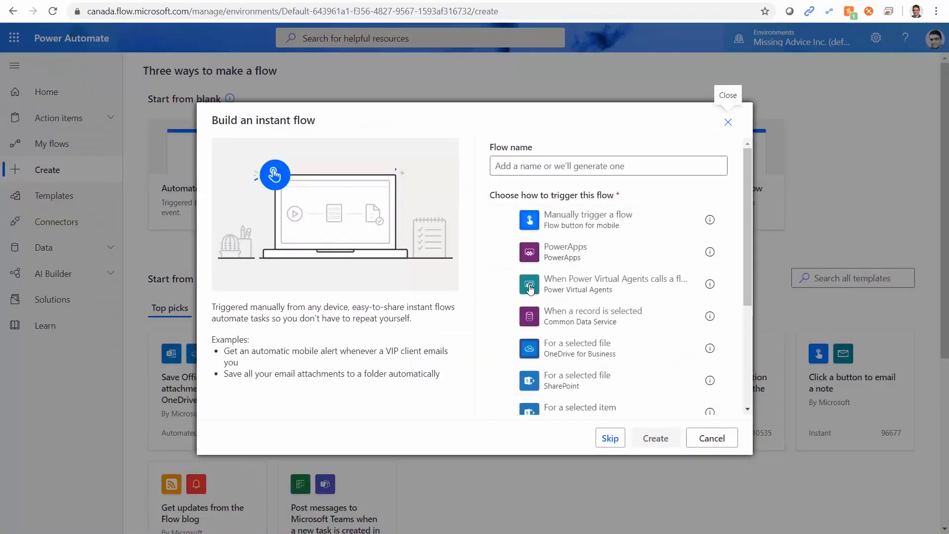
left_click(609, 437)
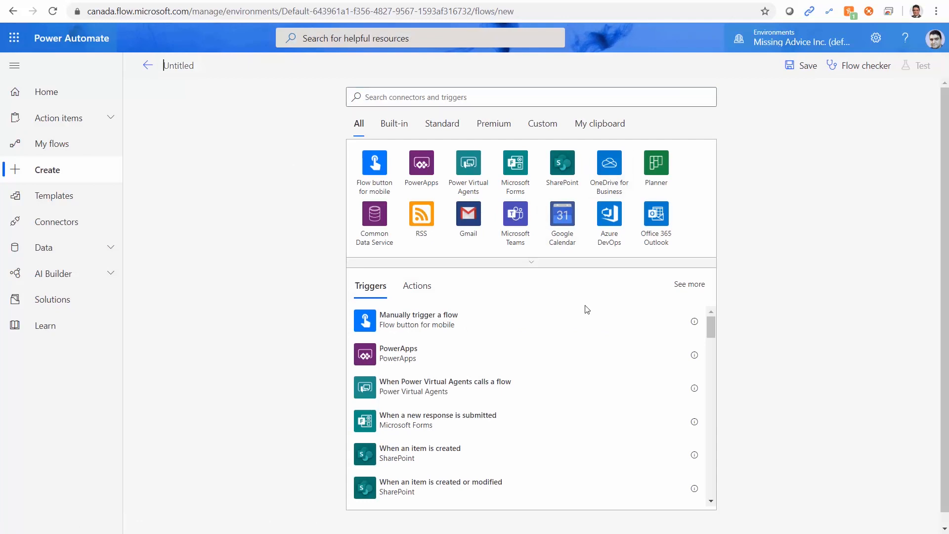
- Name the flow 'List Item copy Demo' and add SharePoint's 'When an item is created' trigger
type("List")
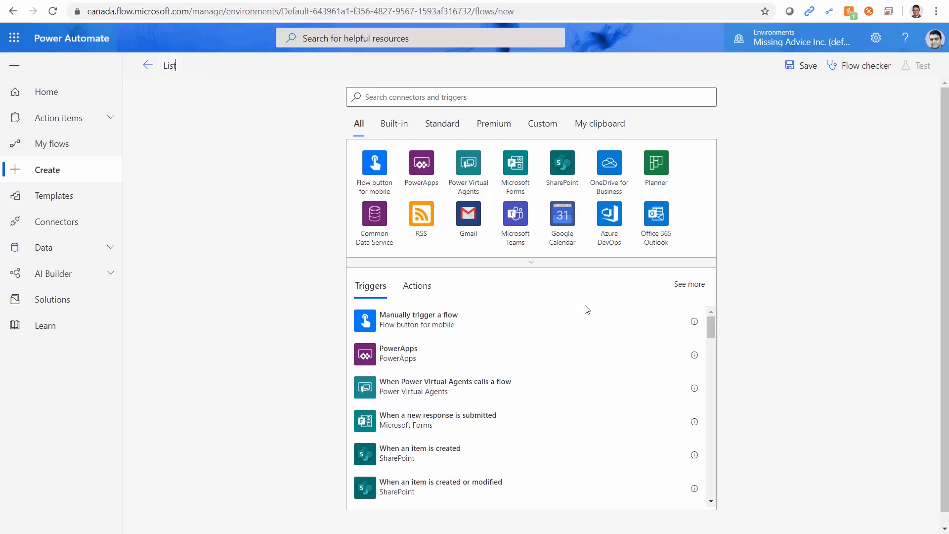
type("Item co")
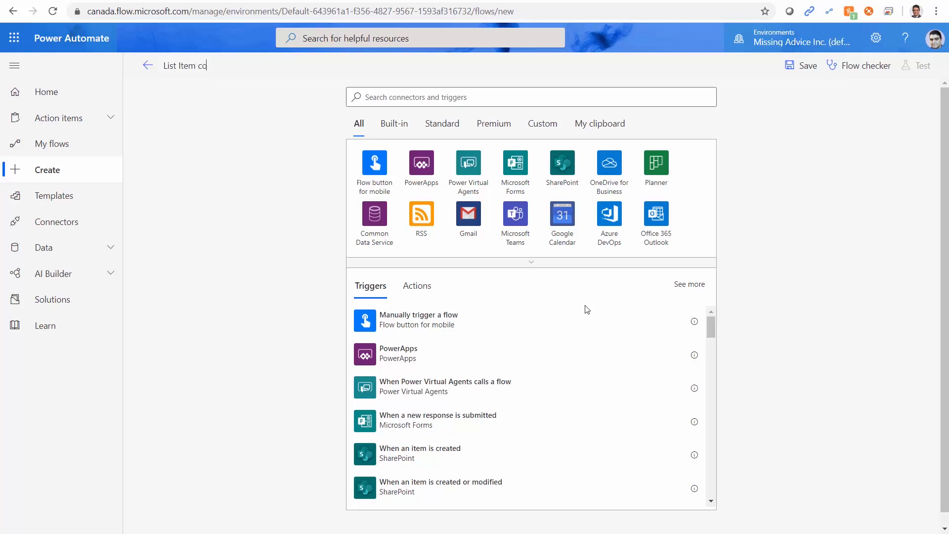
type("opy Demo")
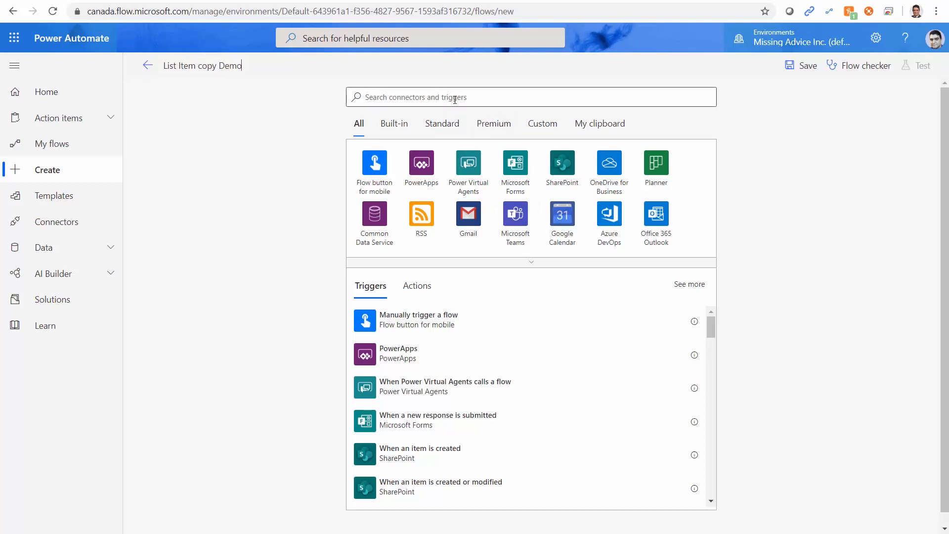
type("SharePoint")
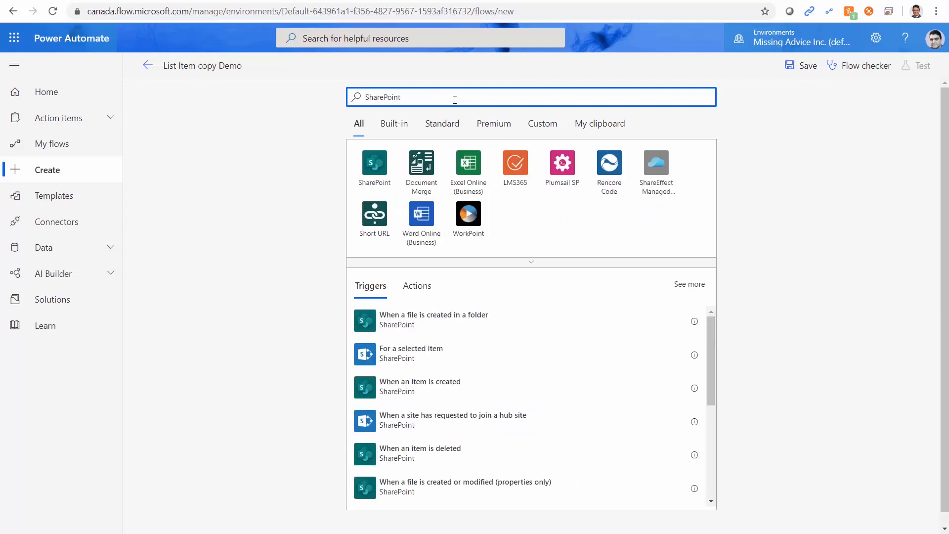
left_click(373, 163)
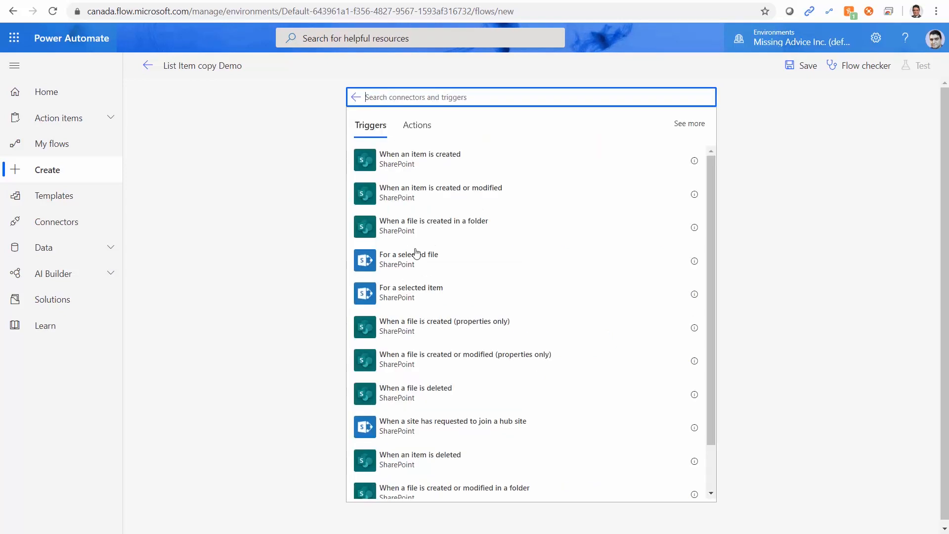
mouse_move(414, 160)
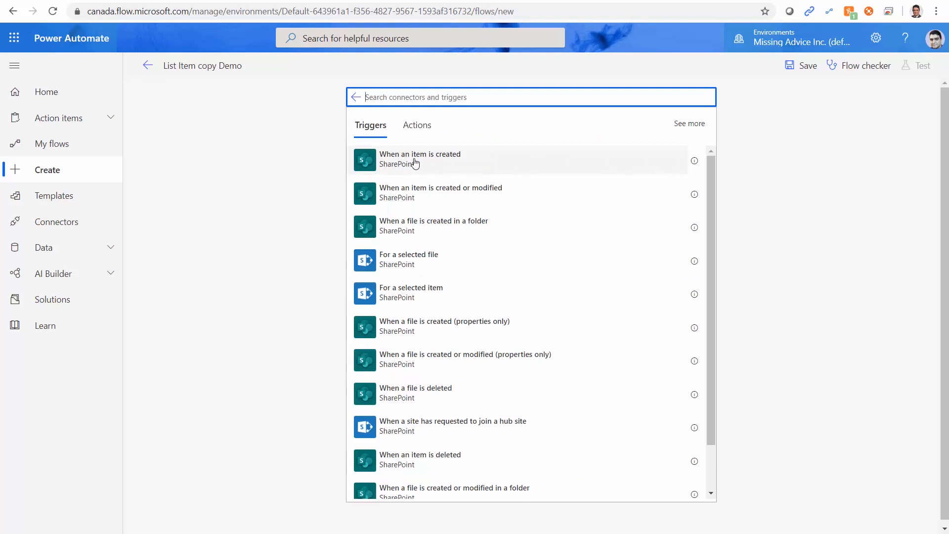
left_click(419, 159)
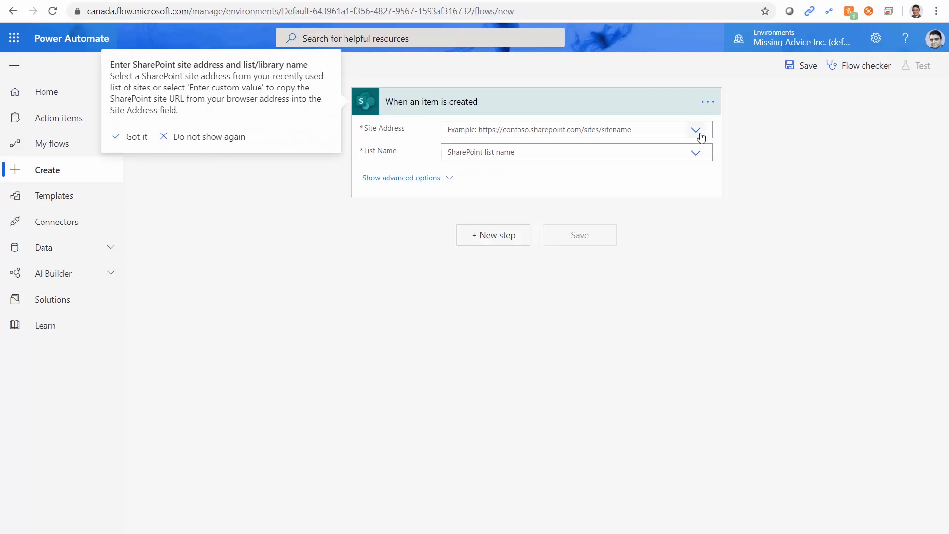
mouse_move(124, 33)
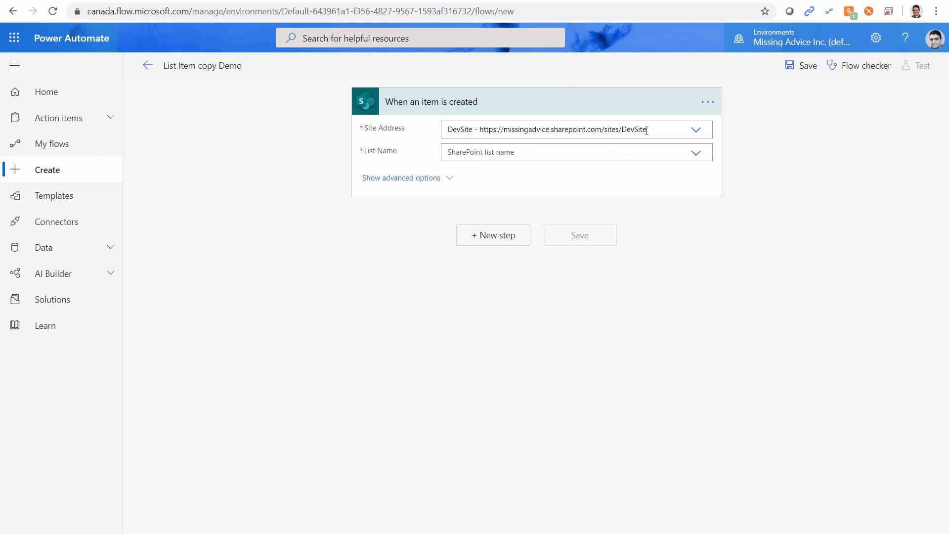
left_click(695, 129)
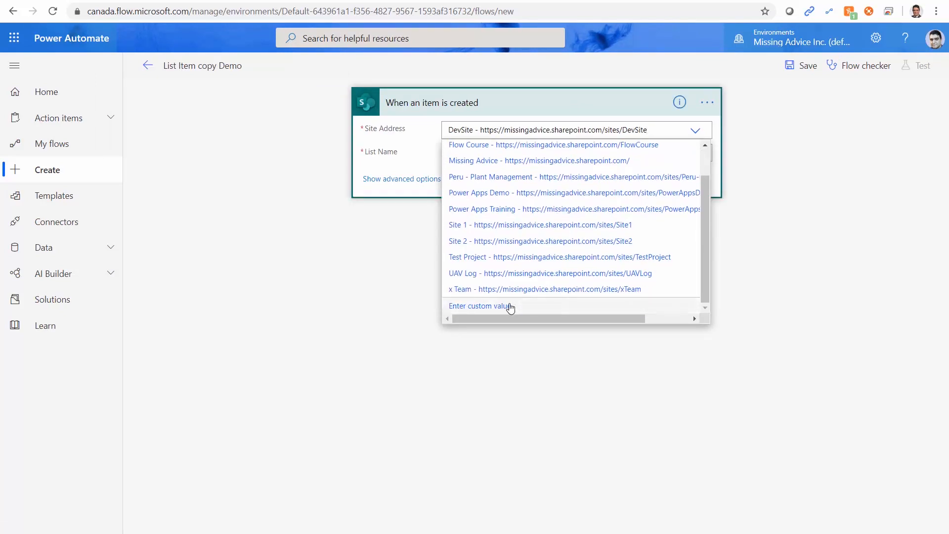
left_click(481, 305)
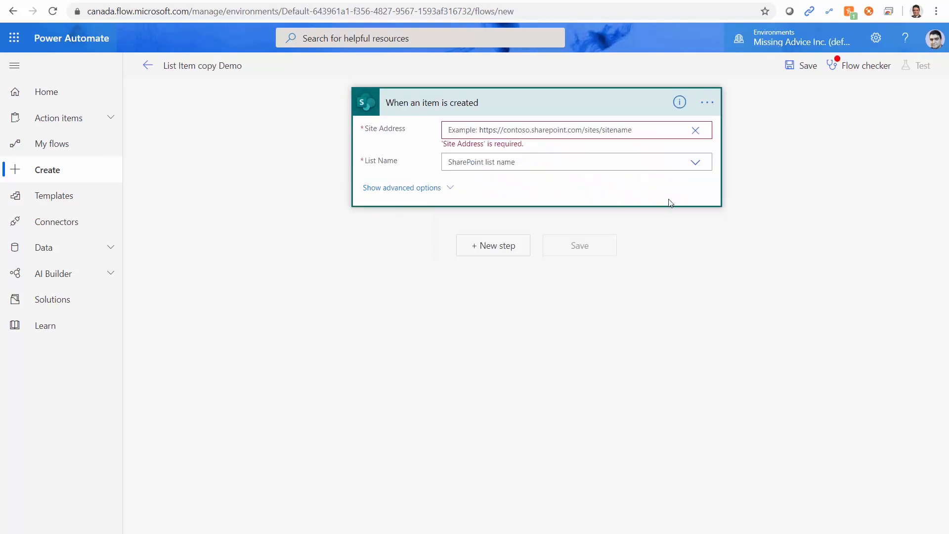
type("https://missingadvice.sharepoint.com/sites/Site1/")
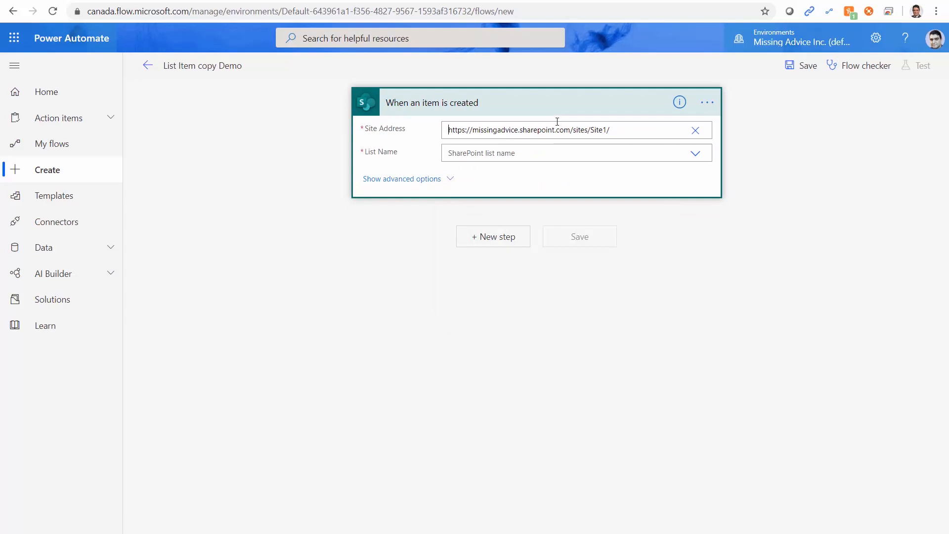
mouse_move(694, 152)
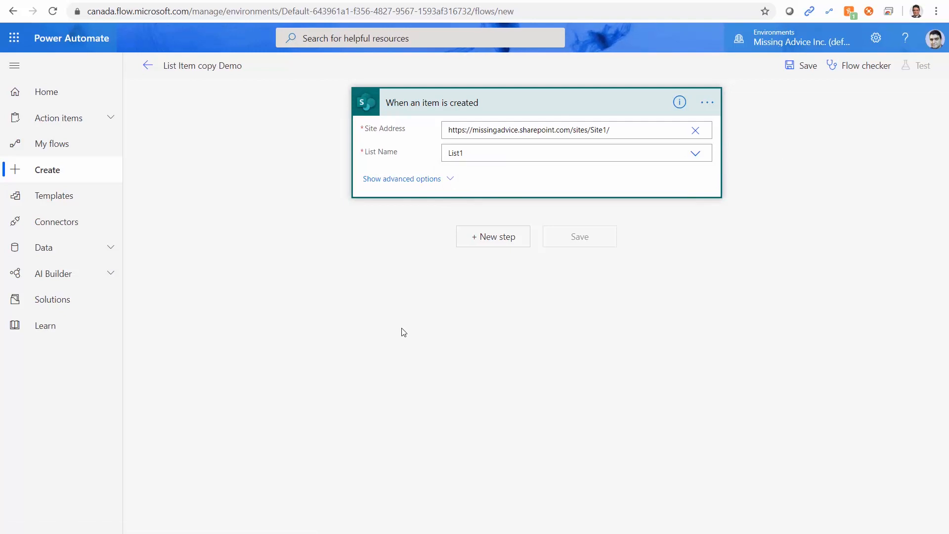
mouse_move(436, 183)
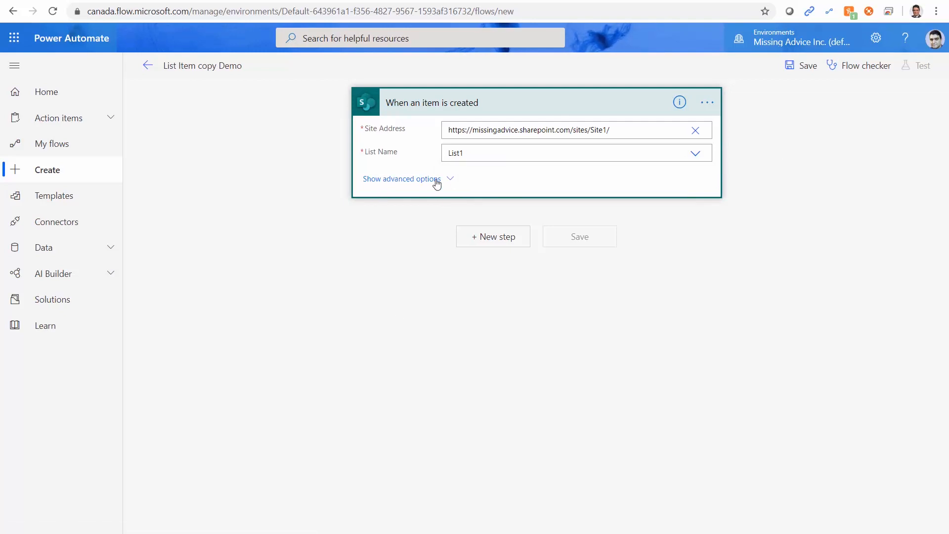
- In the trigger's advanced options set Limit Columns by View to 'Use all columns (Do not limit)'
left_click(401, 179)
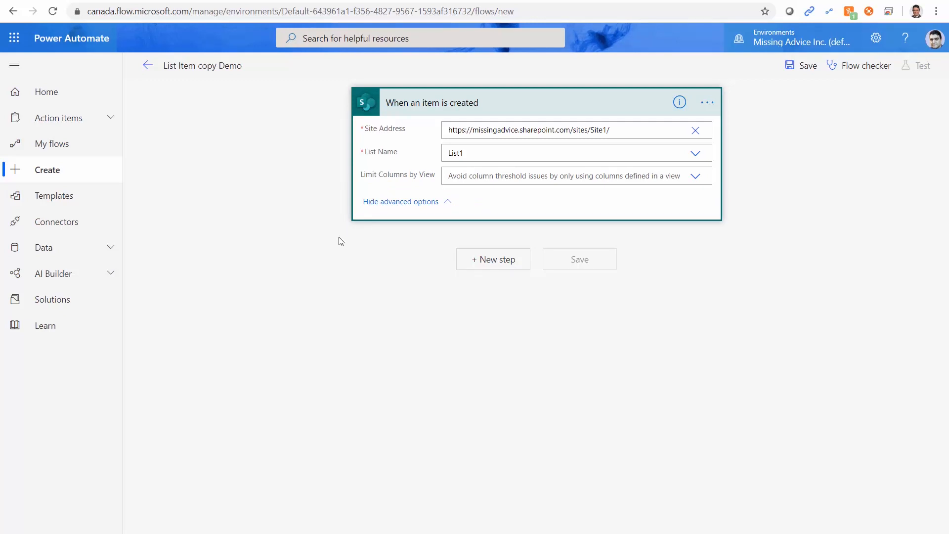
mouse_move(543, 183)
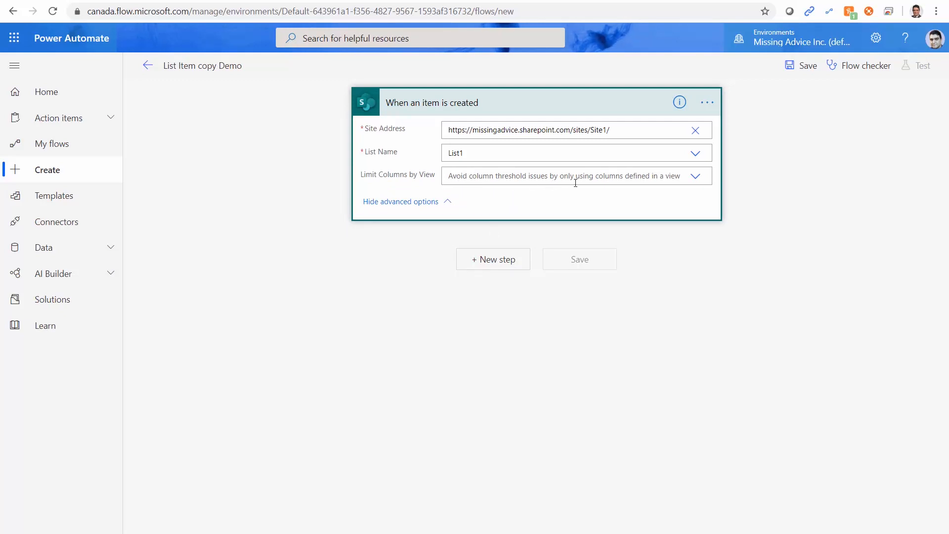
mouse_move(683, 180)
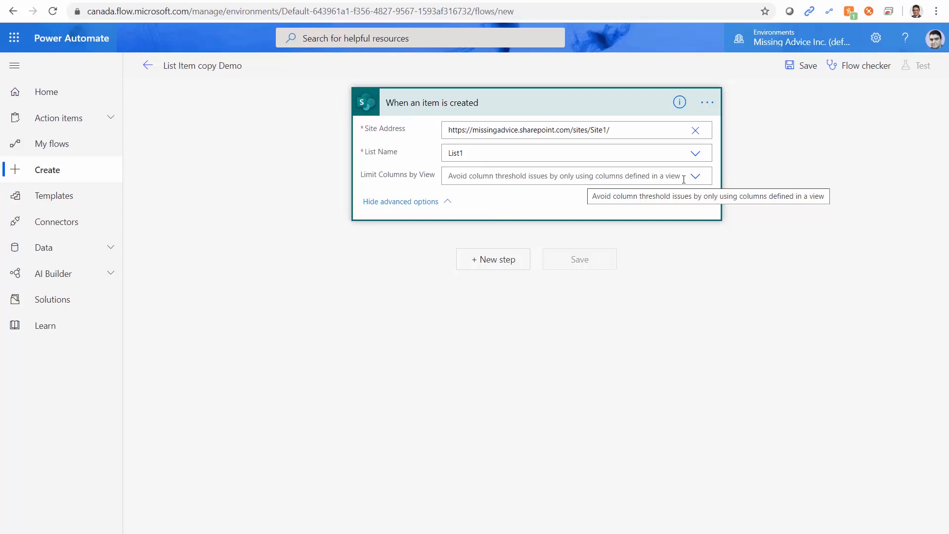
mouse_move(478, 176)
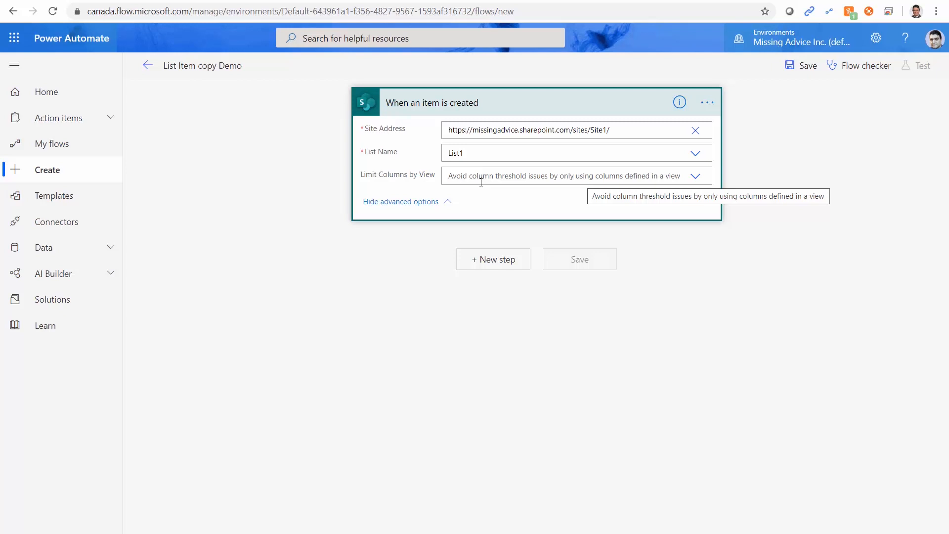
mouse_move(499, 203)
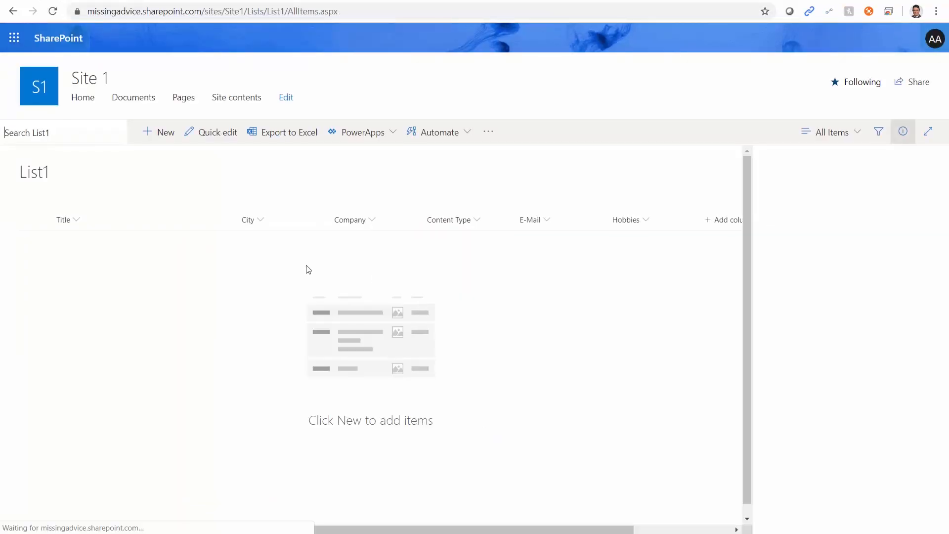
left_click(902, 131)
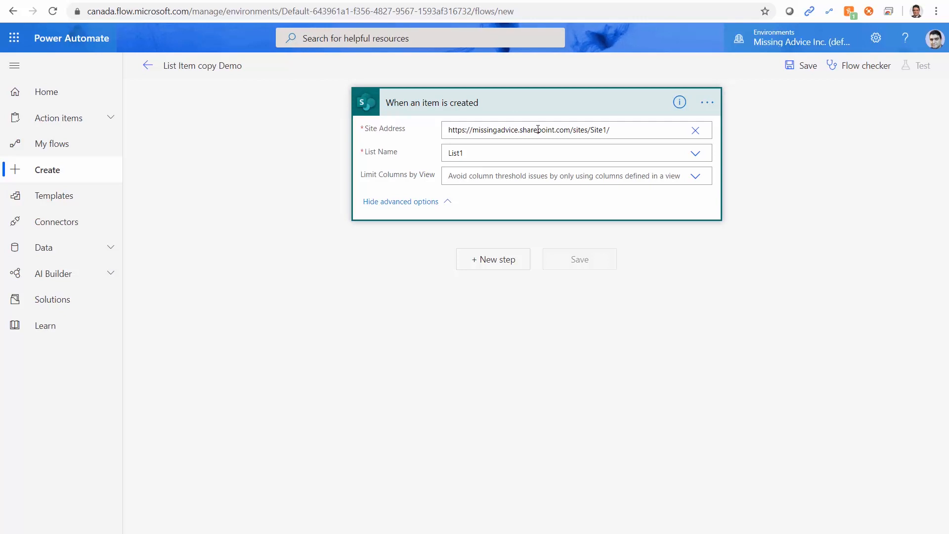
left_click(695, 176)
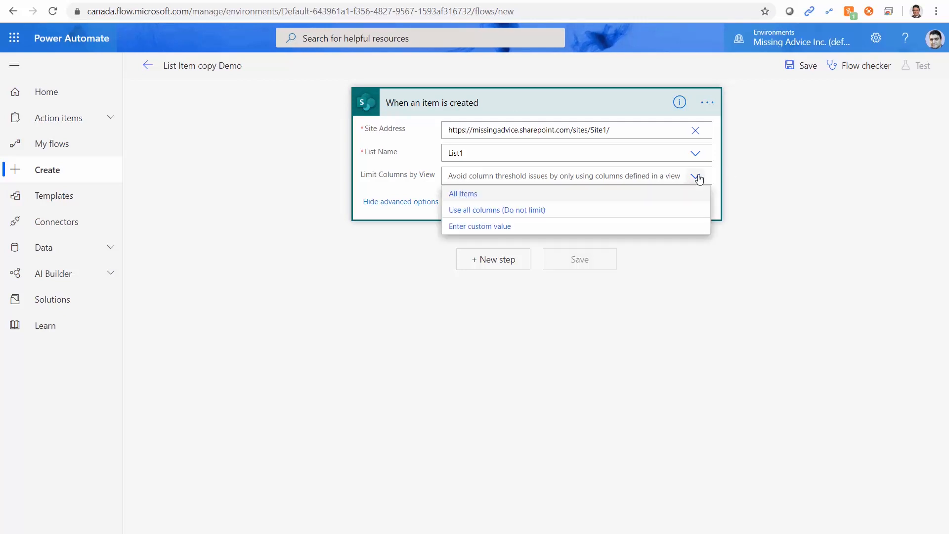
mouse_move(502, 210)
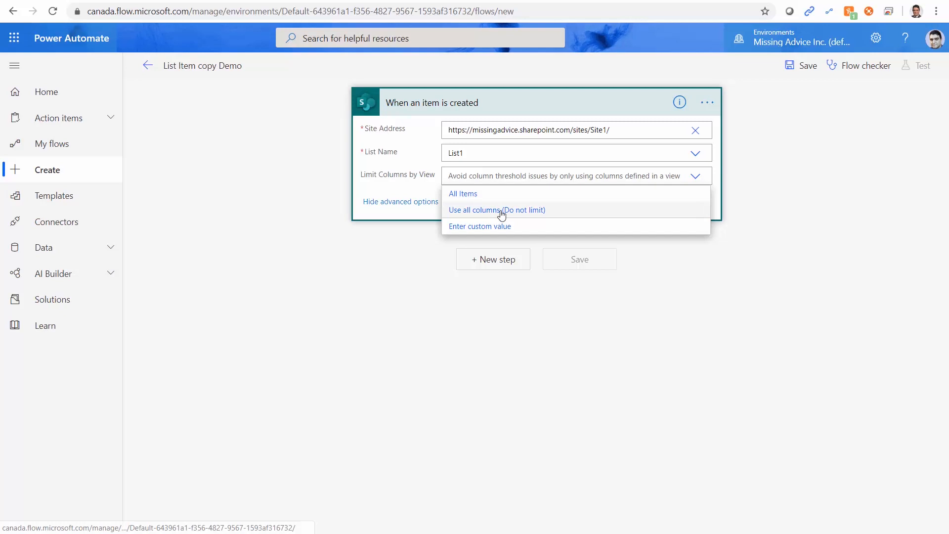
left_click(498, 210)
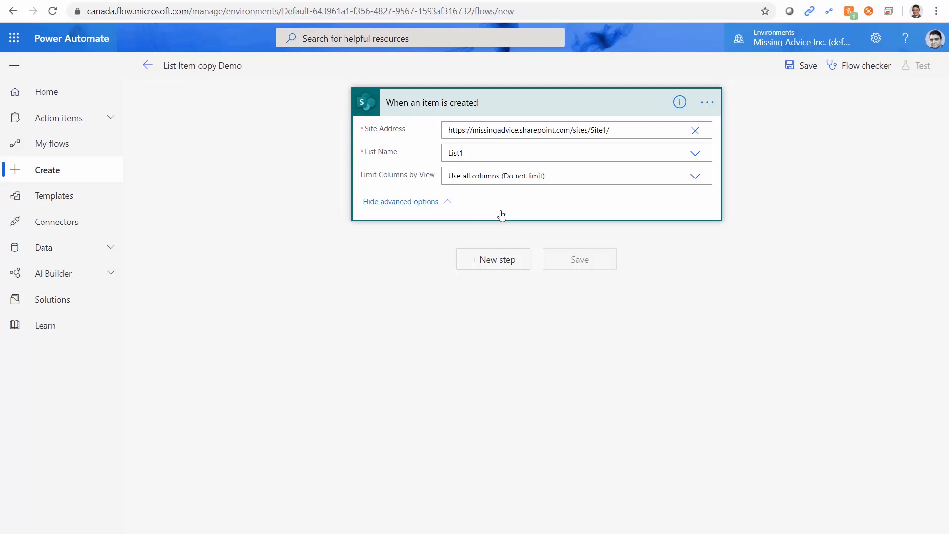
mouse_move(454, 277)
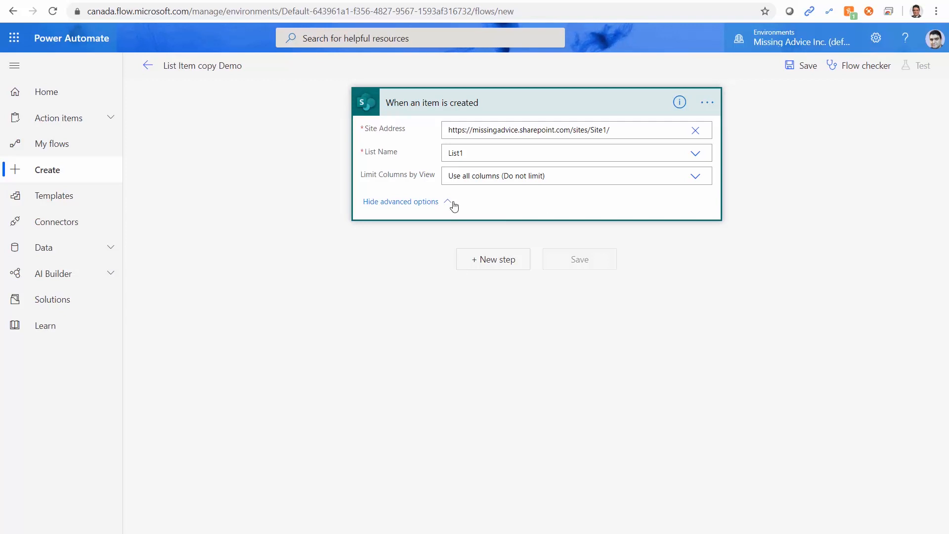
mouse_move(429, 150)
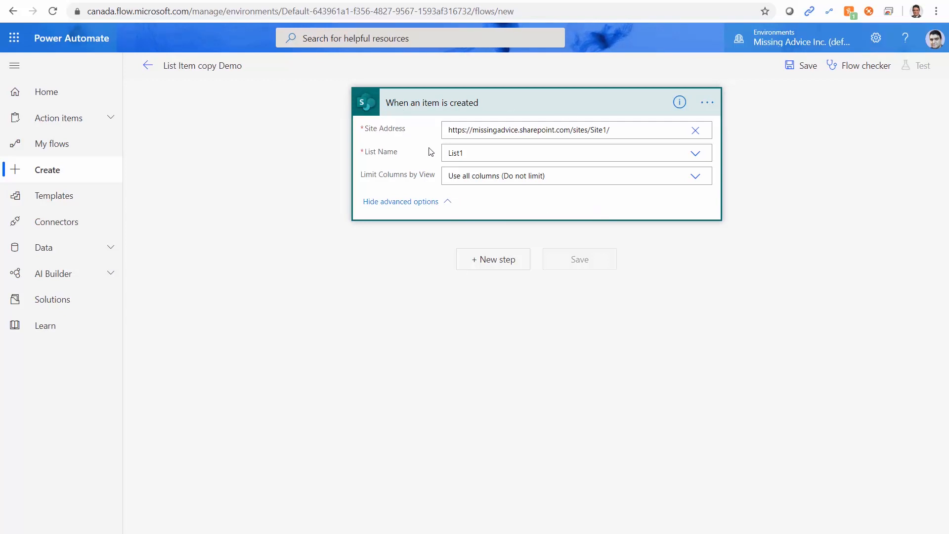
mouse_move(491, 152)
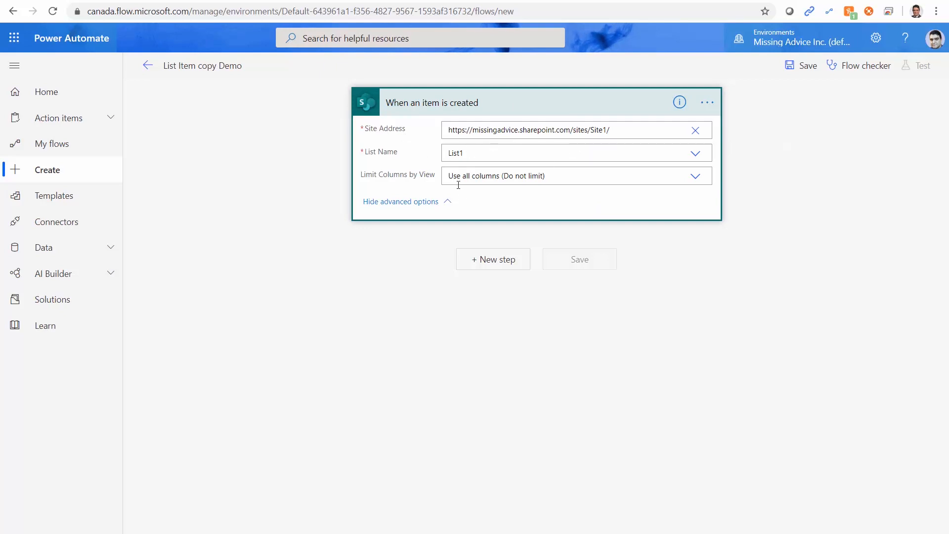
mouse_move(492, 259)
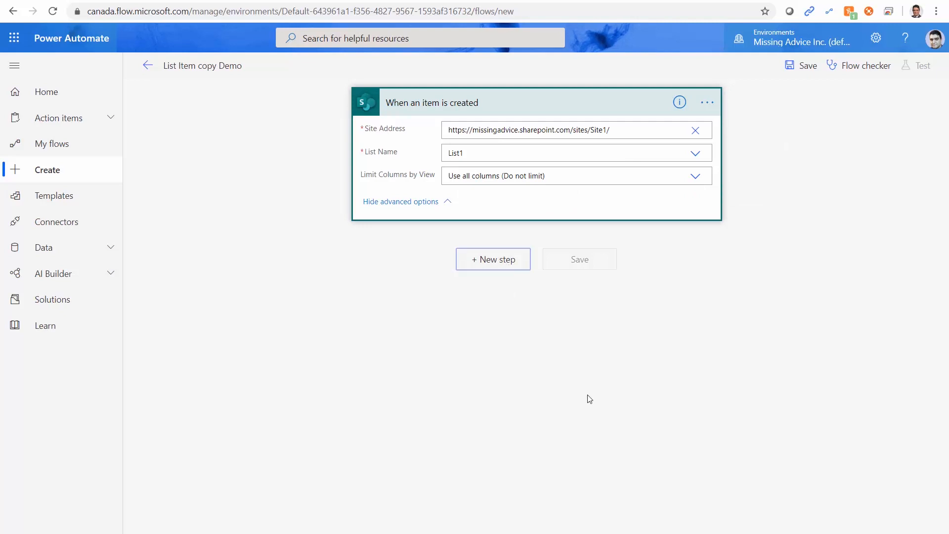
- Add a new step and choose the SharePoint Create item action
left_click(492, 259)
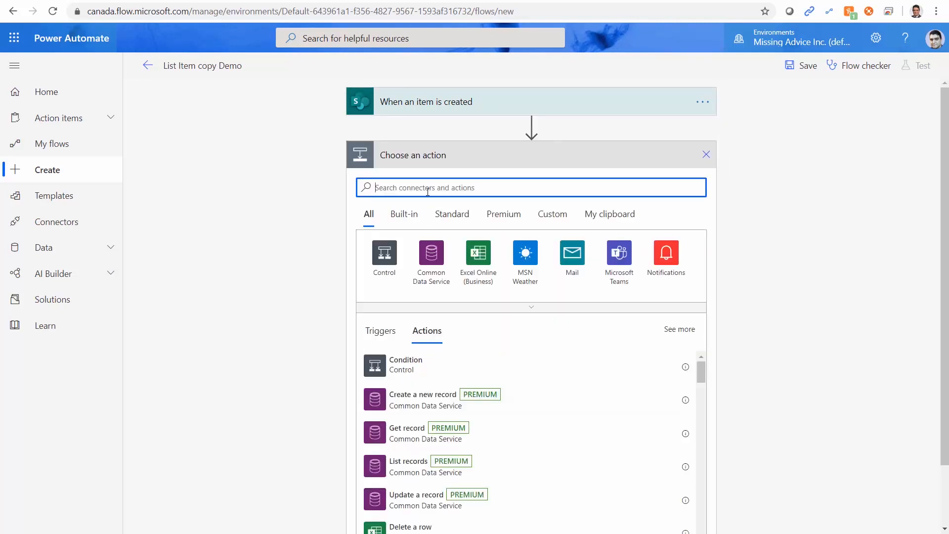
type("ShareP")
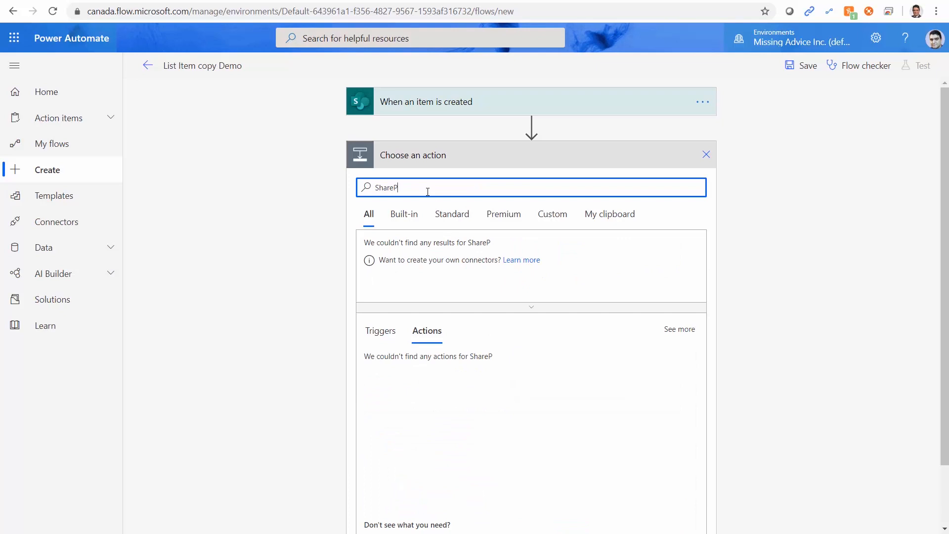
type("oint")
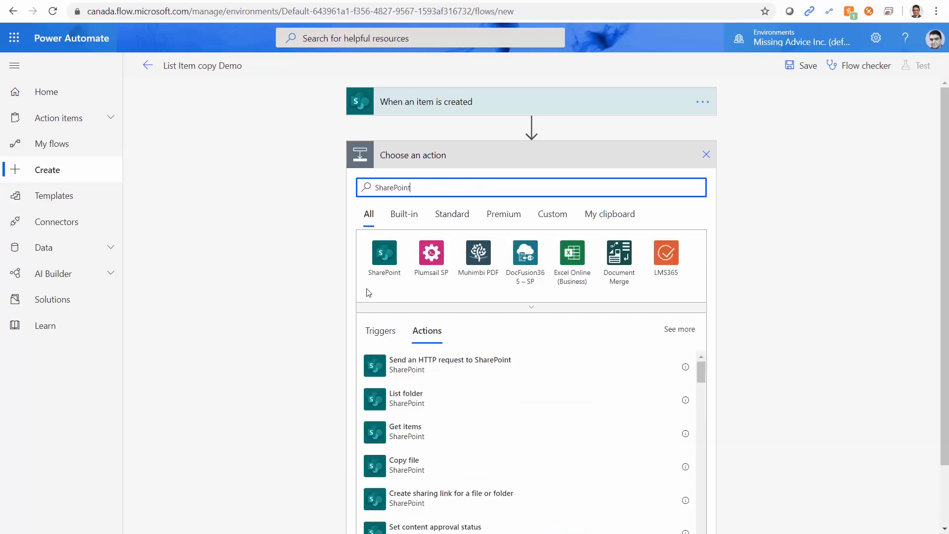
left_click(383, 253)
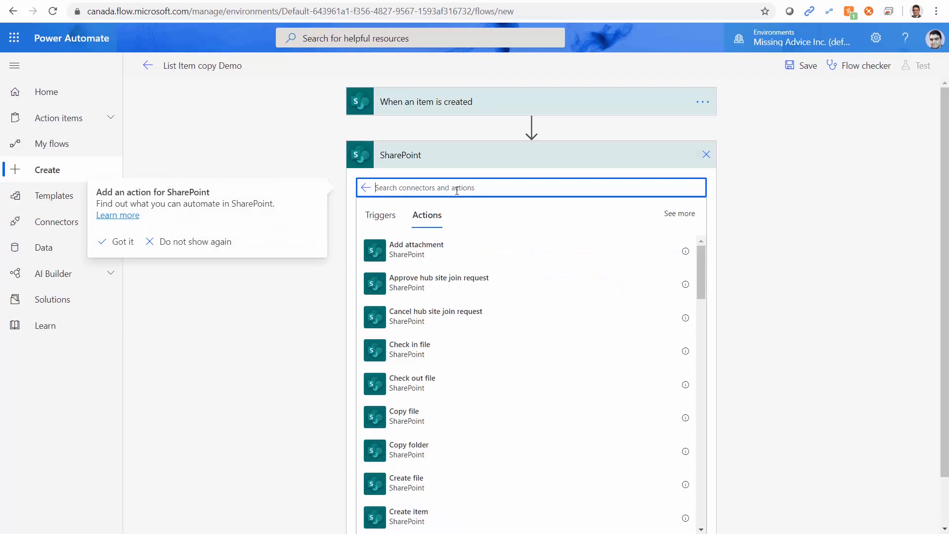
type("Create")
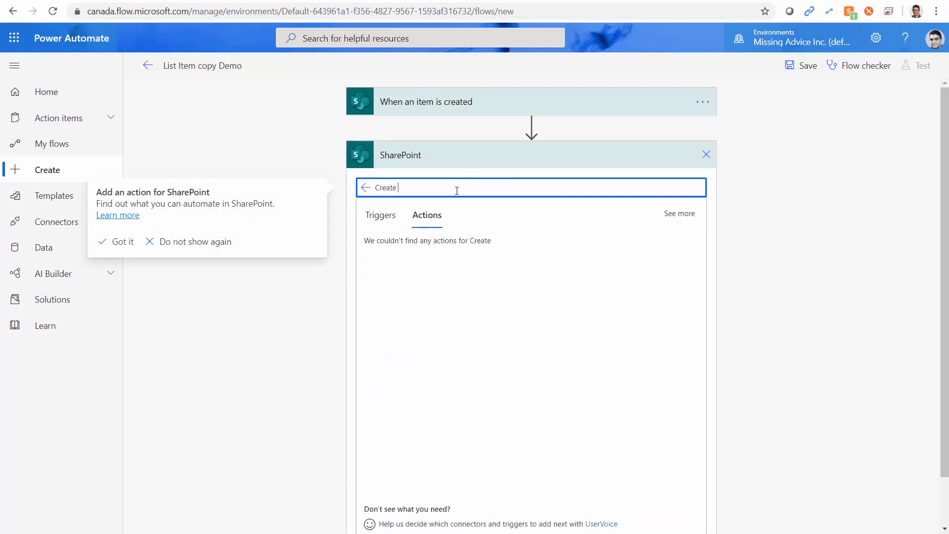
type("item")
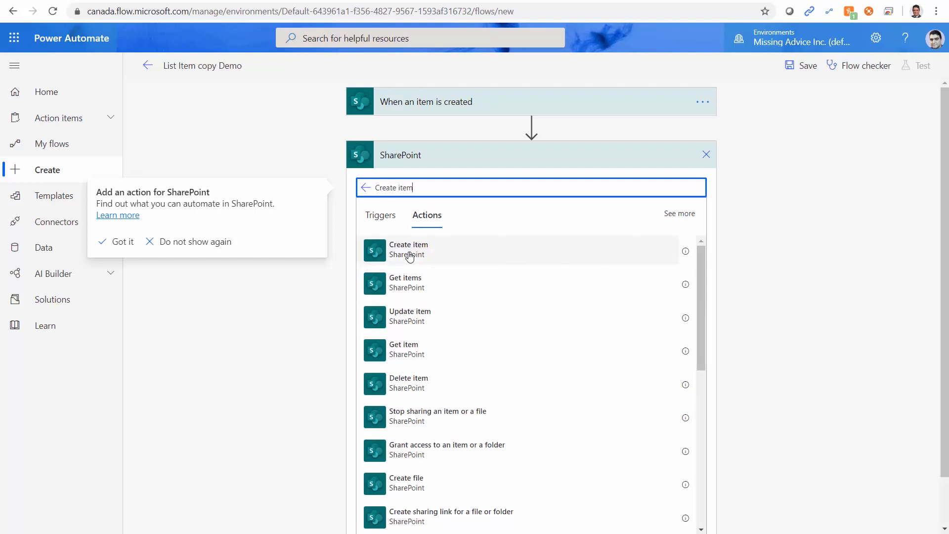
left_click(408, 249)
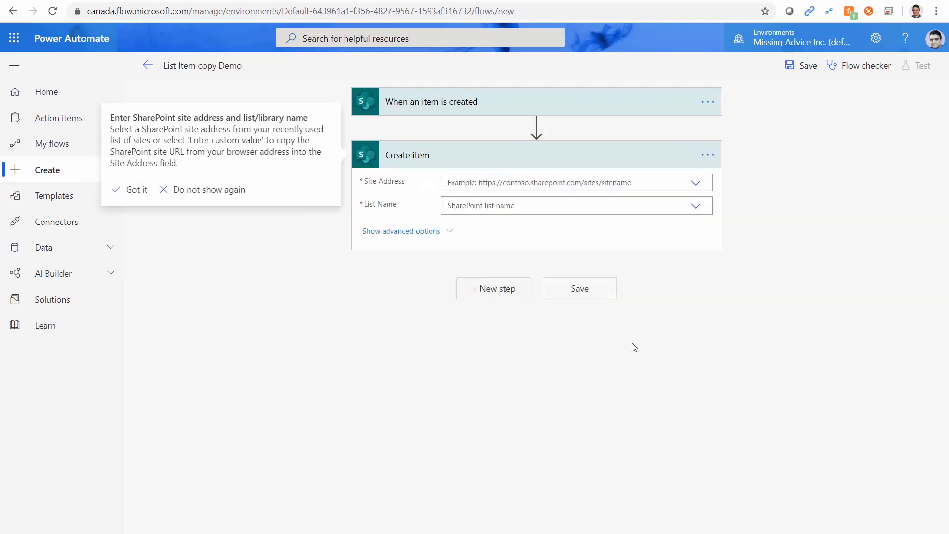
mouse_move(693, 183)
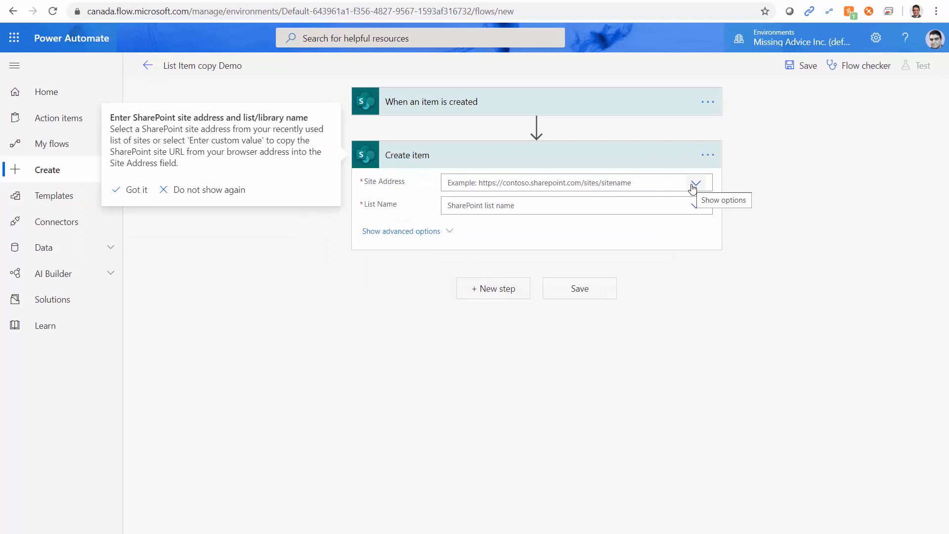
- Target the Create item action at Site 2 and List 2 so its columns appear
left_click(695, 181)
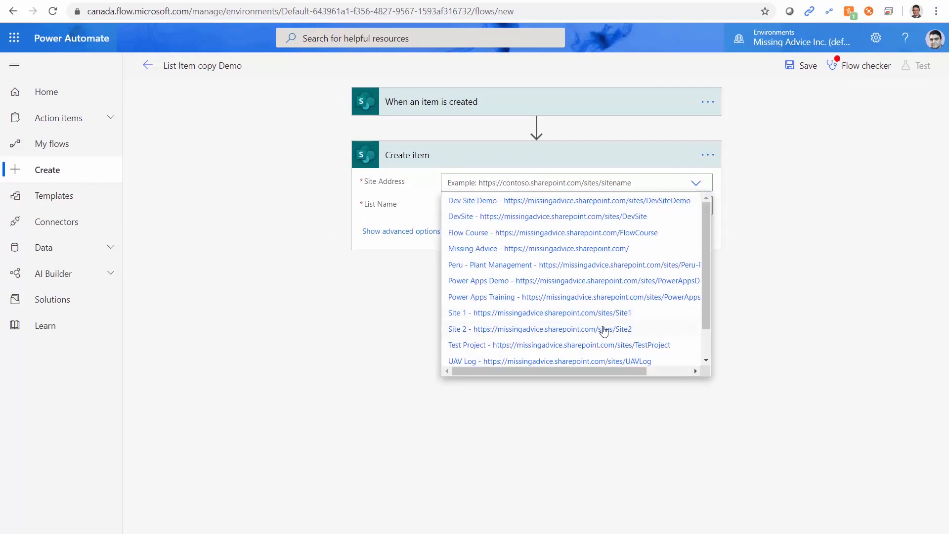
left_click(540, 328)
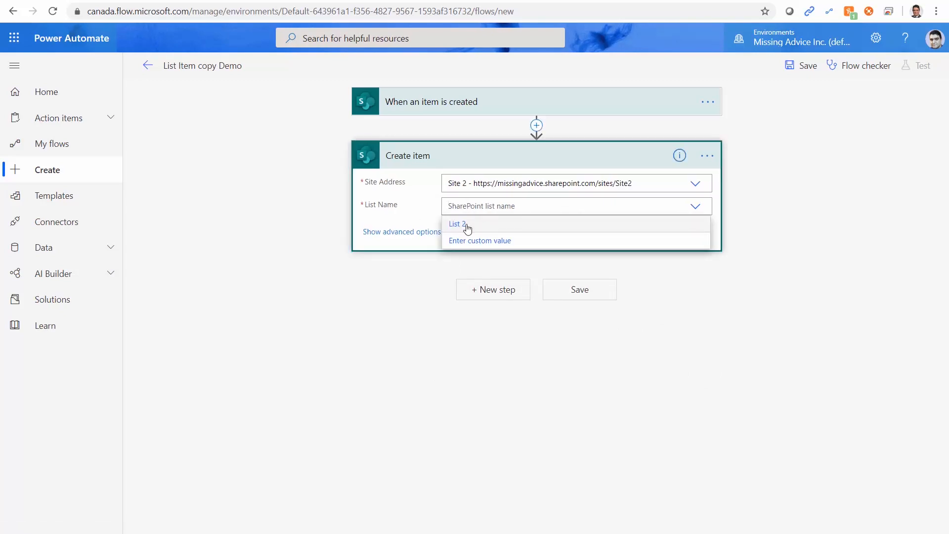
left_click(458, 223)
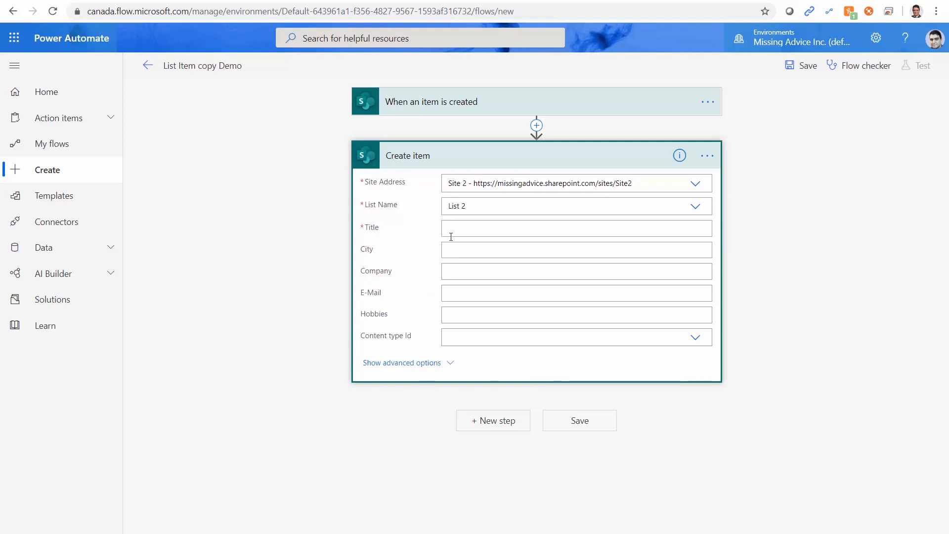
mouse_move(482, 357)
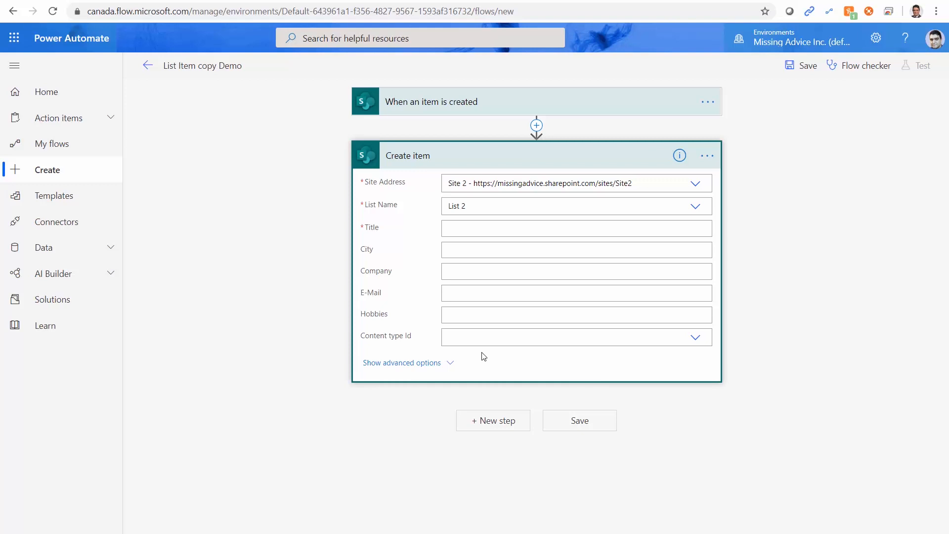
mouse_move(428, 349)
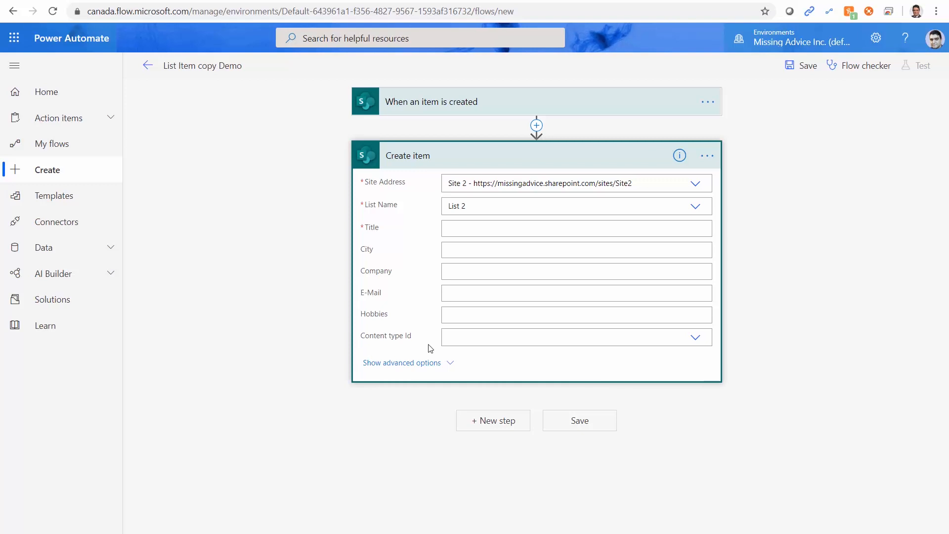
mouse_move(512, 350)
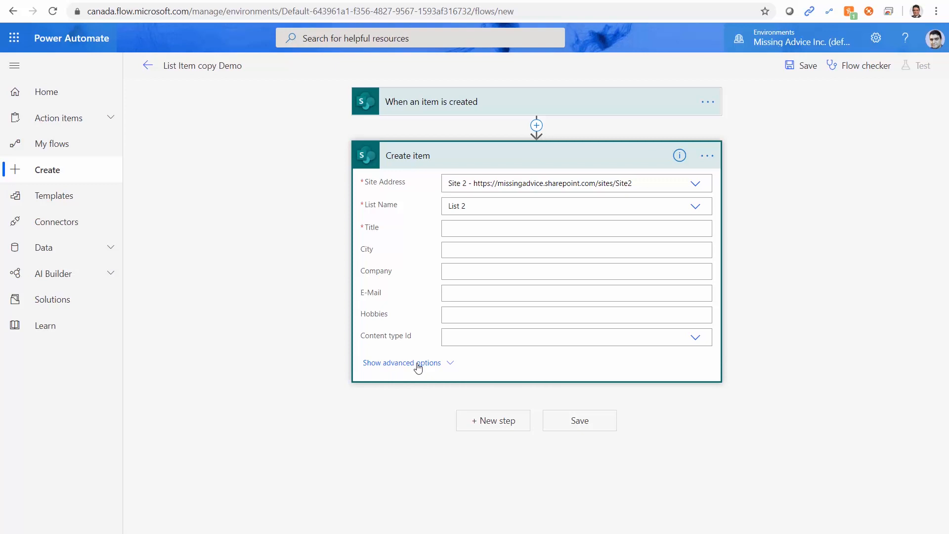
left_click(400, 362)
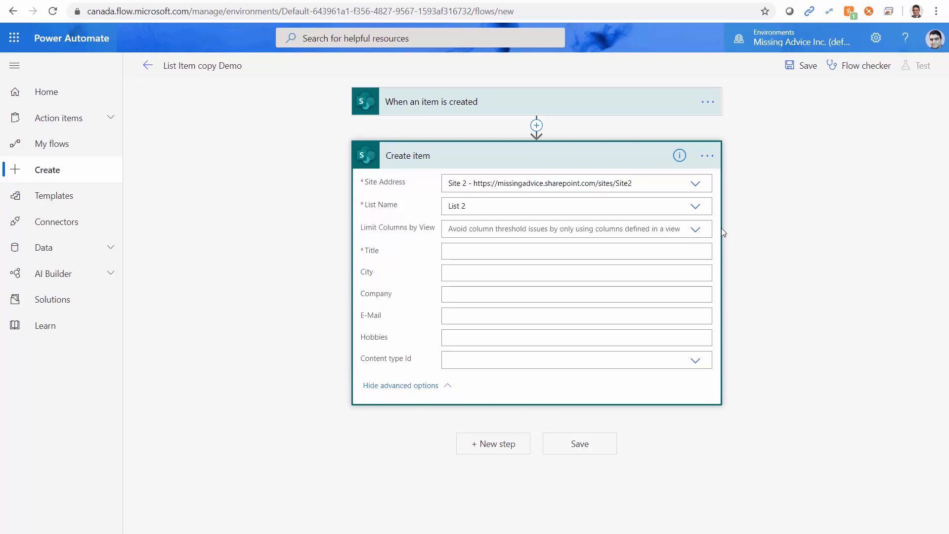
mouse_move(469, 228)
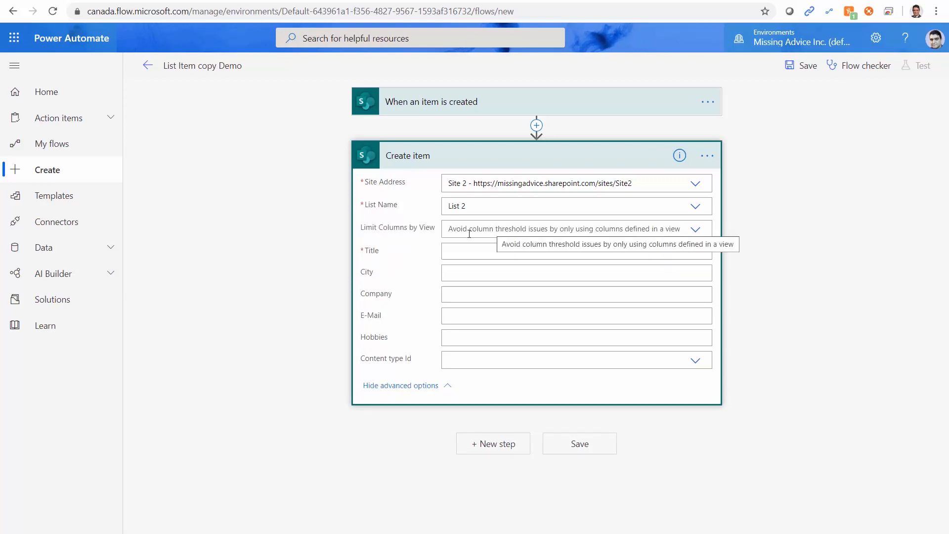
mouse_move(642, 223)
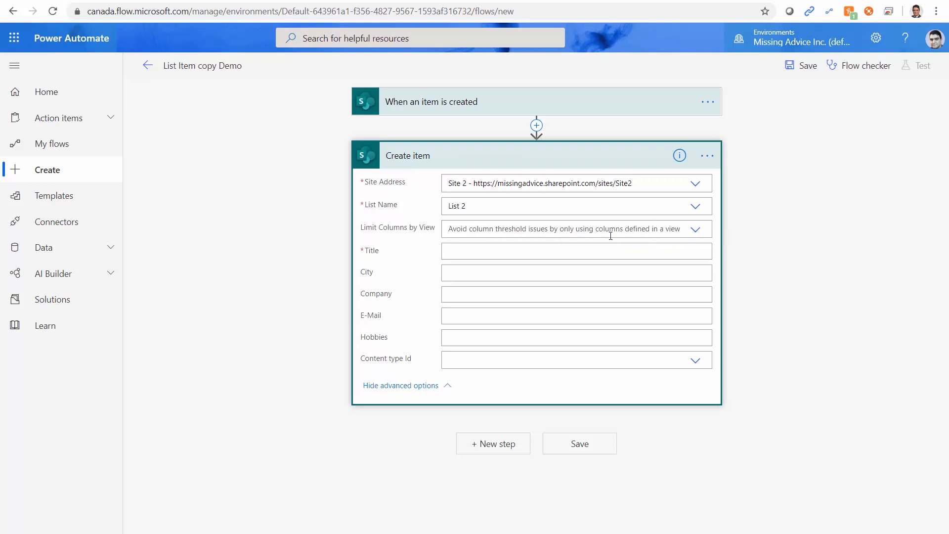
- Try Use all columns for Limit Columns by View, then choose the All Items view
left_click(695, 228)
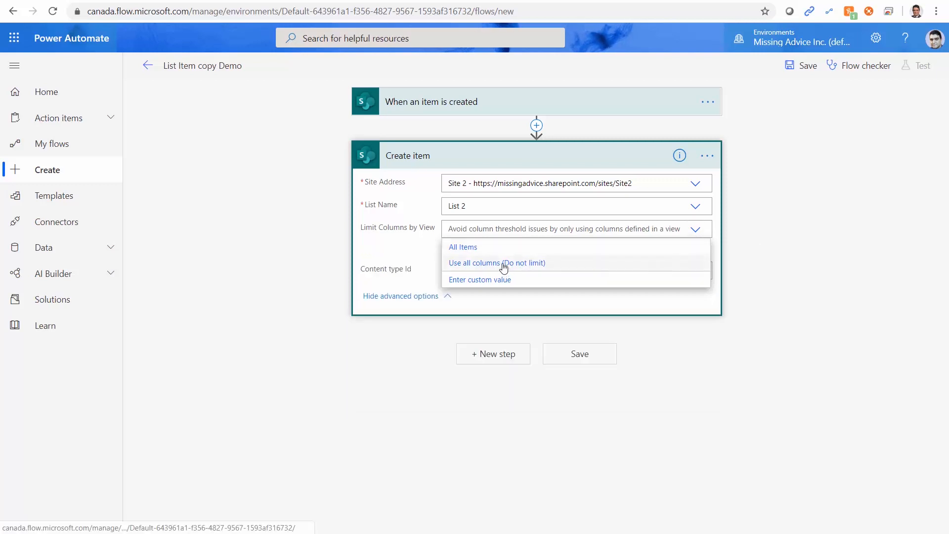
left_click(496, 262)
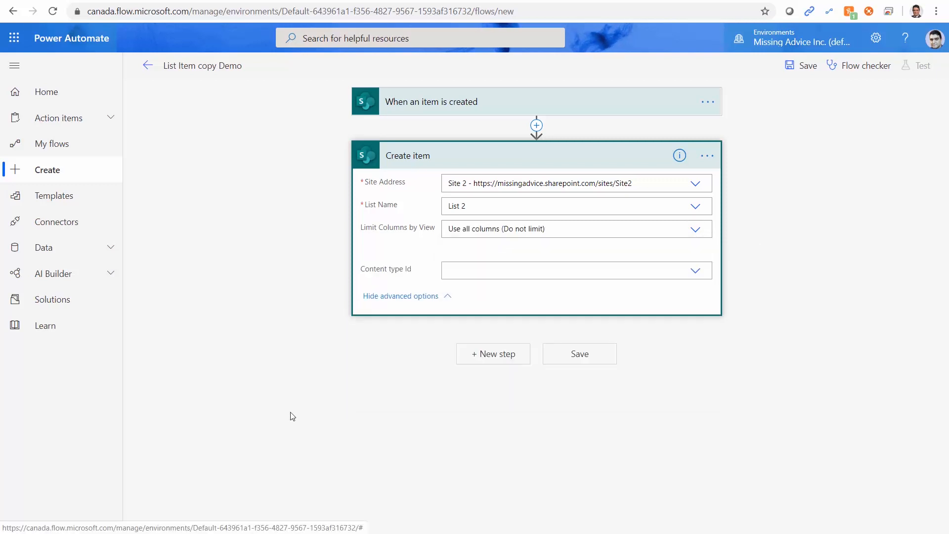
mouse_move(450, 295)
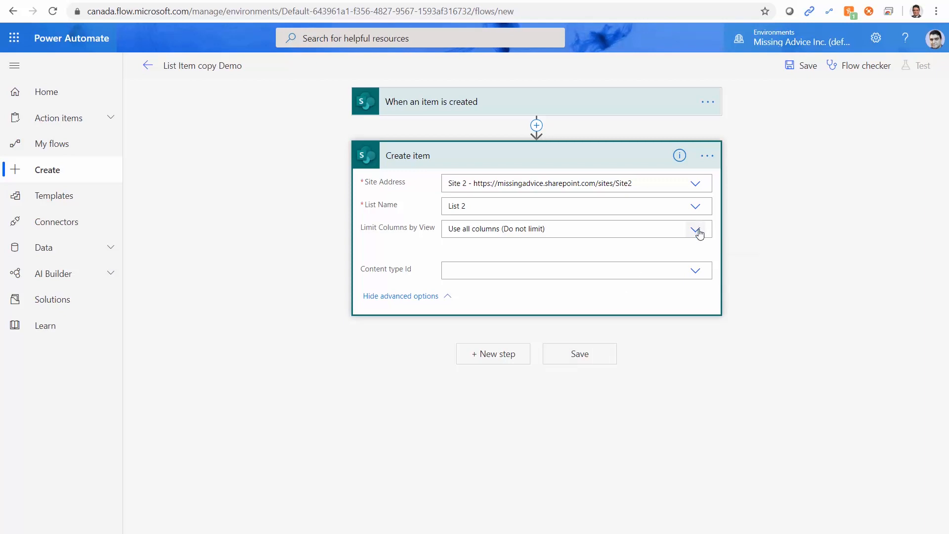
left_click(694, 228)
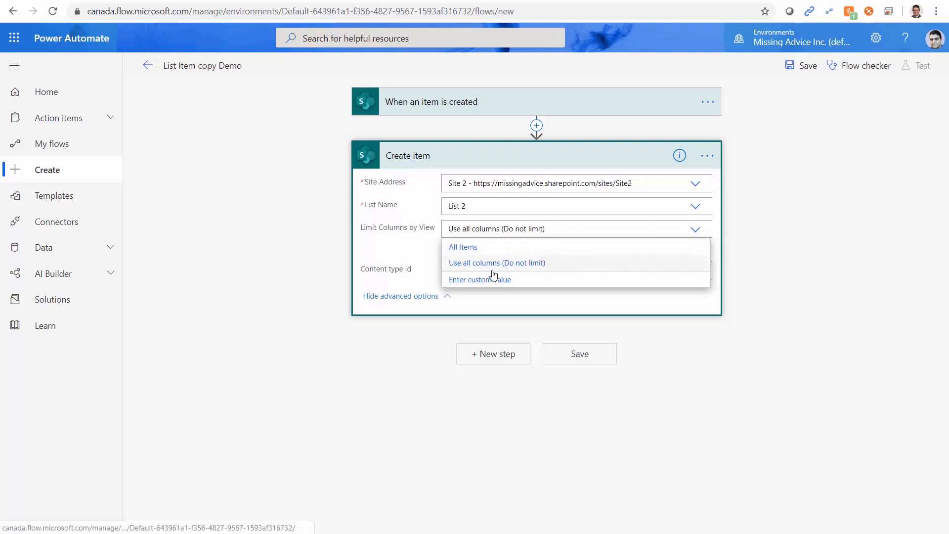
mouse_move(470, 250)
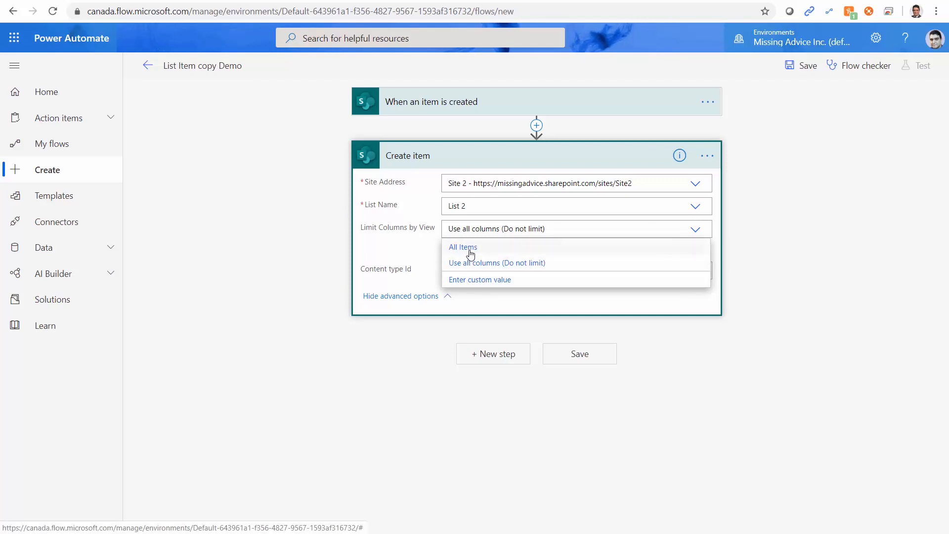
left_click(462, 247)
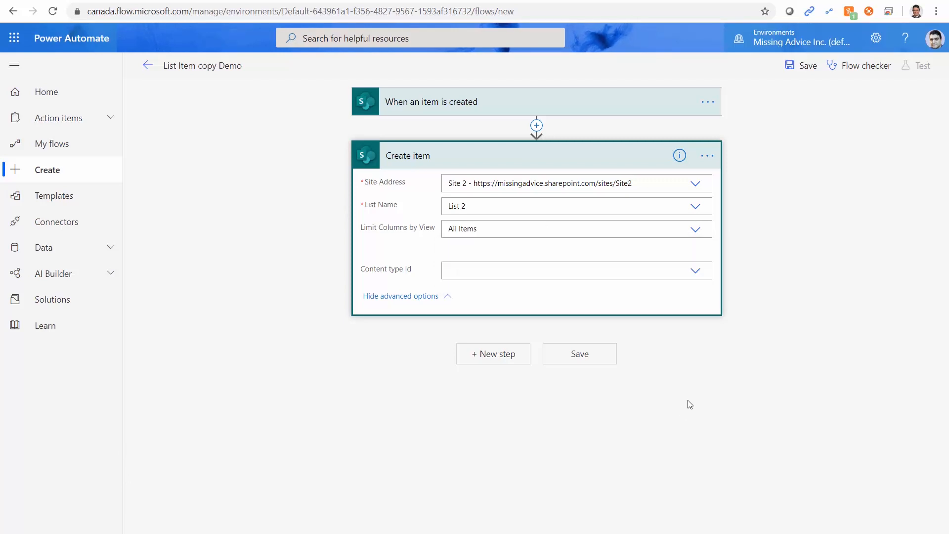
mouse_move(534, 261)
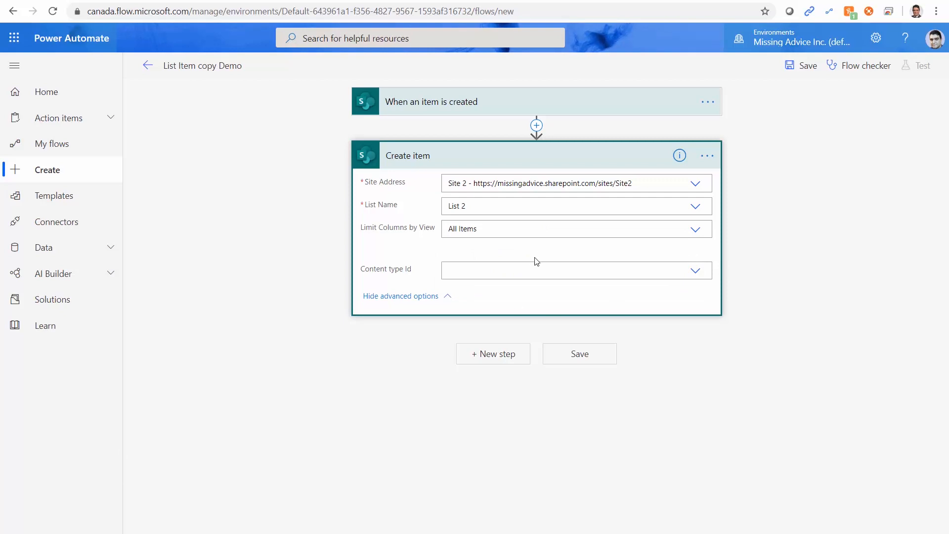
mouse_move(698, 232)
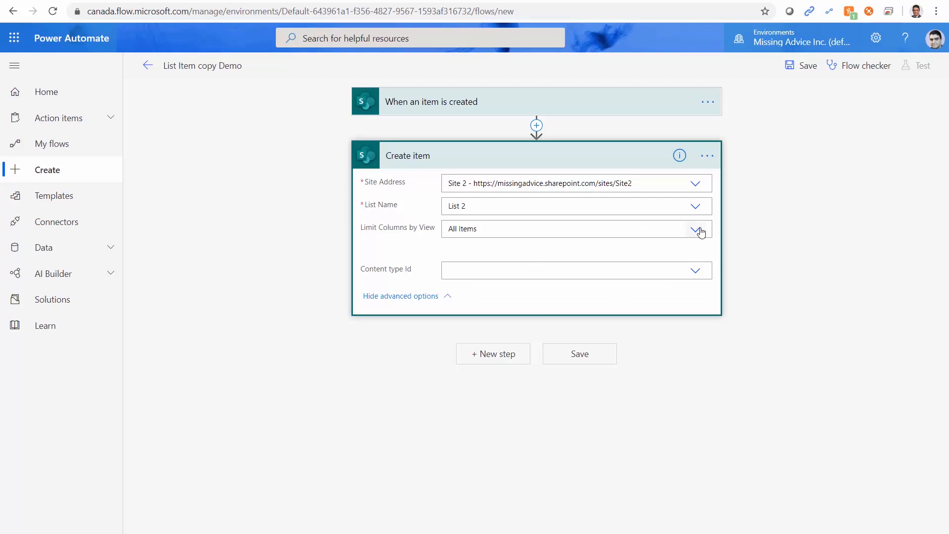
- Toggle the limit back through Use all columns and settle on All Items again
left_click(696, 229)
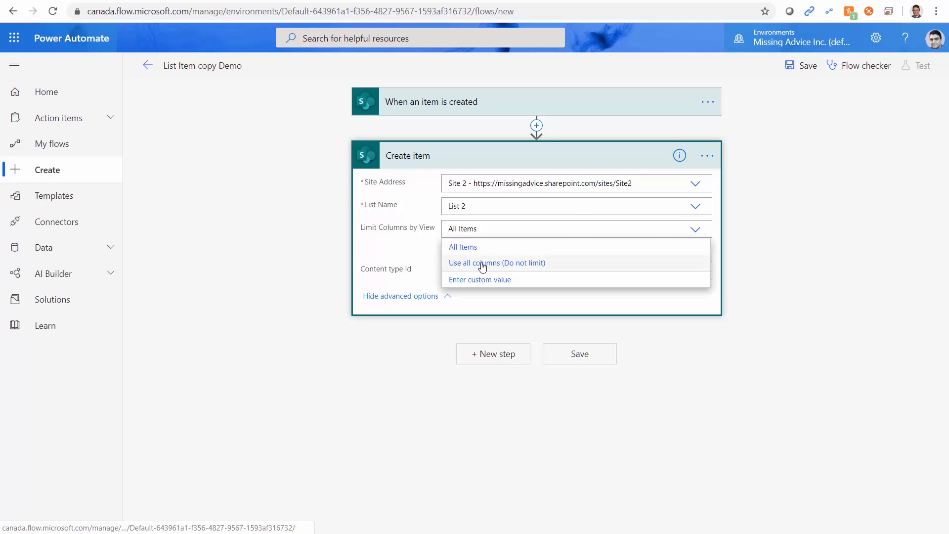
left_click(496, 263)
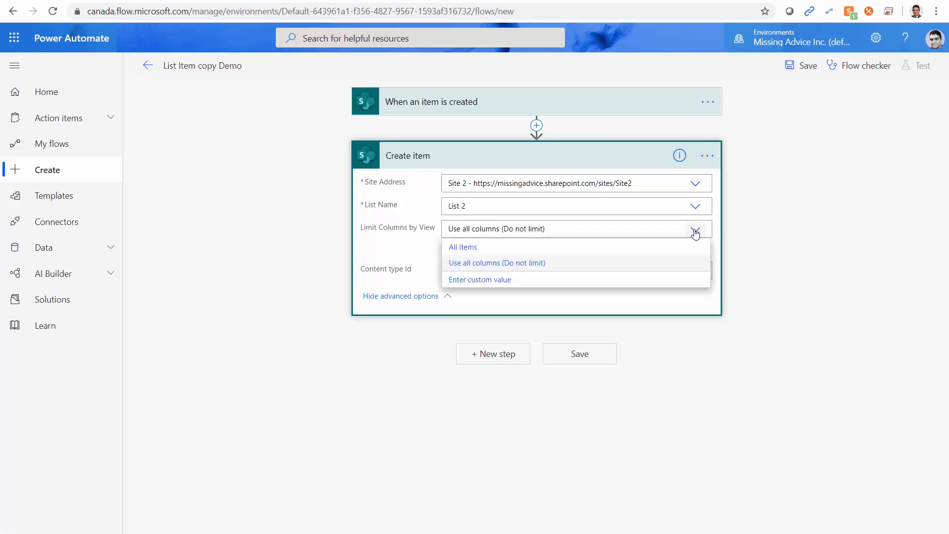
left_click(463, 248)
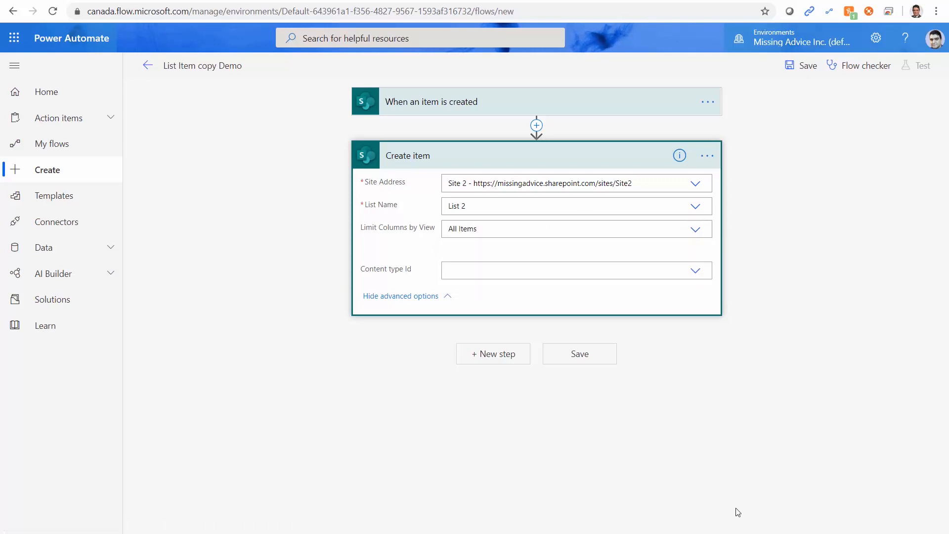
mouse_move(708, 170)
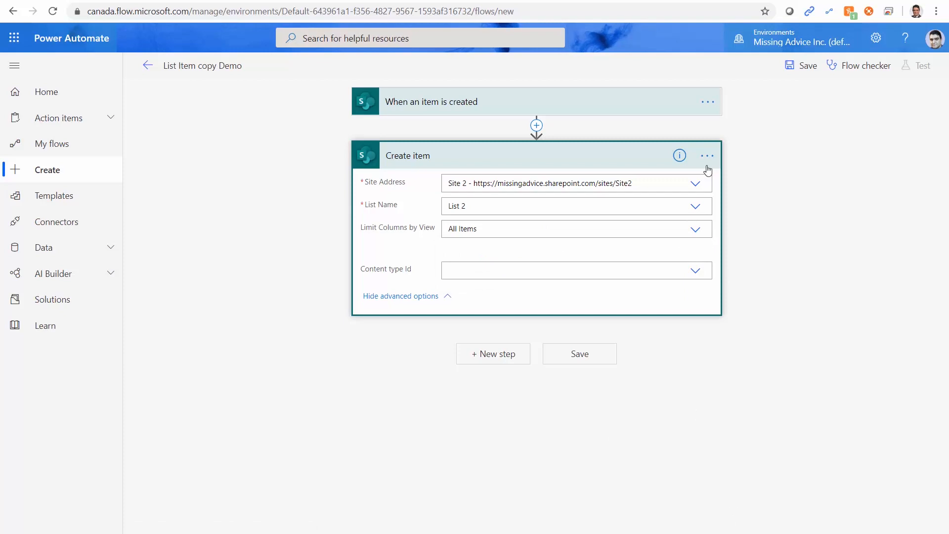
- Delete the existing Create item step from the flow
left_click(706, 155)
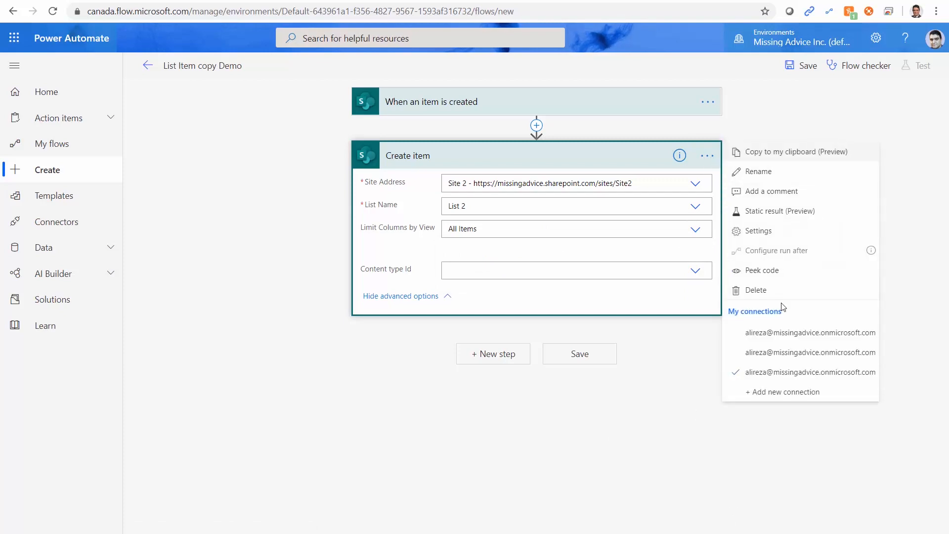
left_click(755, 290)
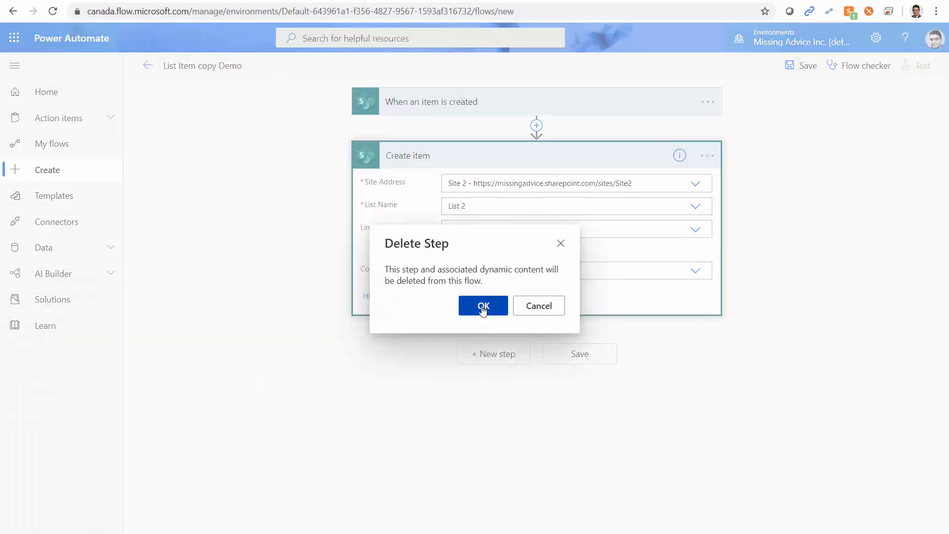
left_click(483, 306)
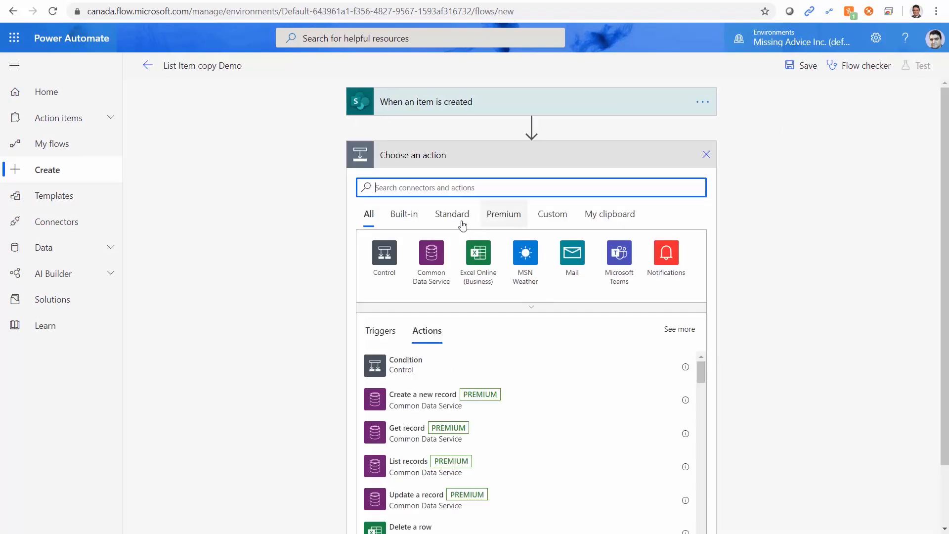
- Add a new SharePoint Create item action found by searching 'Create item'
type("Share")
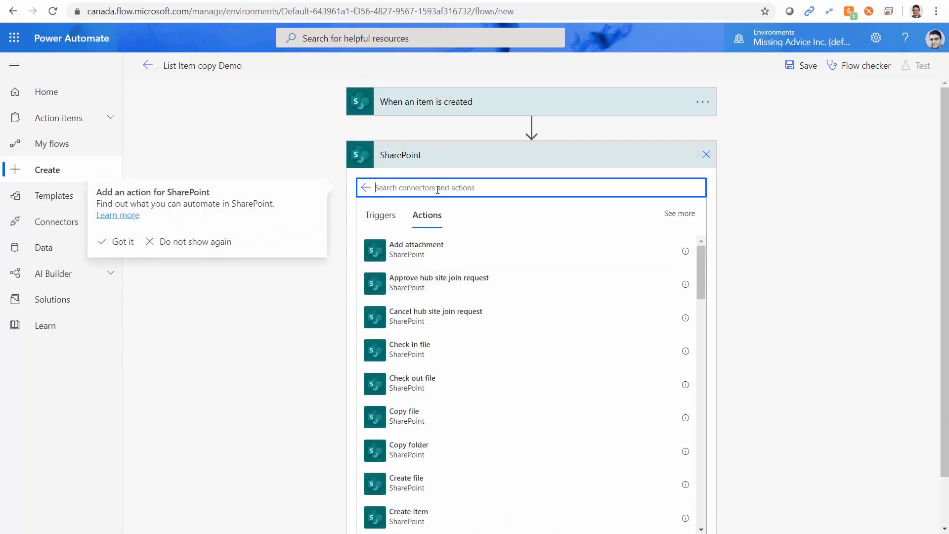
type("Create")
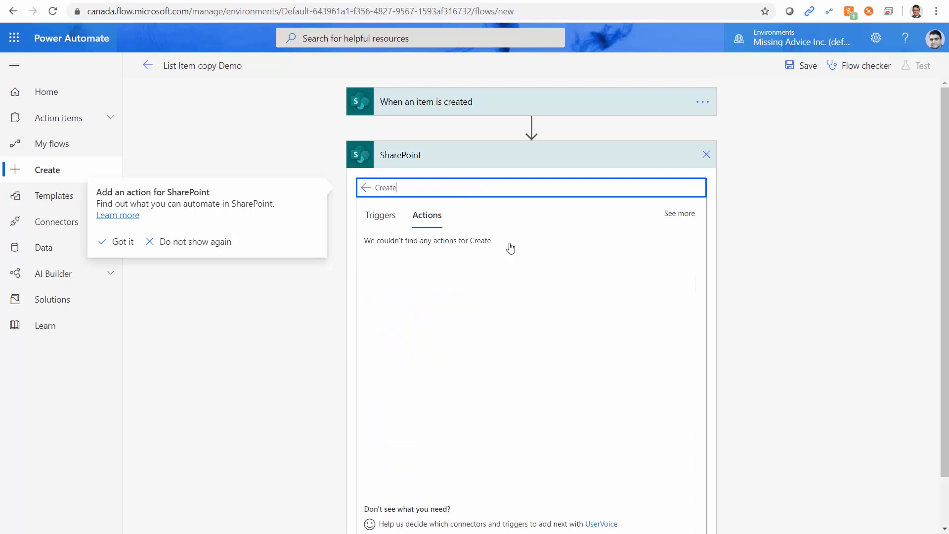
type("item")
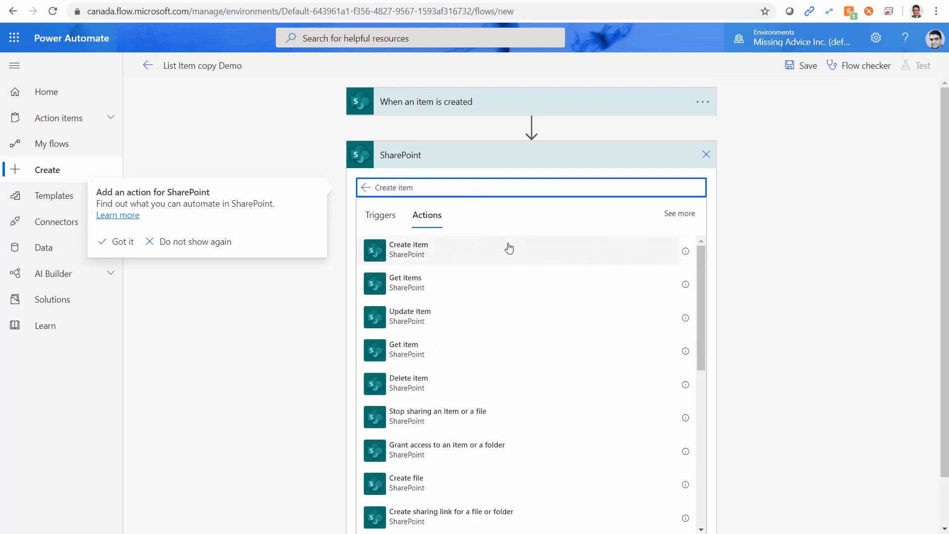
left_click(409, 249)
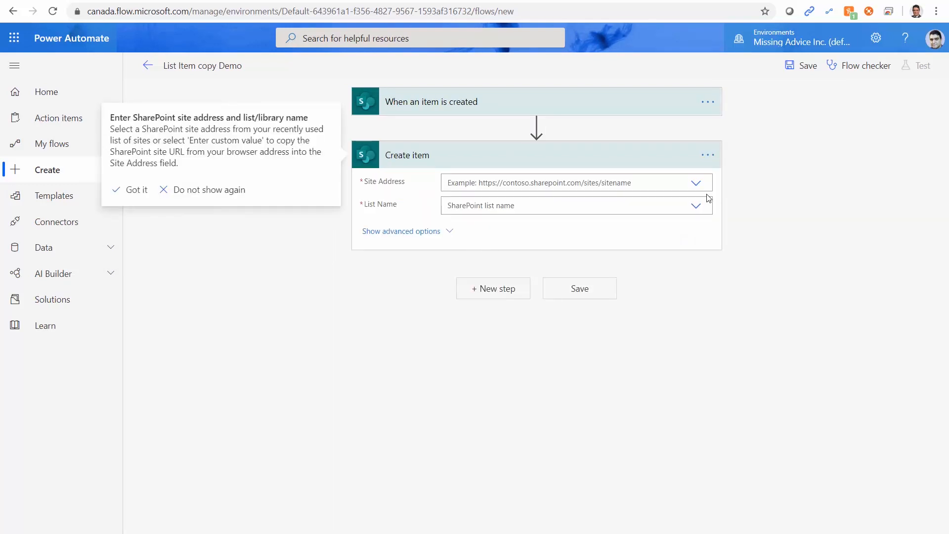
- Point the new Create item step at Site 2 and List 2 and show its advanced options
left_click(695, 182)
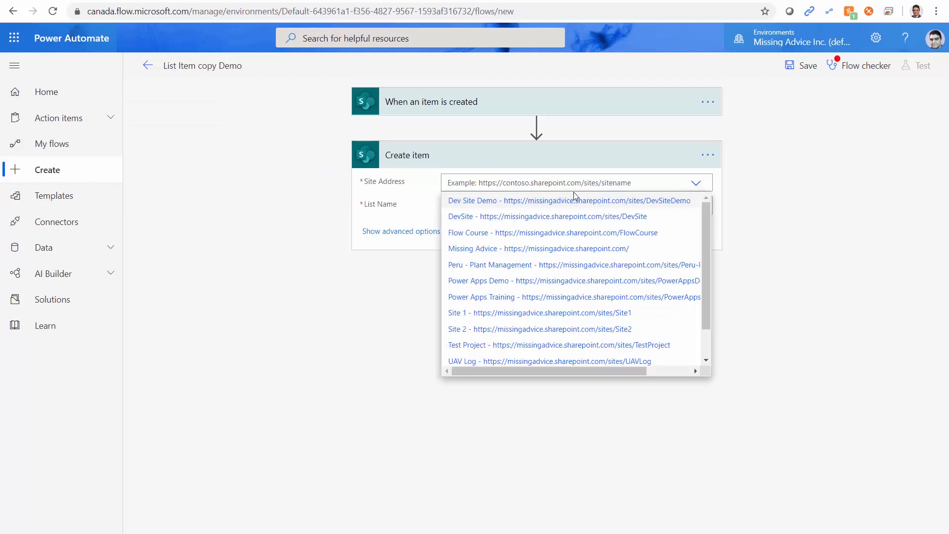
left_click(540, 328)
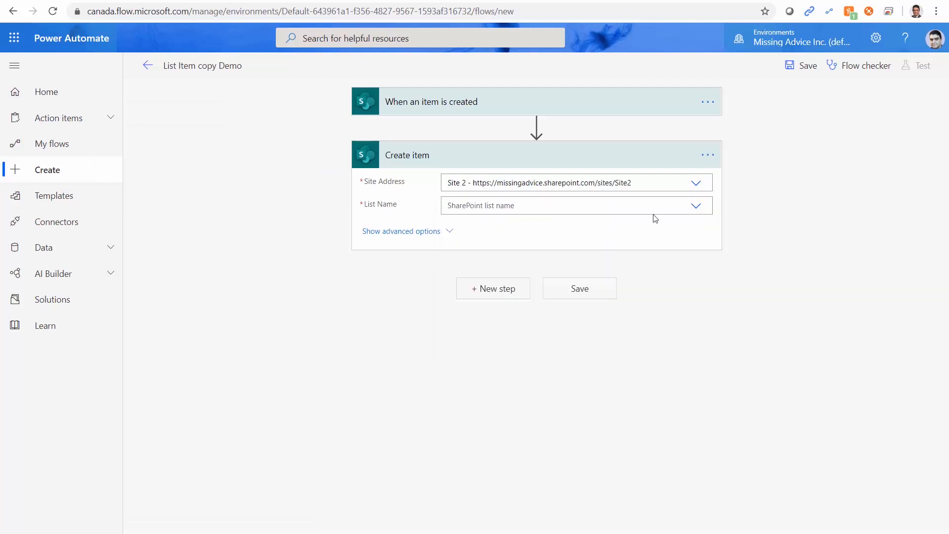
left_click(695, 205)
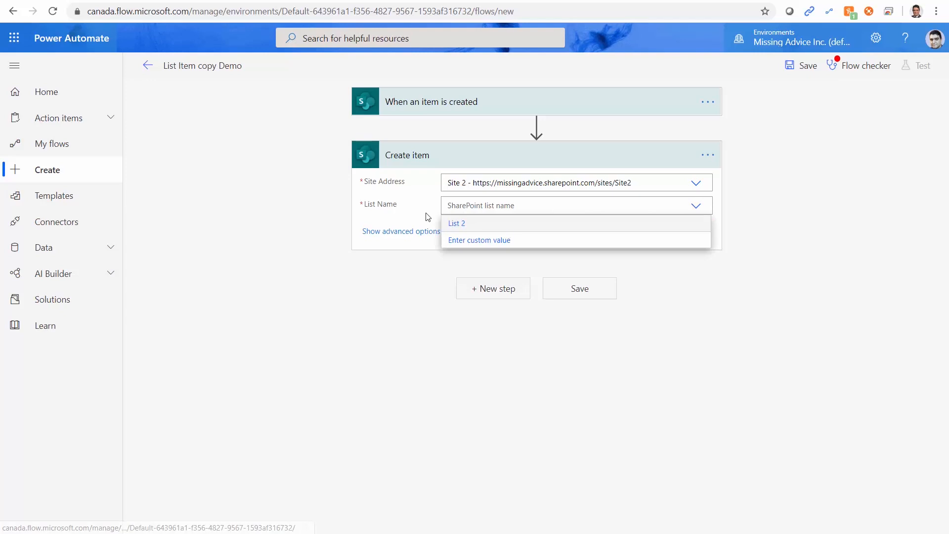
left_click(457, 222)
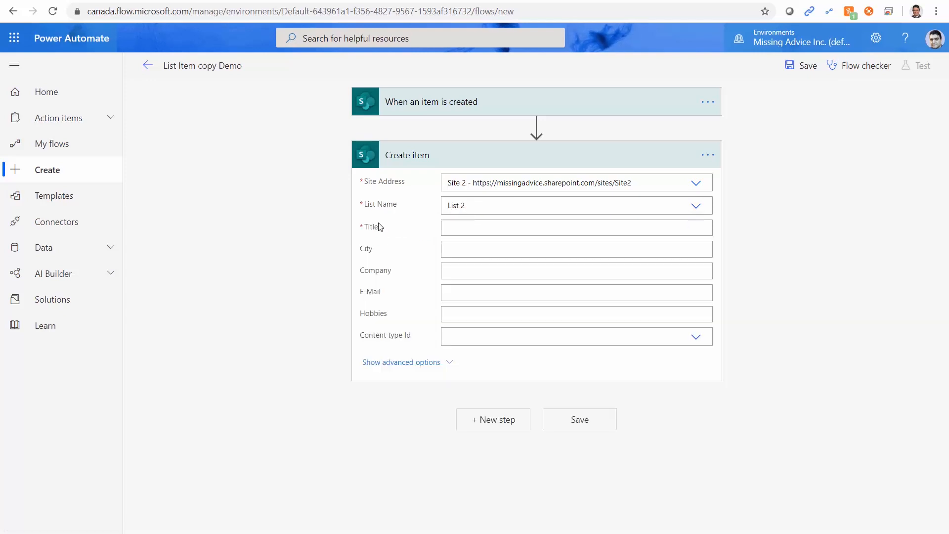
left_click(400, 361)
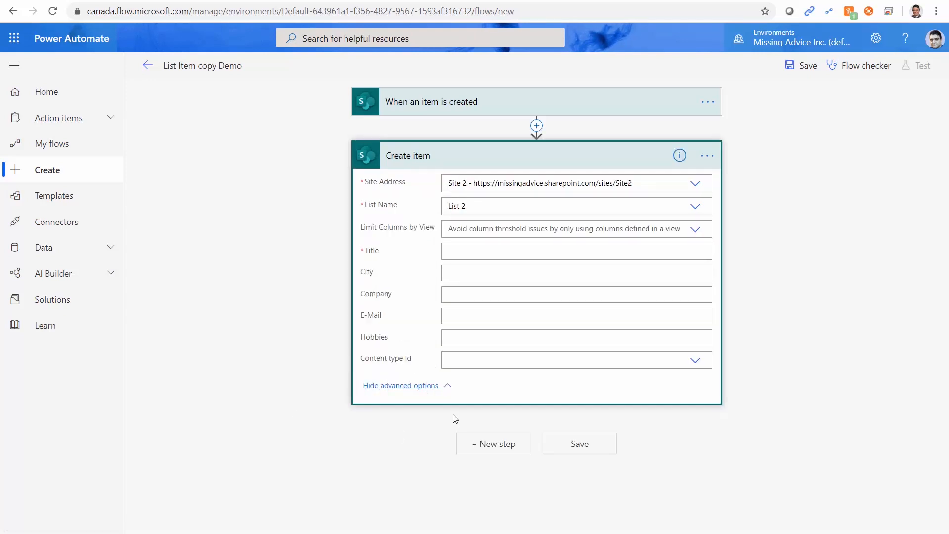
mouse_move(478, 244)
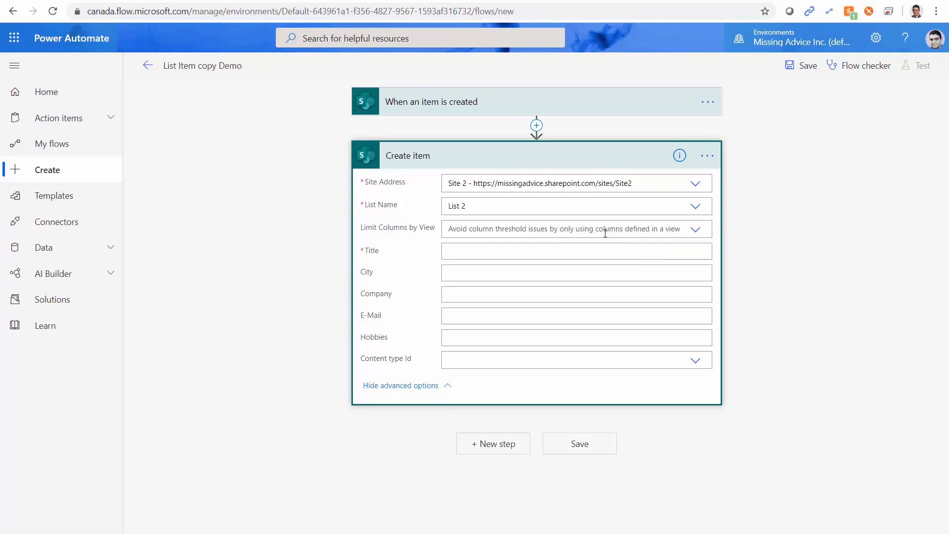
- Map Title, City and Company to the triggering item's matching dynamic values
left_click(575, 250)
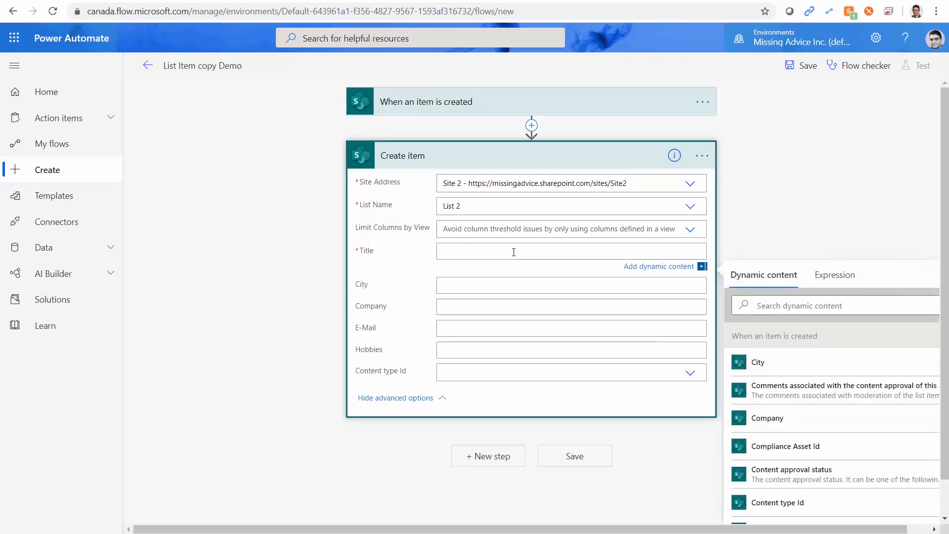
mouse_move(446, 114)
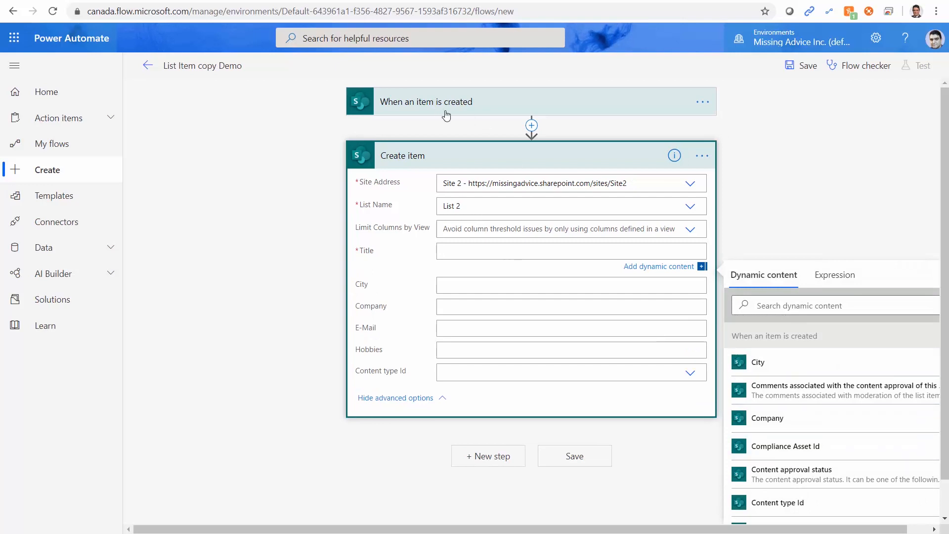
left_click(571, 250)
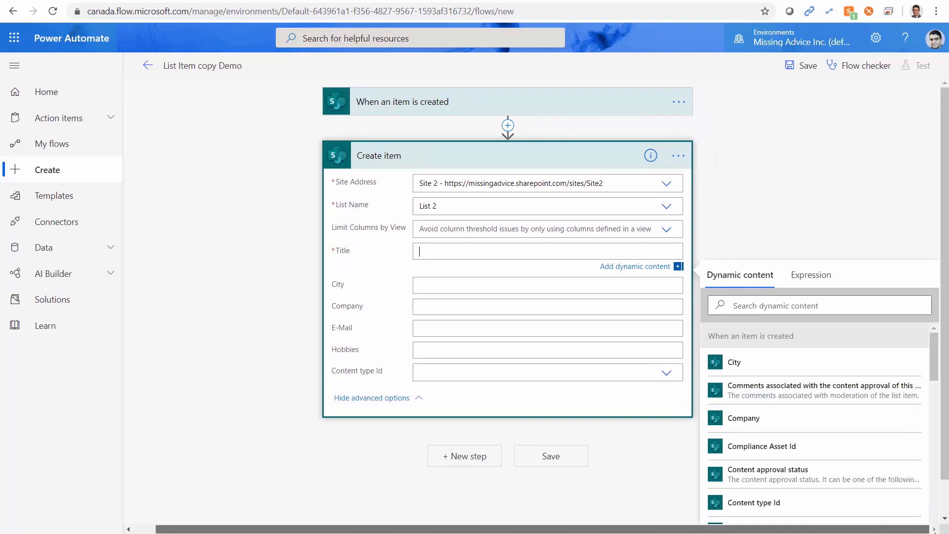
mouse_move(445, 111)
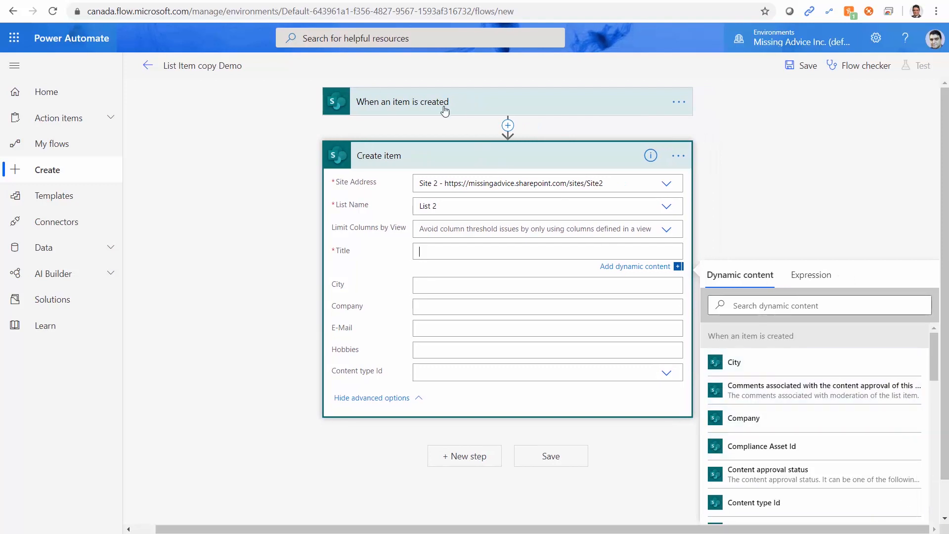
scroll("down", 3)
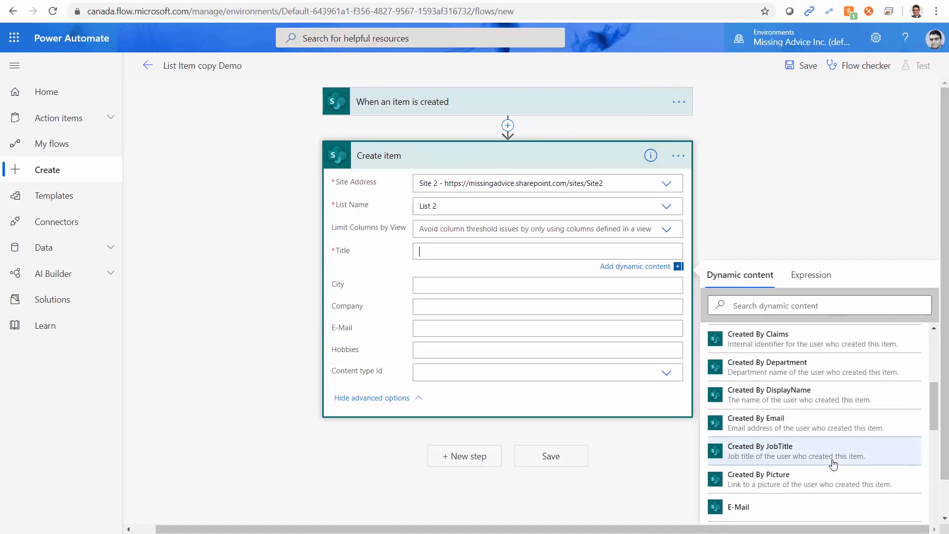
scroll("down", 3)
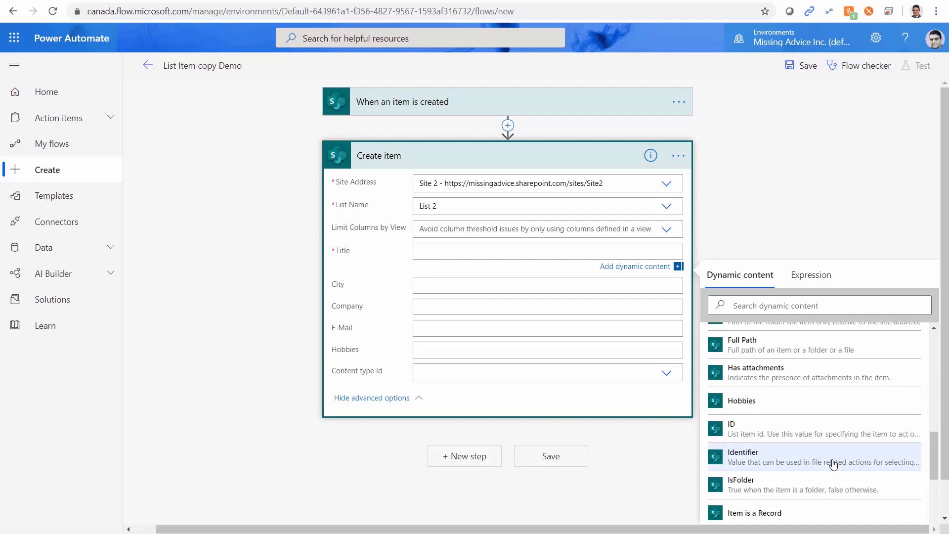
scroll("down", 3)
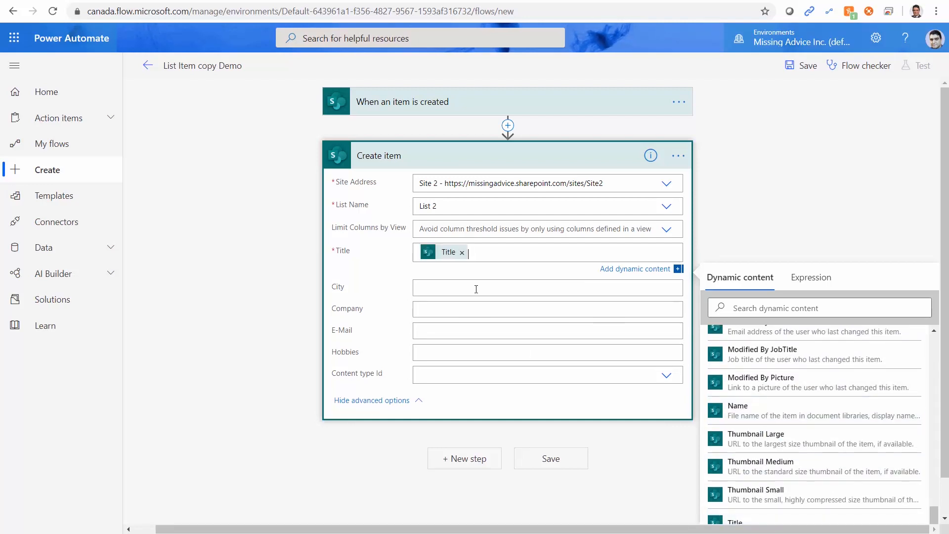
left_click(547, 288)
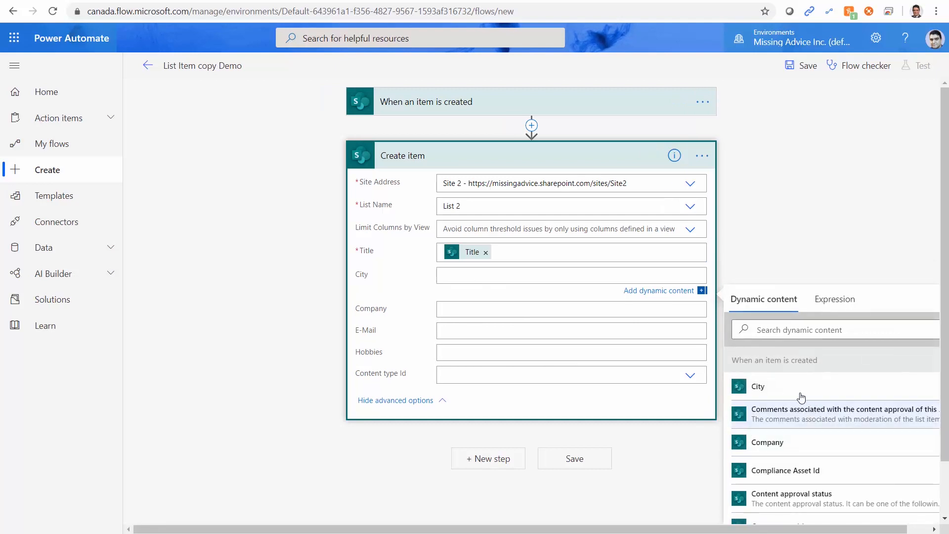
left_click(757, 387)
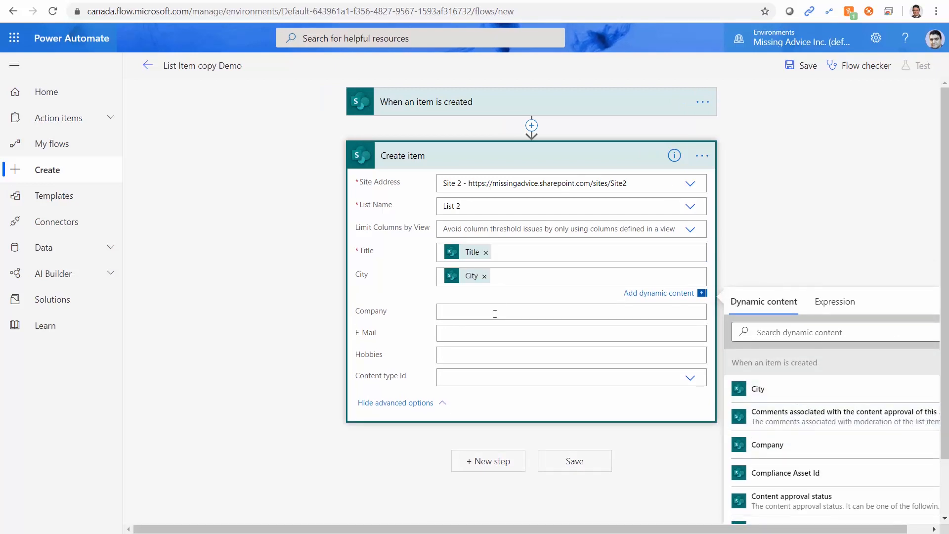
left_click(766, 444)
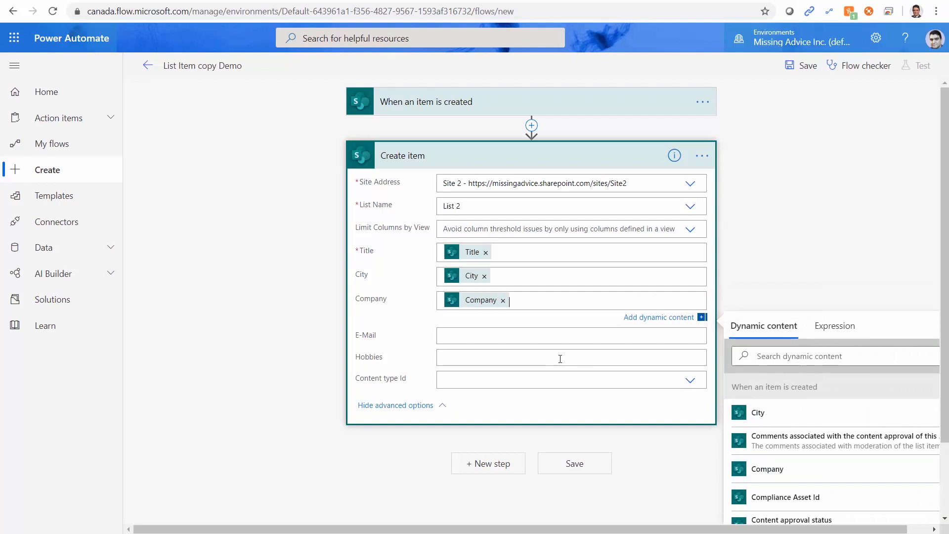
- Map E-Mail and Hobbies to the triggering item's matching dynamic values
left_click(569, 322)
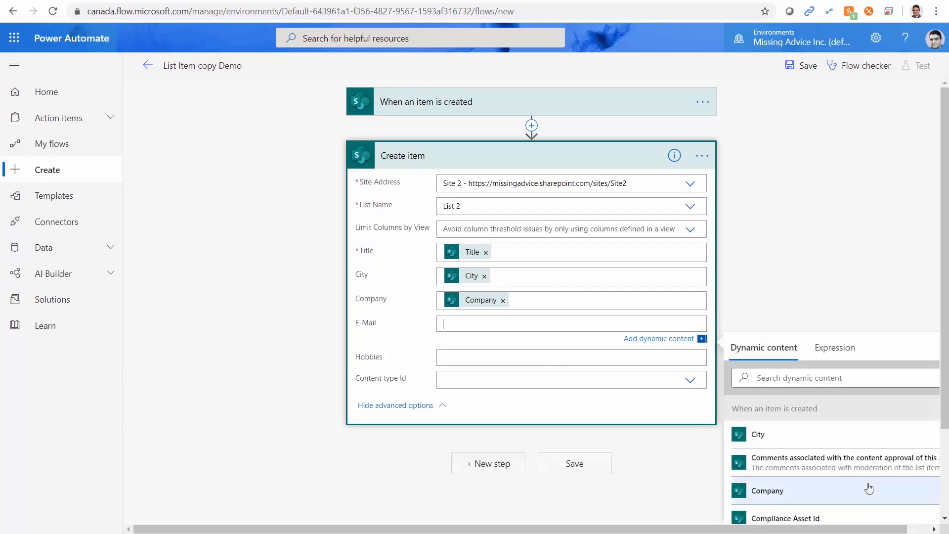
scroll("down", 3)
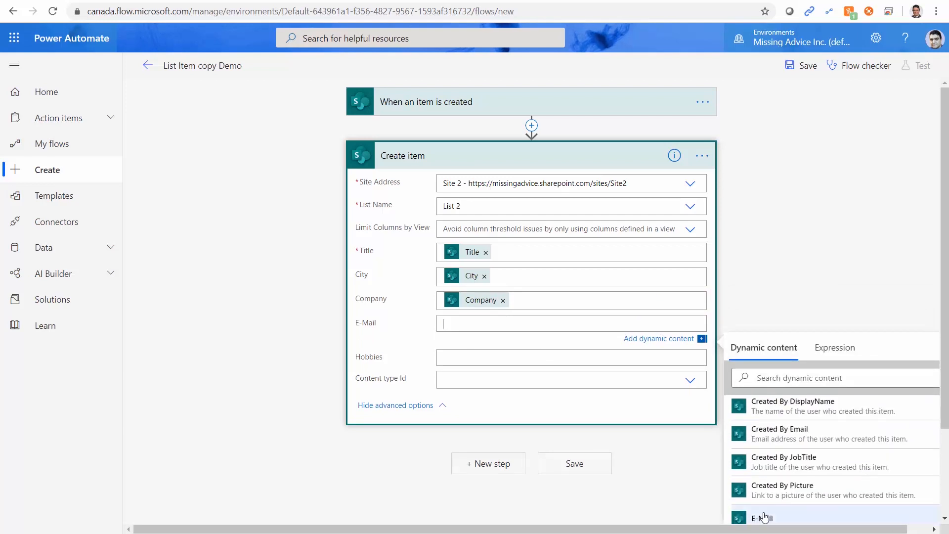
left_click(761, 516)
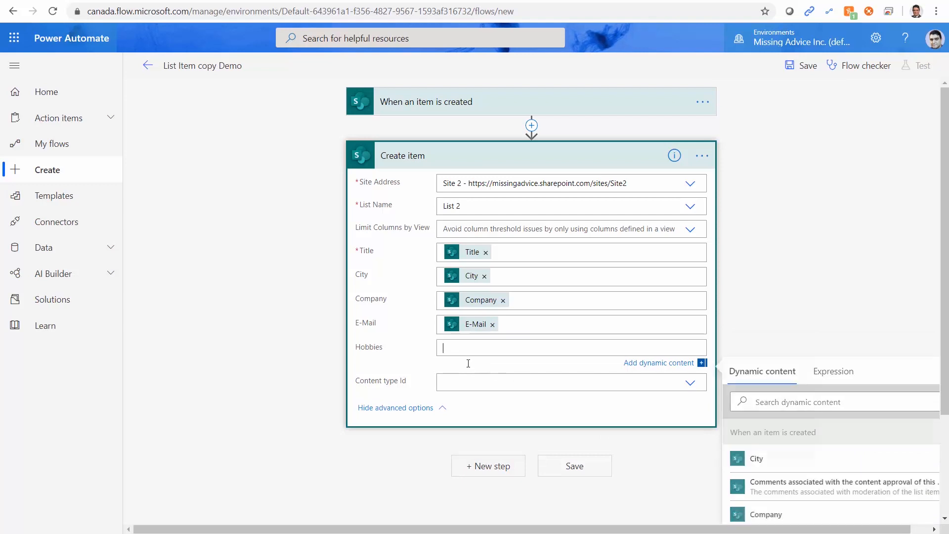
scroll("down", 3)
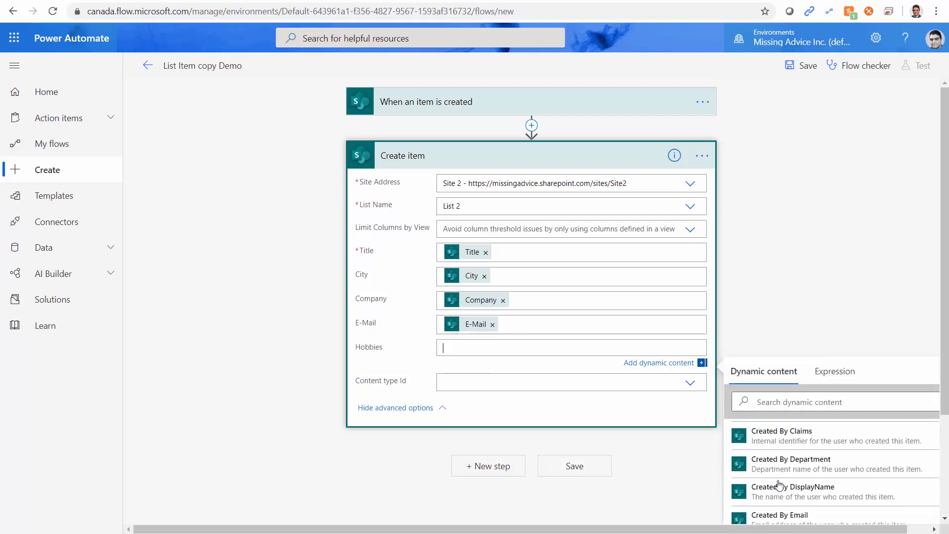
scroll("down", 3)
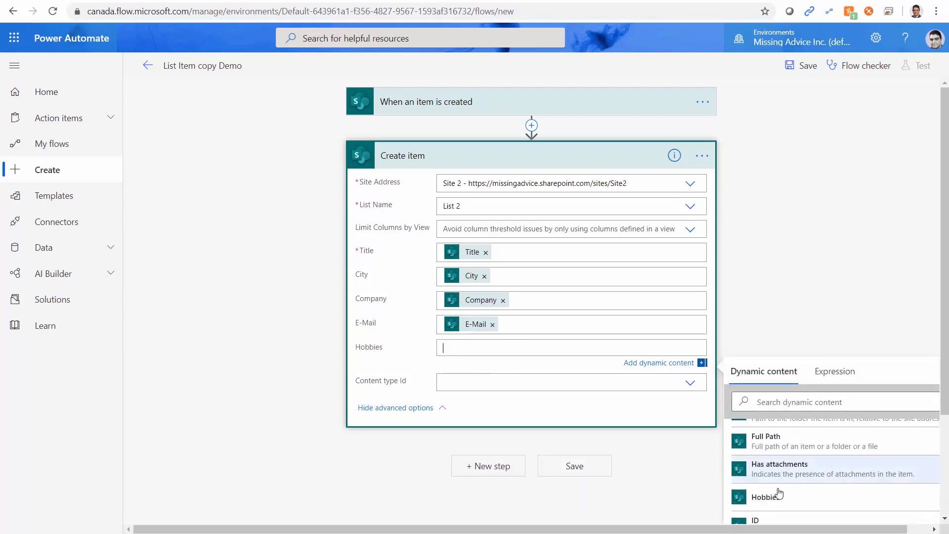
left_click(764, 496)
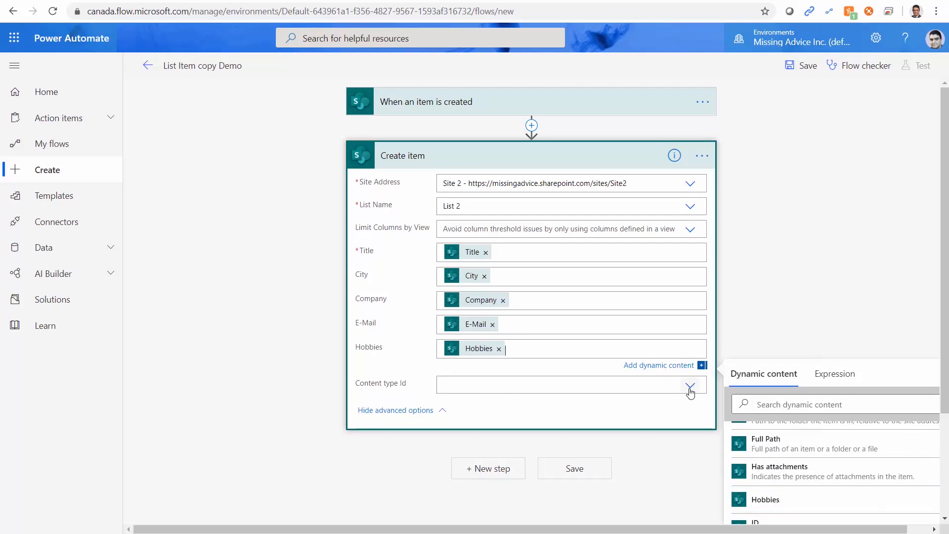
- Set Content type Id to a custom value holding the trigger's Content type Id
left_click(689, 385)
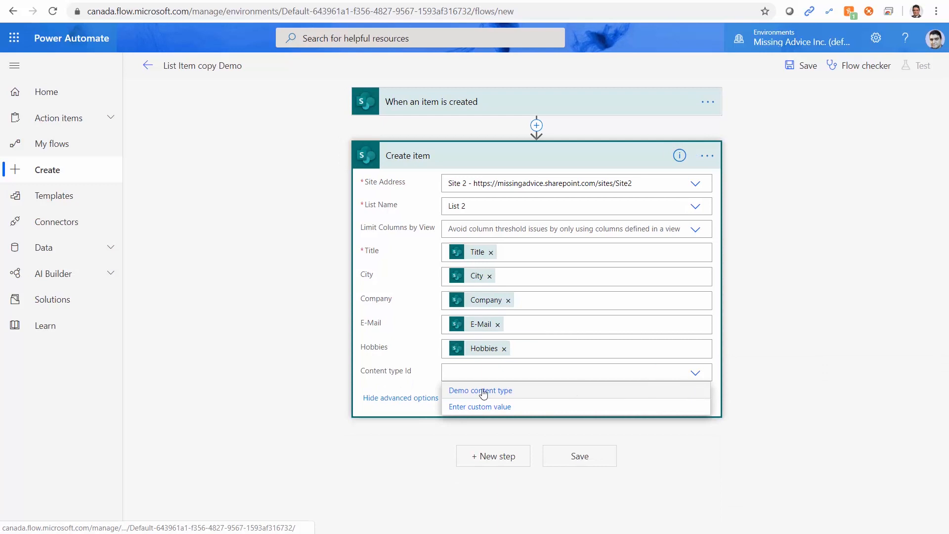
mouse_move(514, 391)
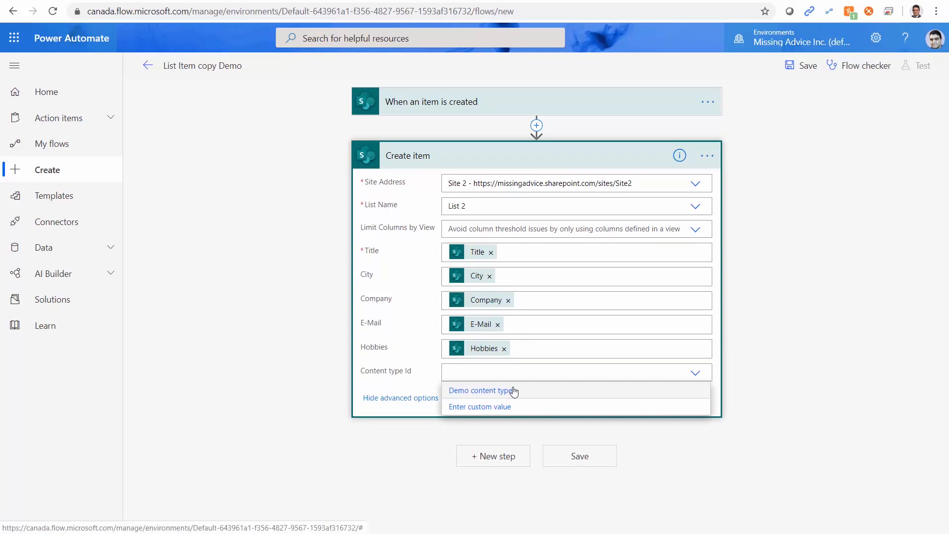
left_click(479, 406)
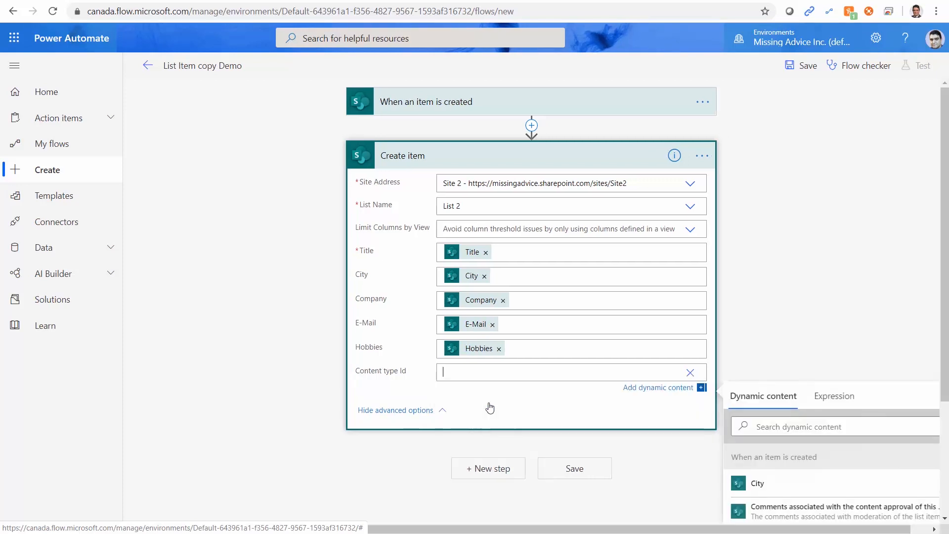
mouse_move(850, 471)
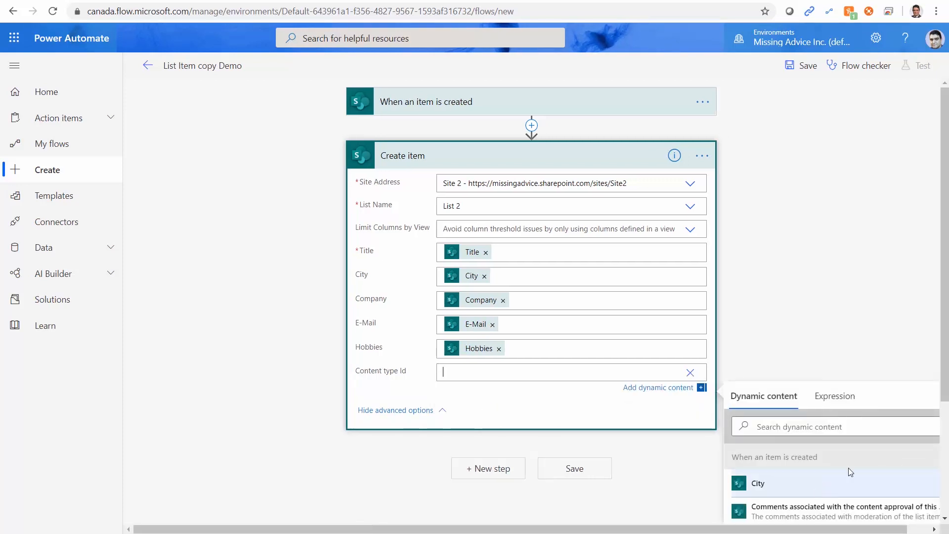
scroll("down", 3)
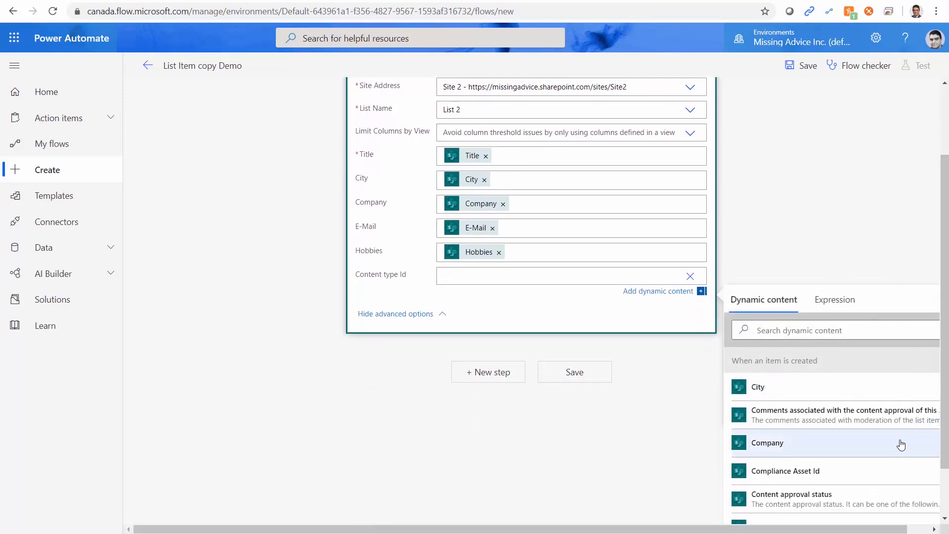
scroll("down", 3)
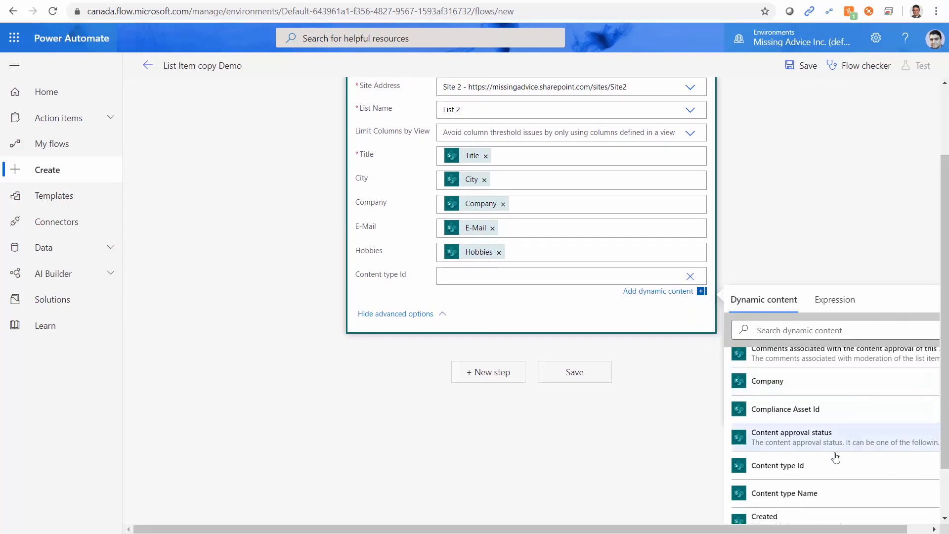
left_click(778, 466)
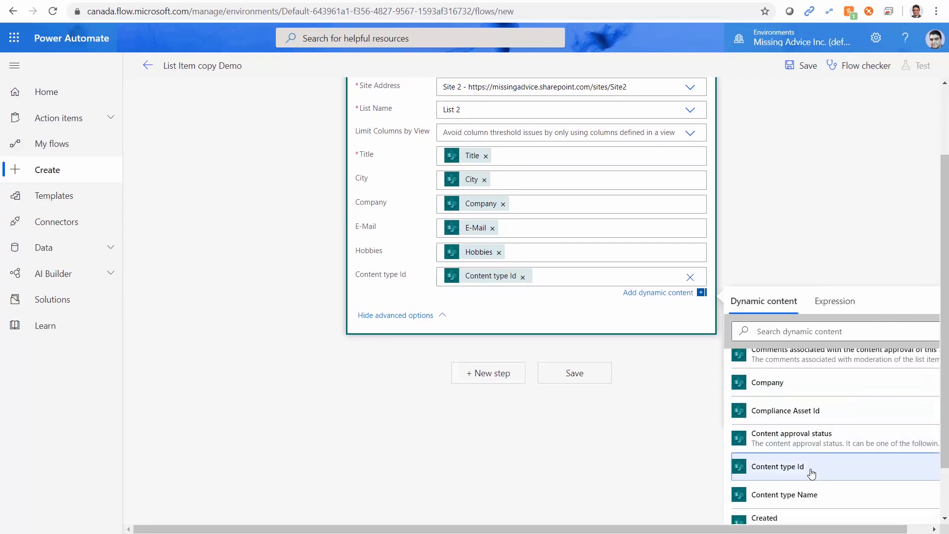
mouse_move(502, 293)
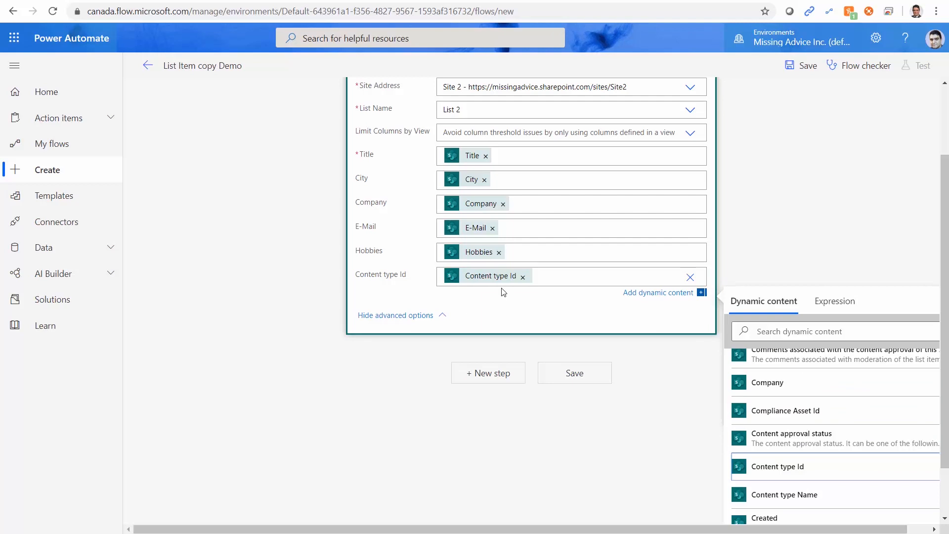
mouse_move(575, 314)
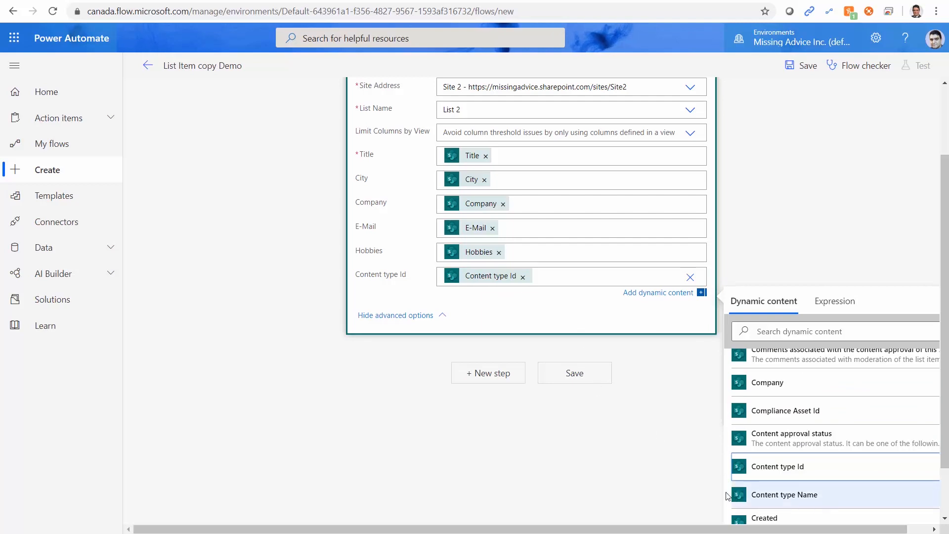
mouse_move(795, 476)
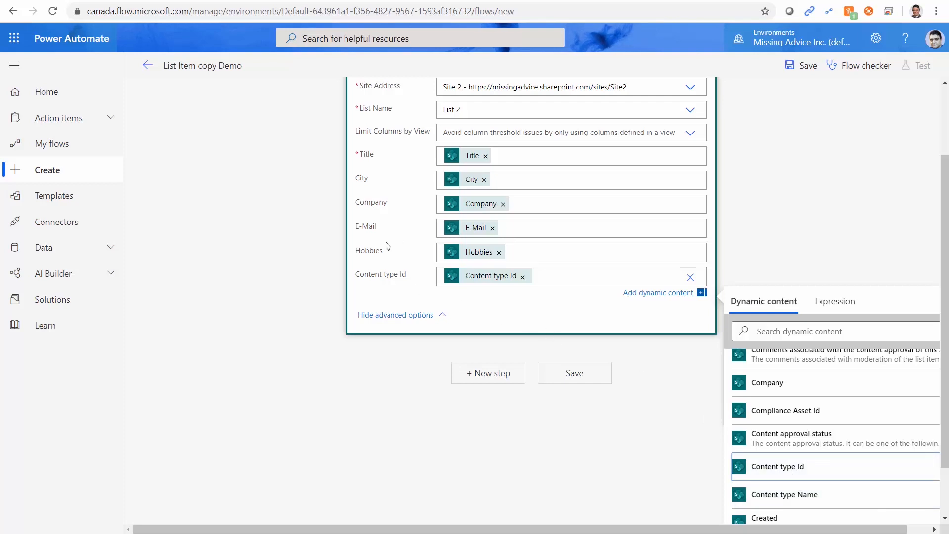
mouse_move(481, 290)
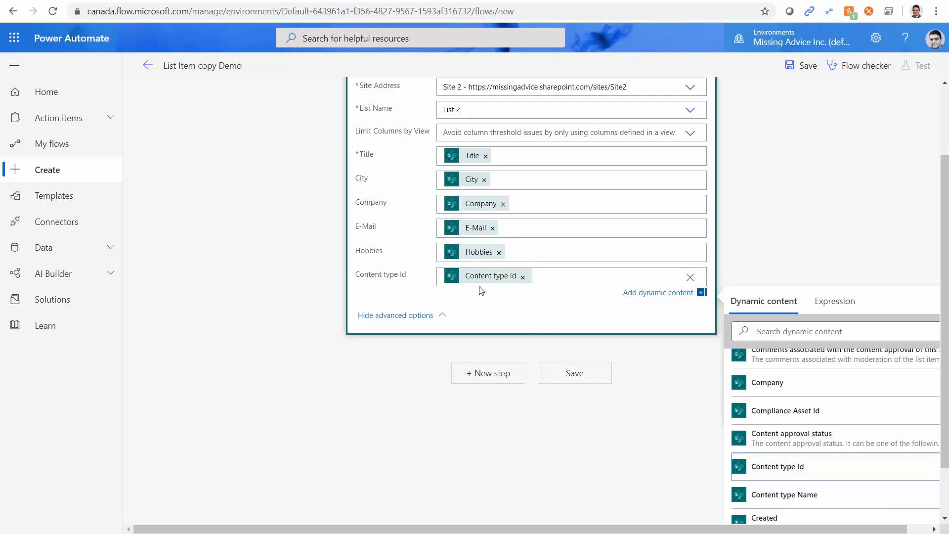
mouse_move(453, 268)
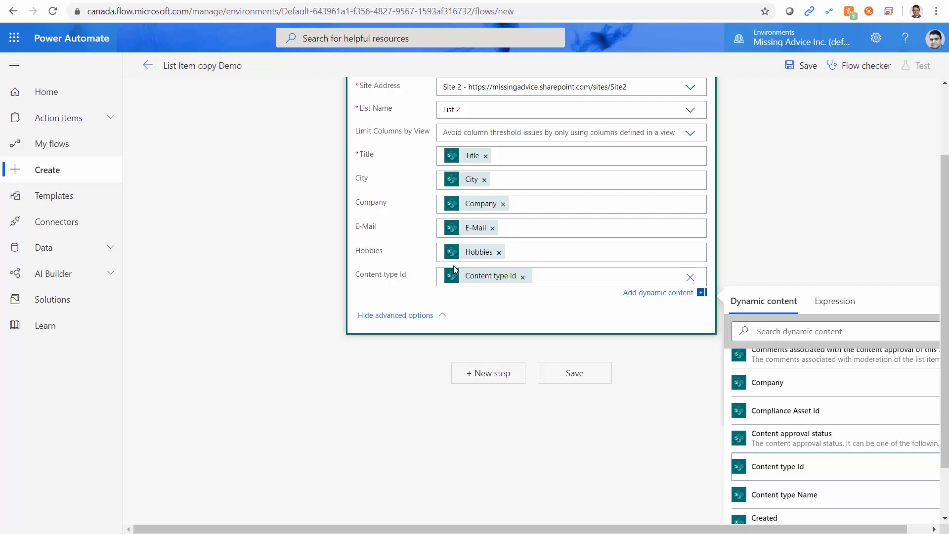
mouse_move(275, 401)
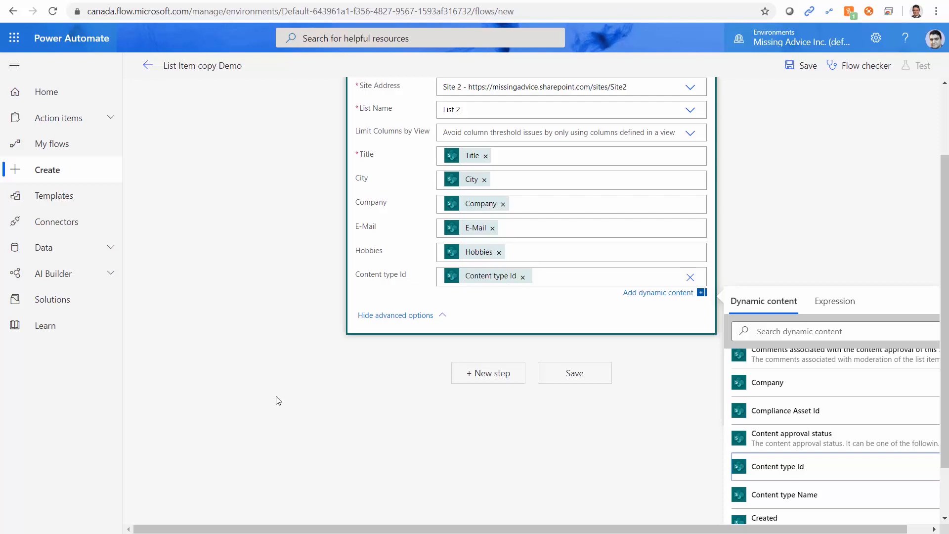
- Dismiss the Site Address tip with 'Got it' and save the flow
scroll("up", 3)
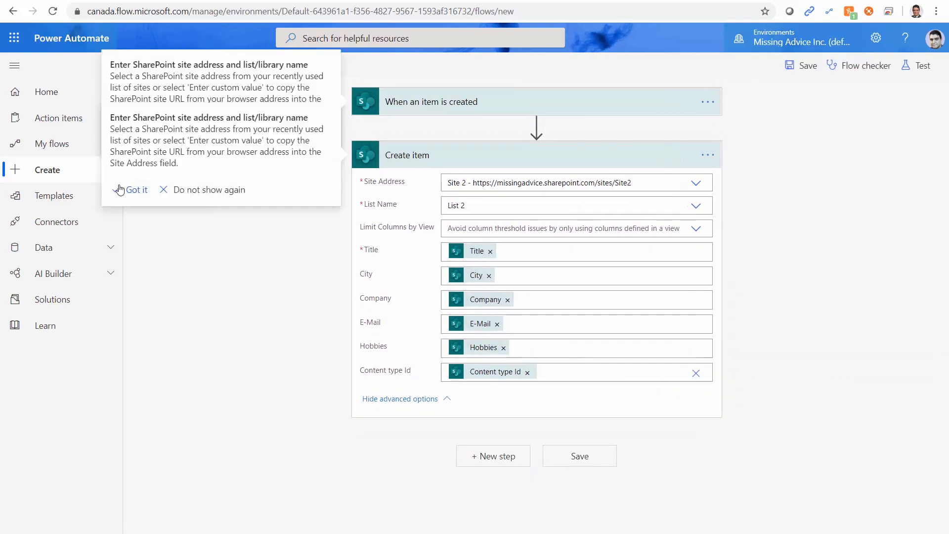
left_click(136, 190)
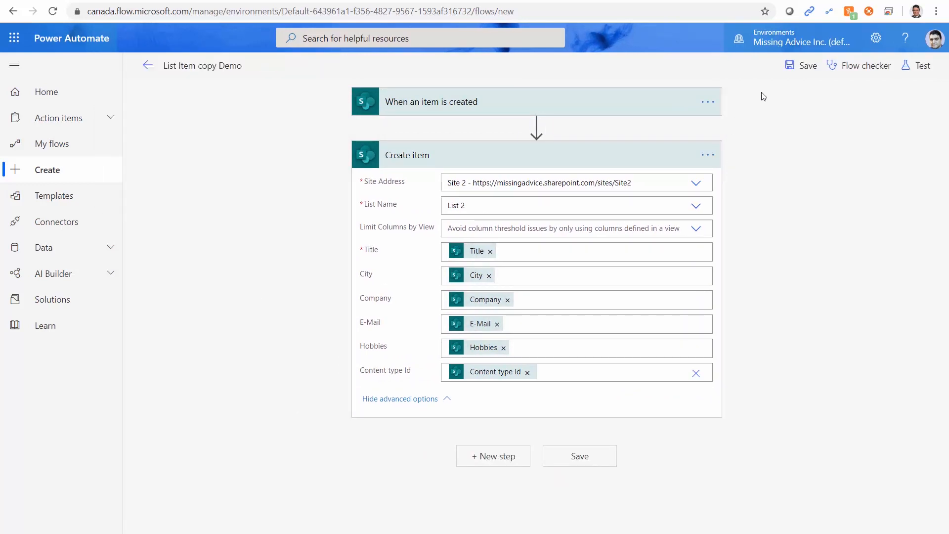
left_click(806, 65)
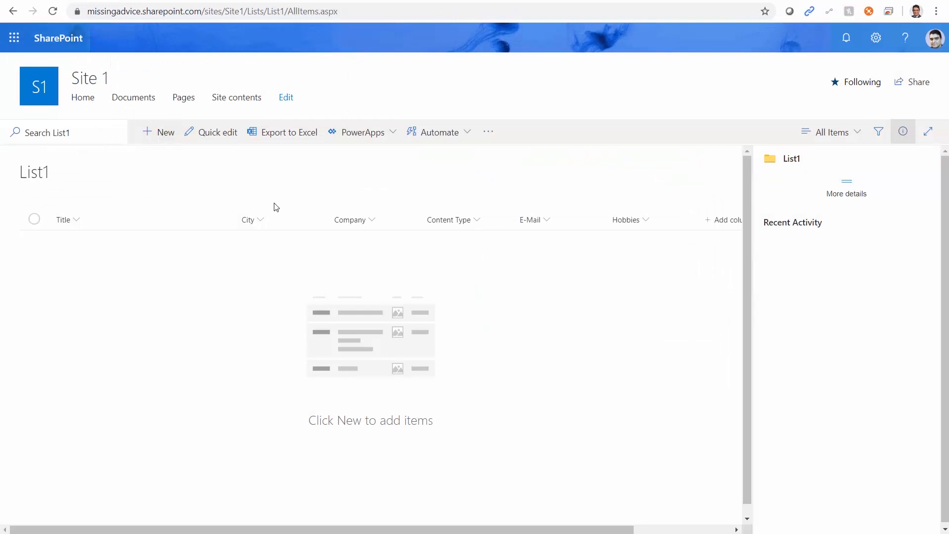
- Start a new List1 item titled 'Test item for demo' with city Mississauga and company Homeware
left_click(158, 132)
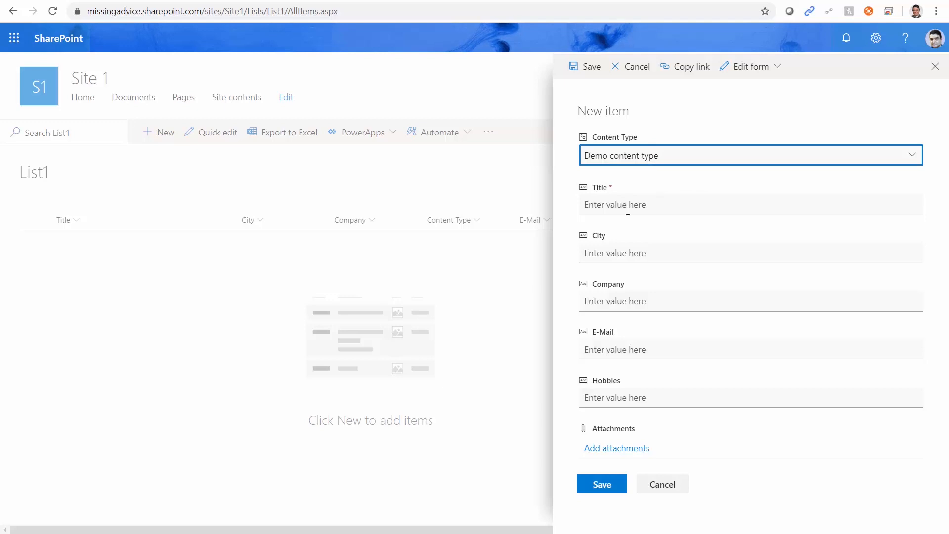
type("Te")
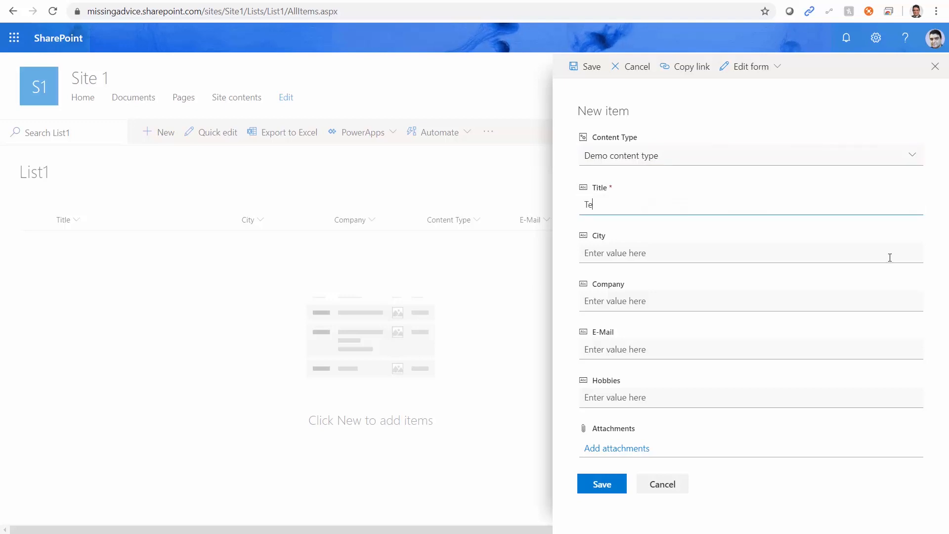
type("st")
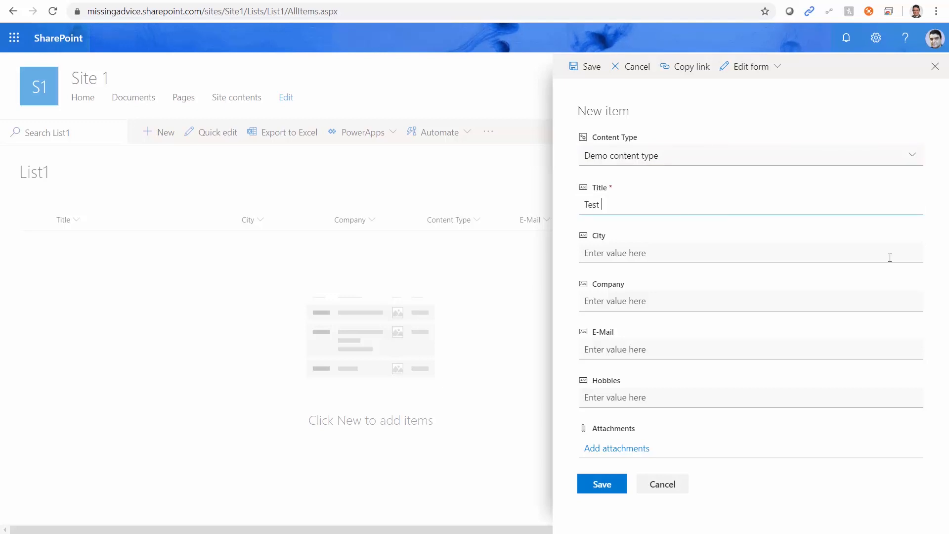
type("item for")
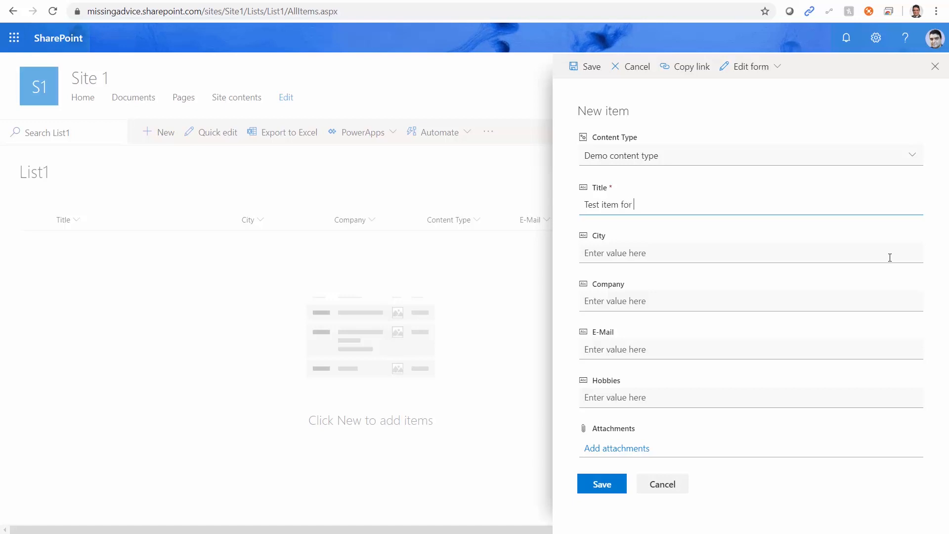
type("demo")
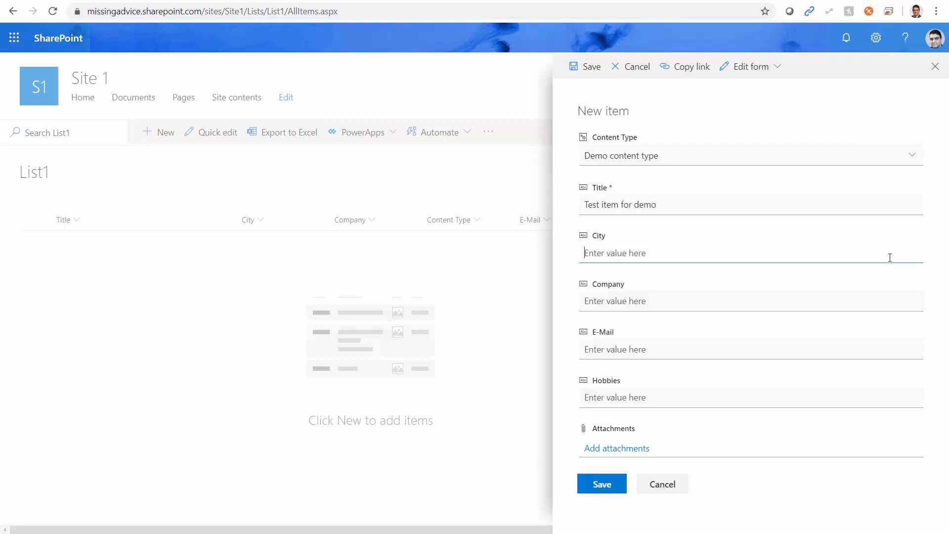
type("Mississ")
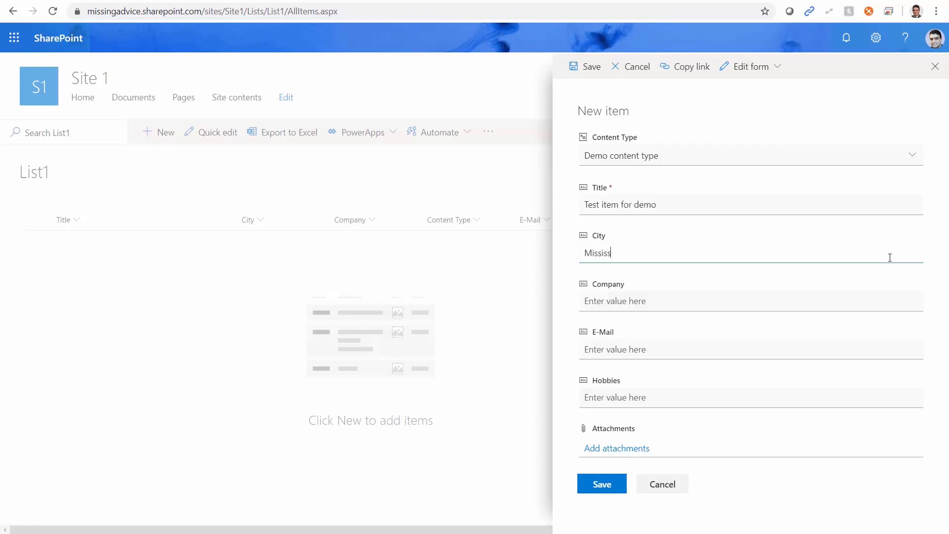
type("auga")
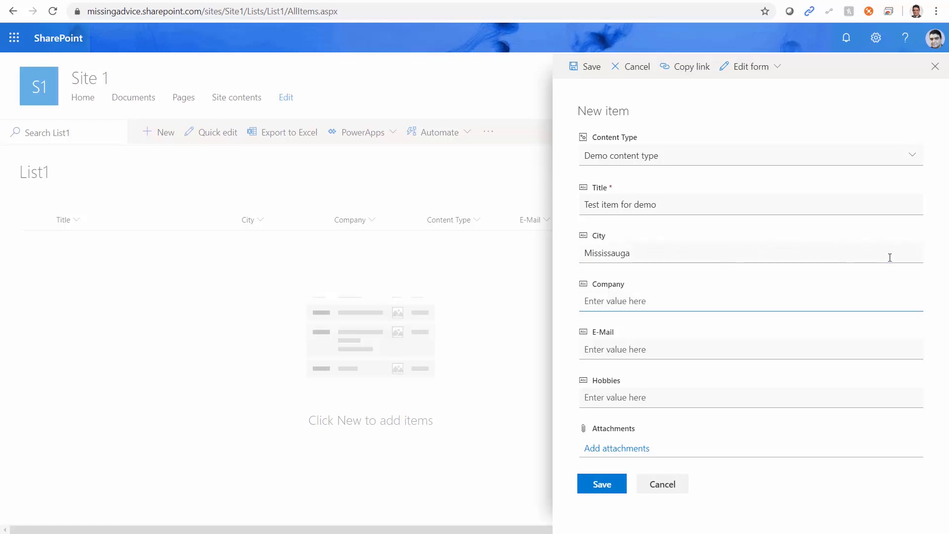
type("Homeware")
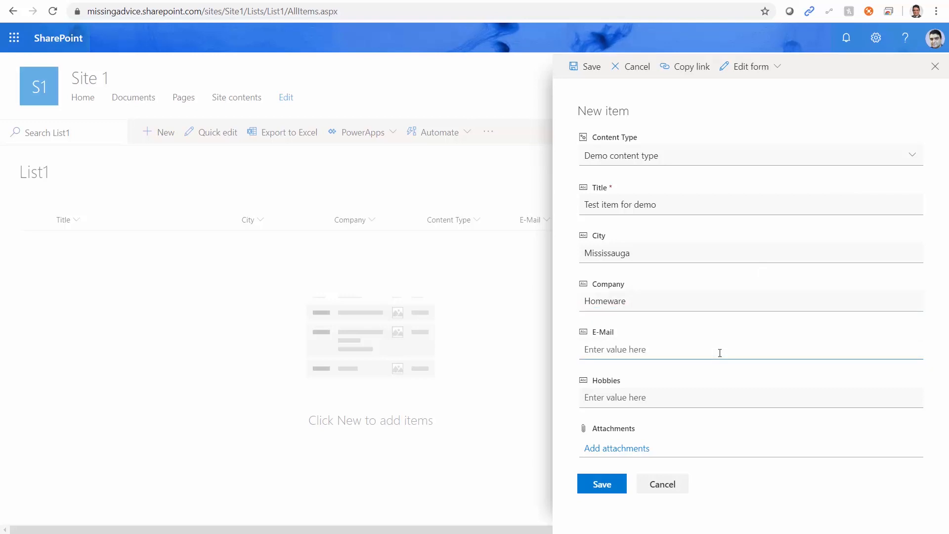
type("myem")
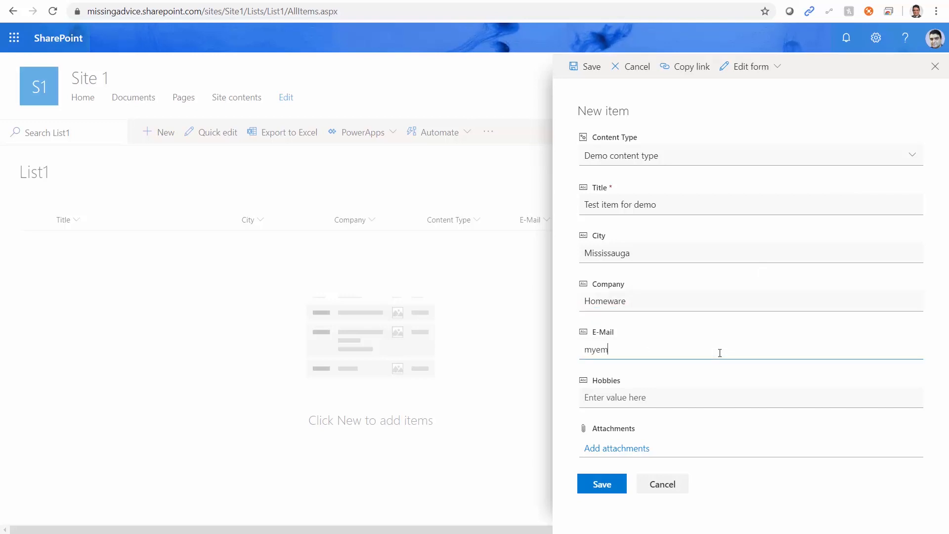
type("ail@")
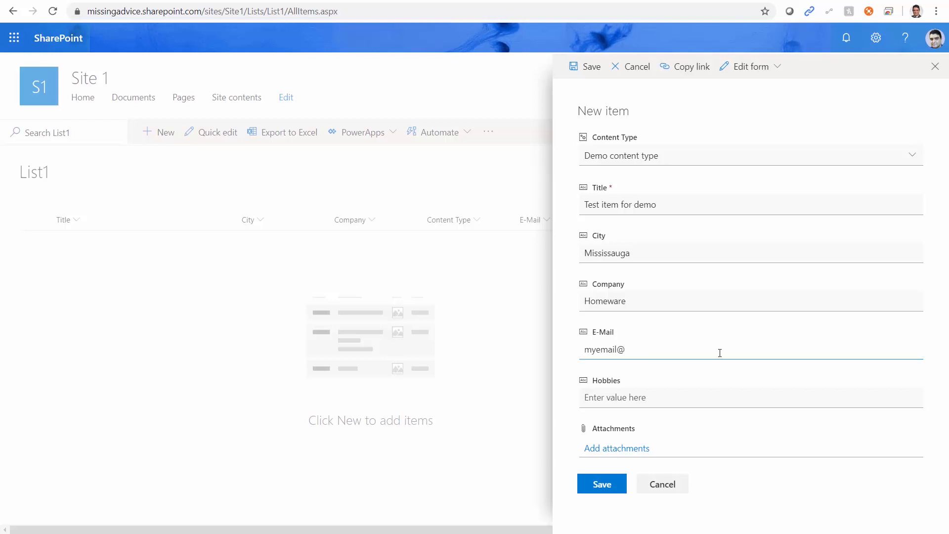
type("somewhere")
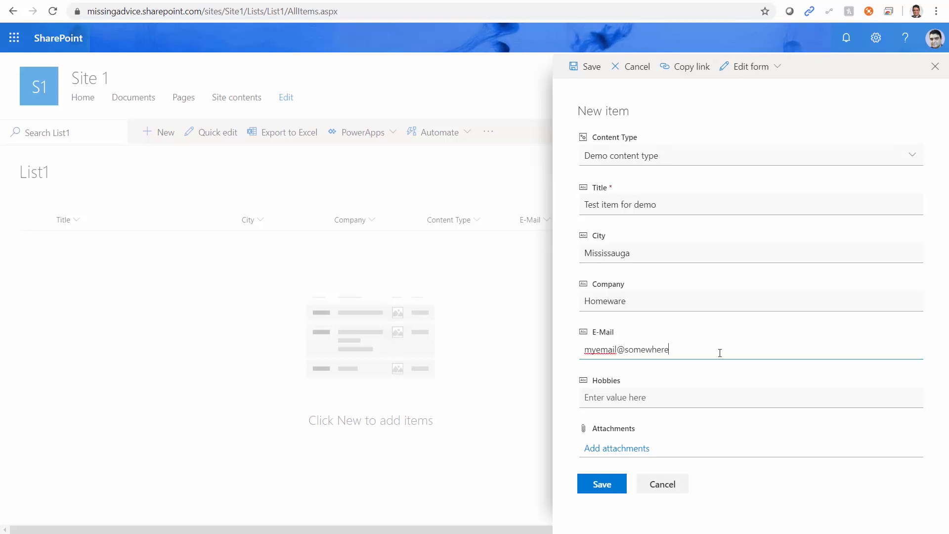
type(".com")
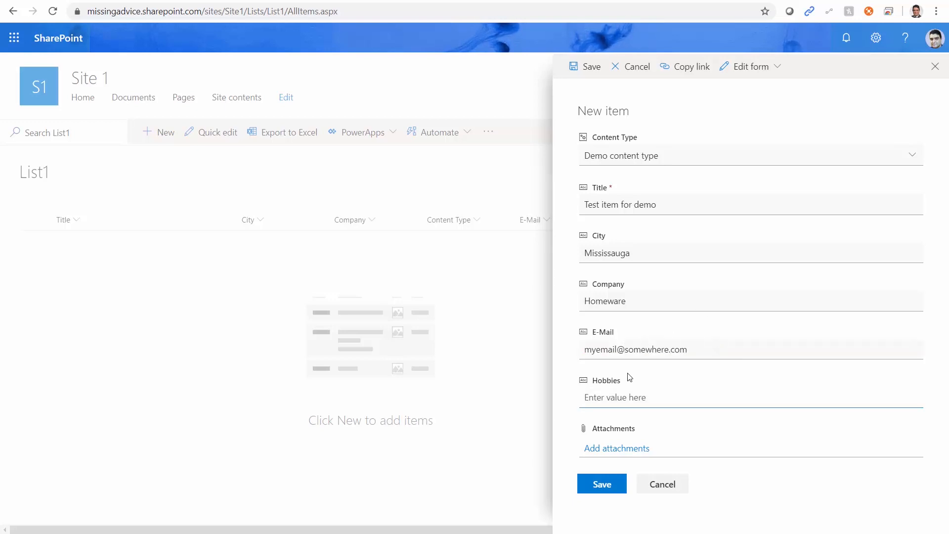
type("Hur")
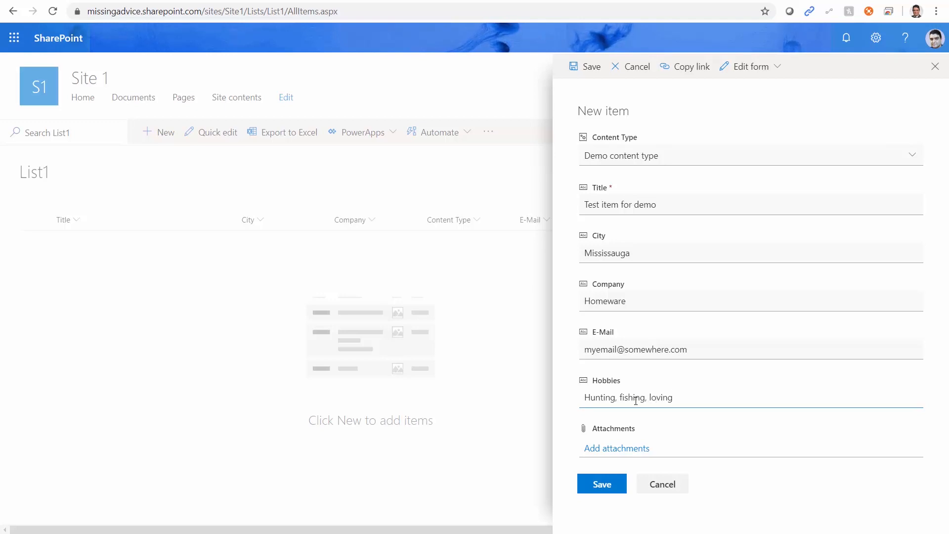
type("every d")
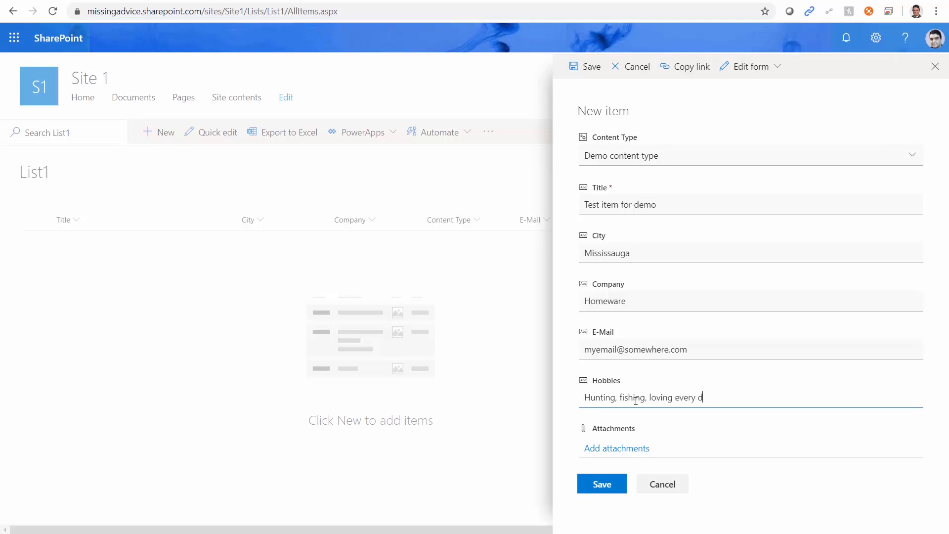
type("day")
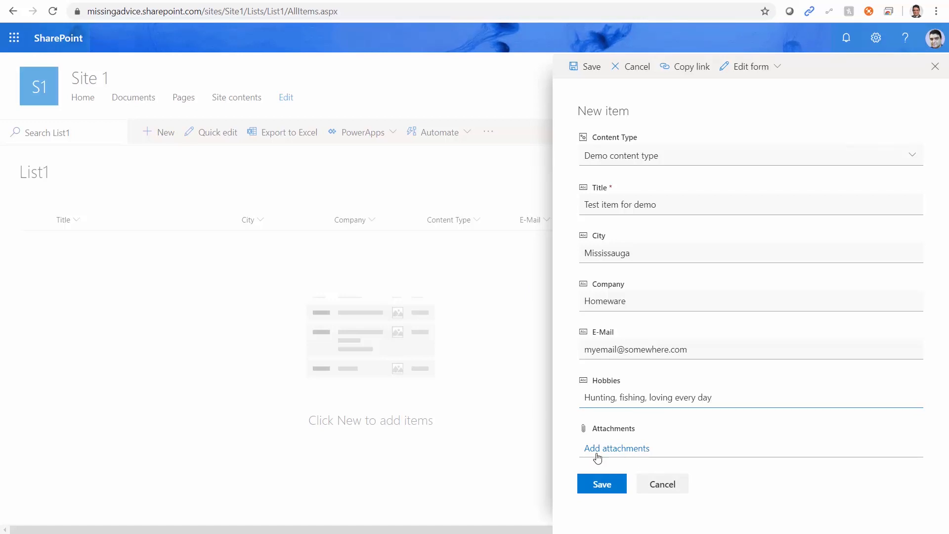
left_click(600, 484)
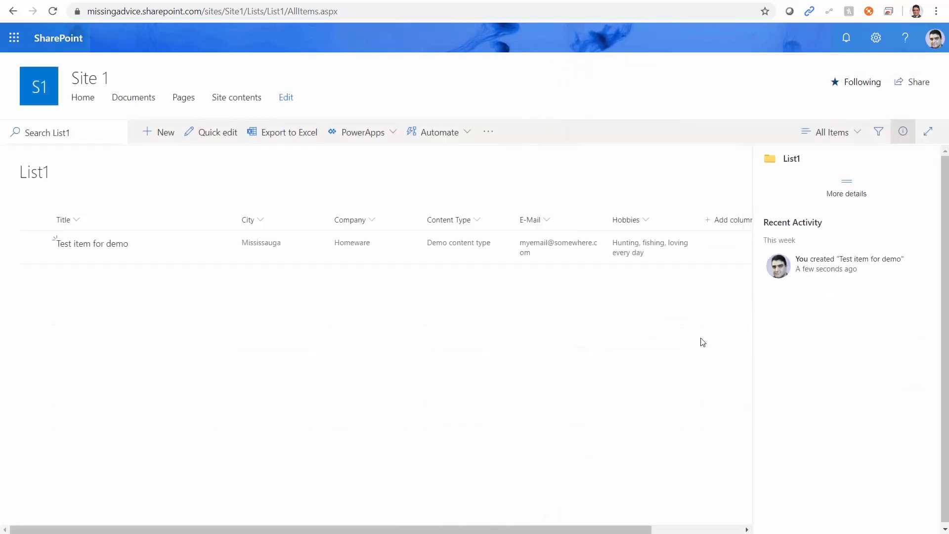
mouse_move(153, 330)
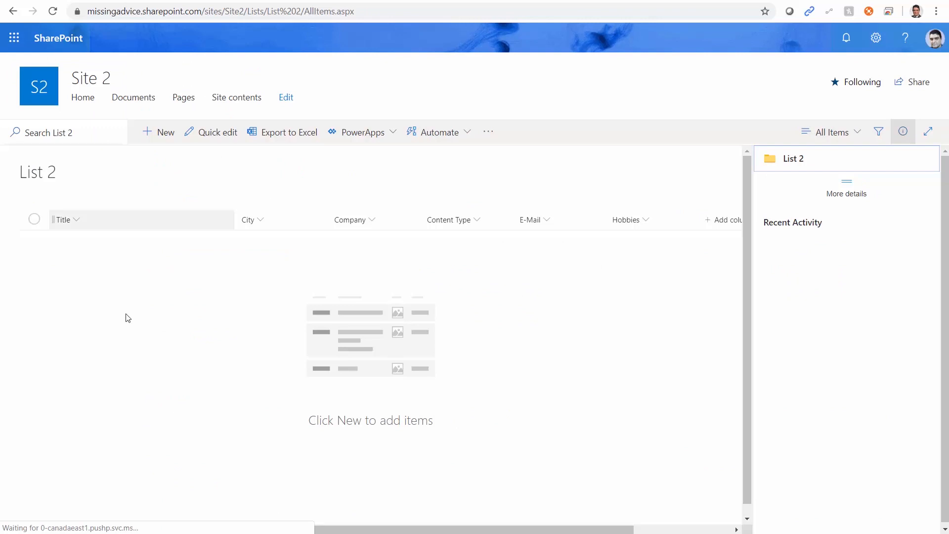
mouse_move(187, 295)
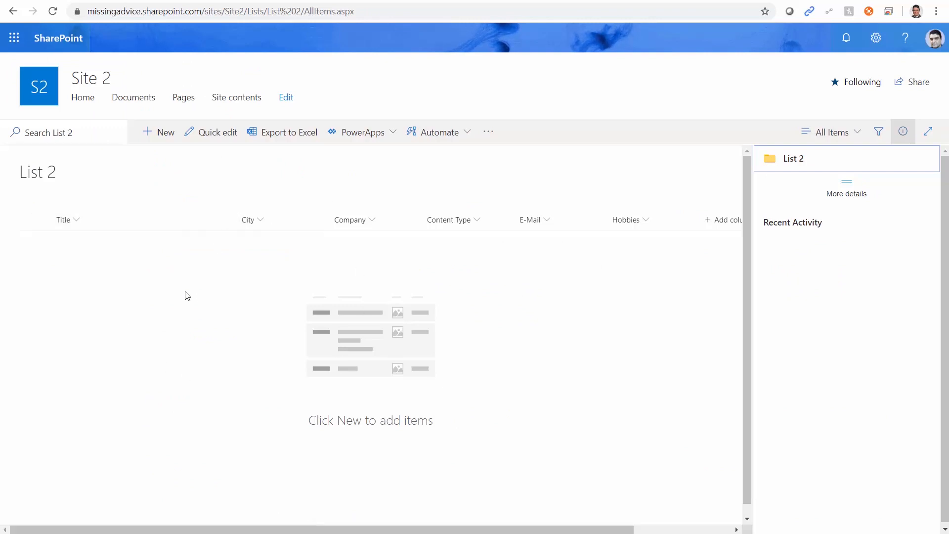
mouse_move(220, 326)
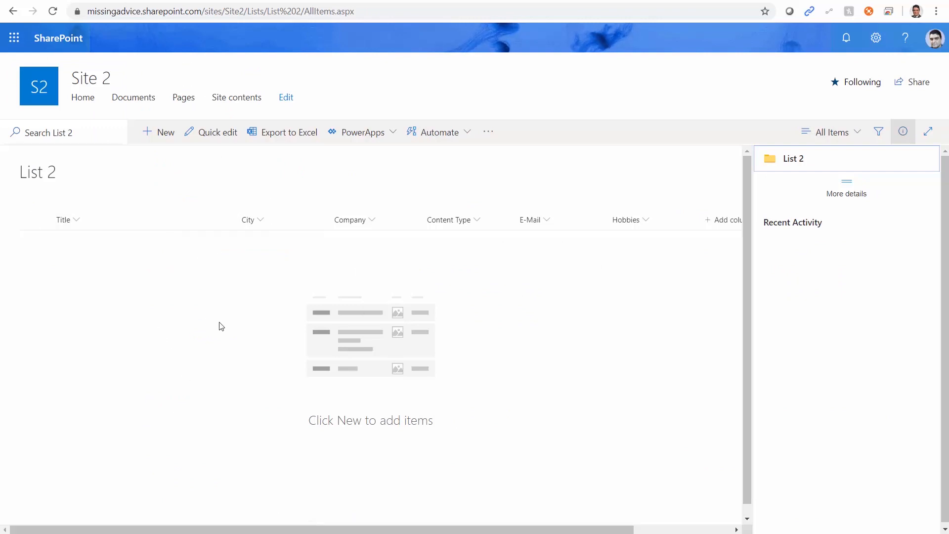
mouse_move(200, 301)
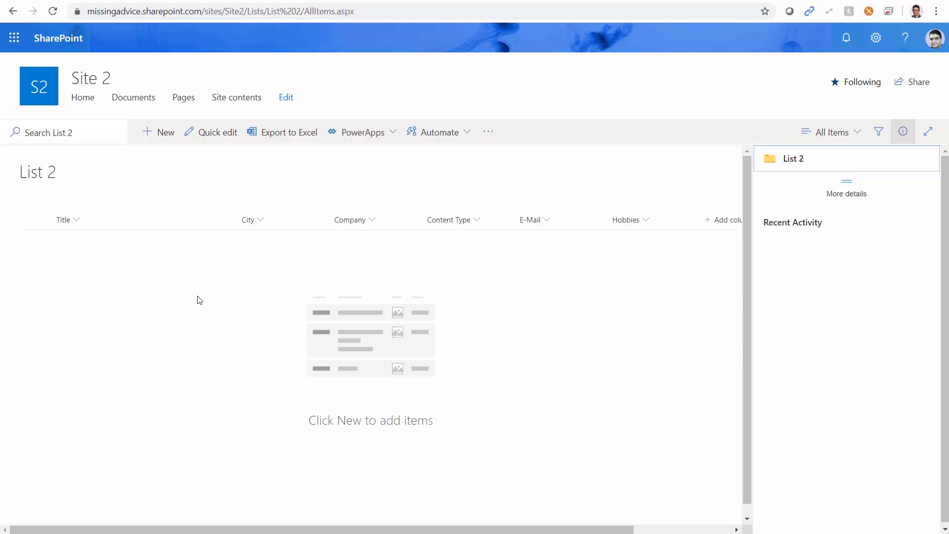
mouse_move(238, 260)
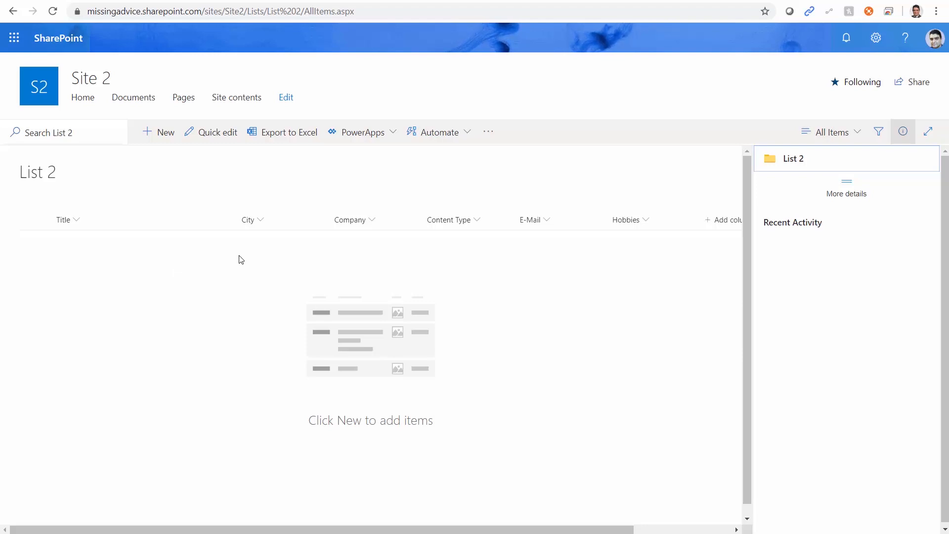
mouse_move(157, 279)
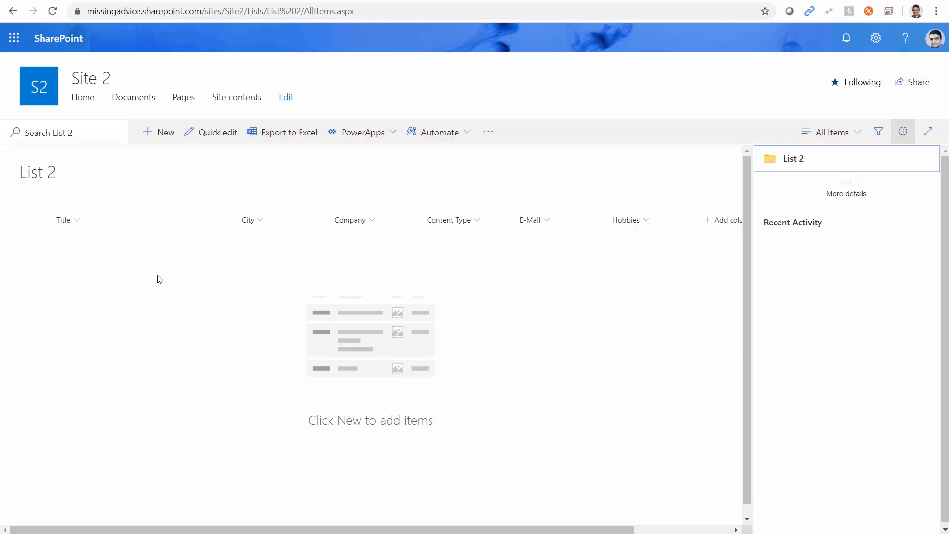
mouse_move(260, 30)
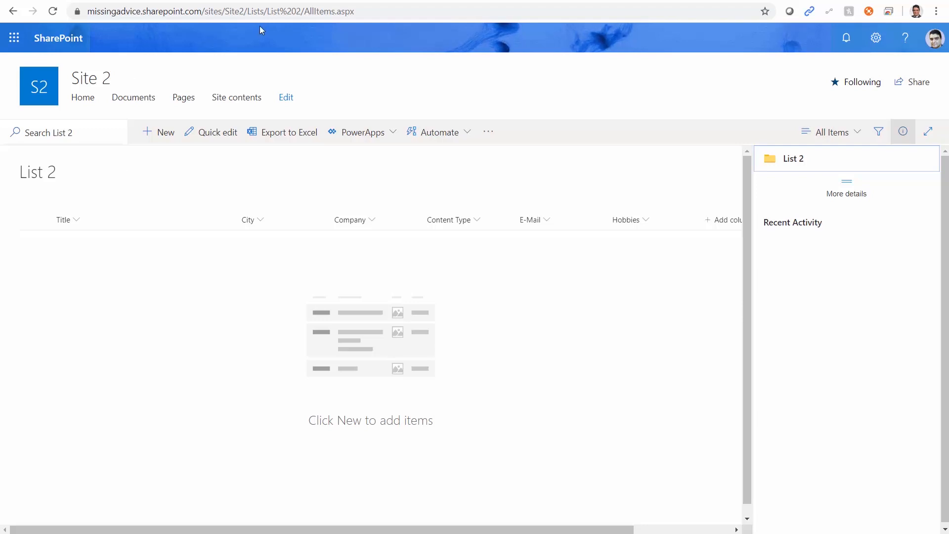
mouse_move(202, 162)
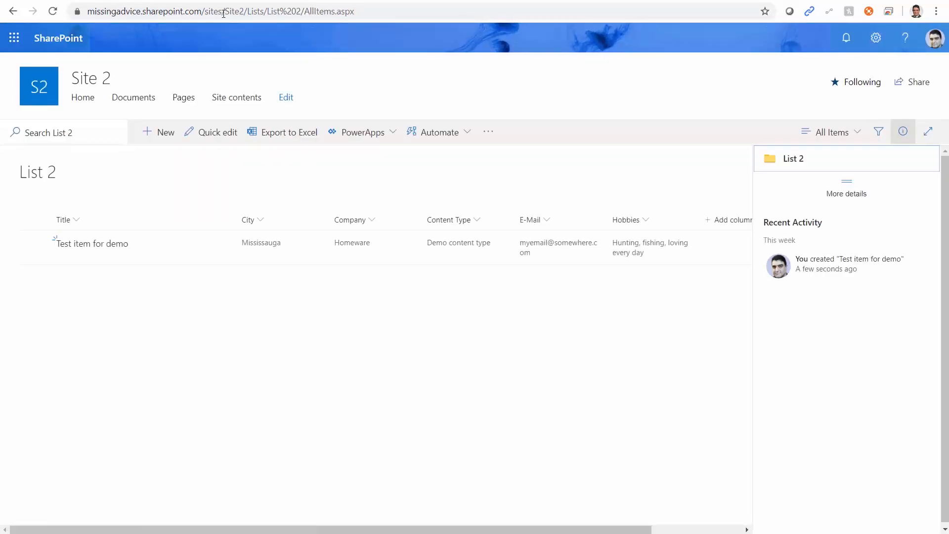
mouse_move(387, 338)
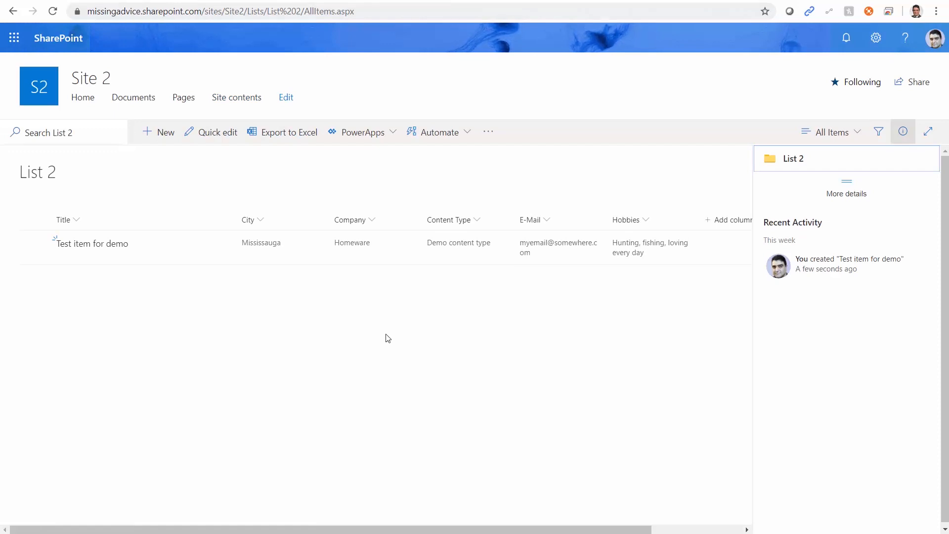
mouse_move(135, 297)
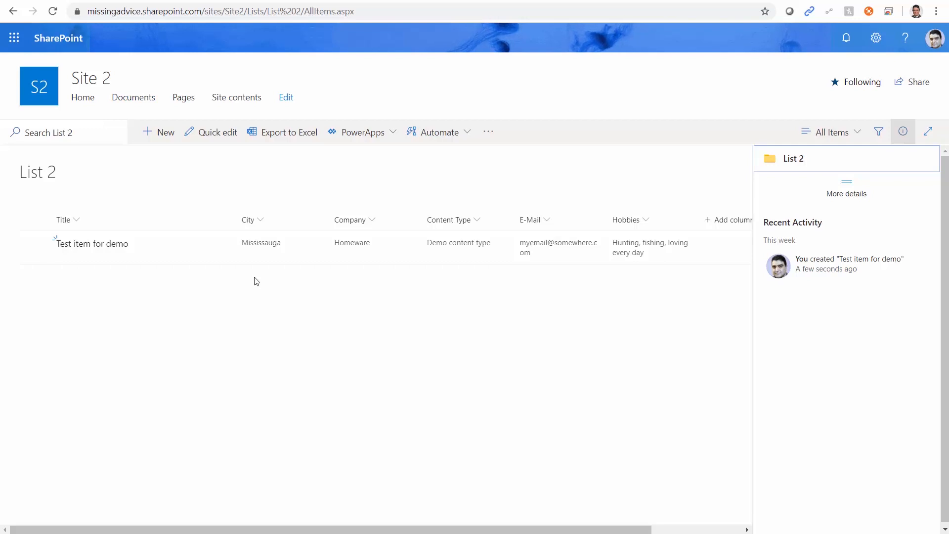
mouse_move(287, 266)
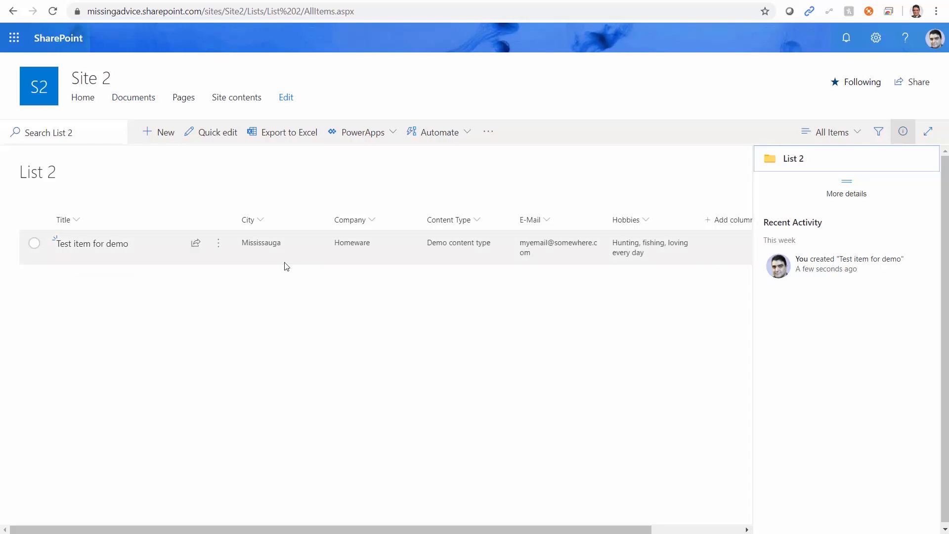
mouse_move(243, 75)
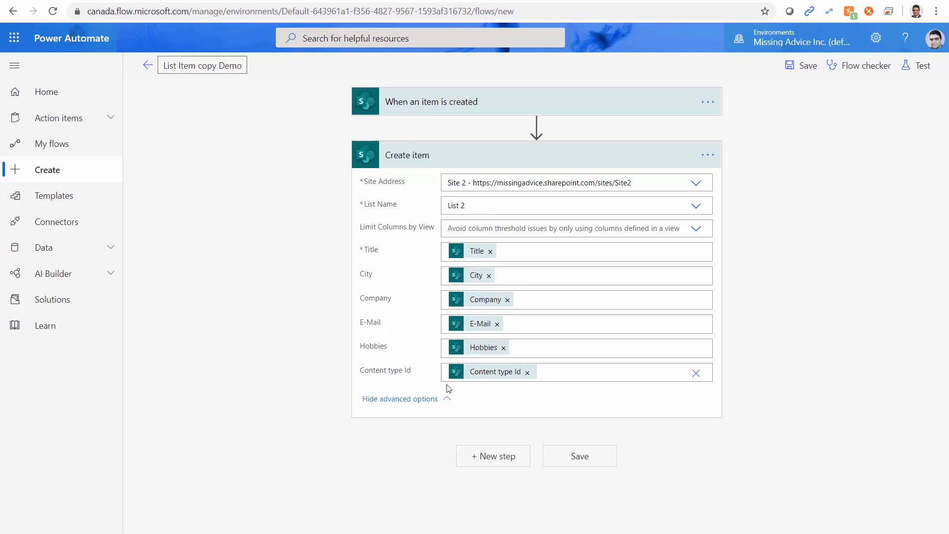
mouse_move(491, 255)
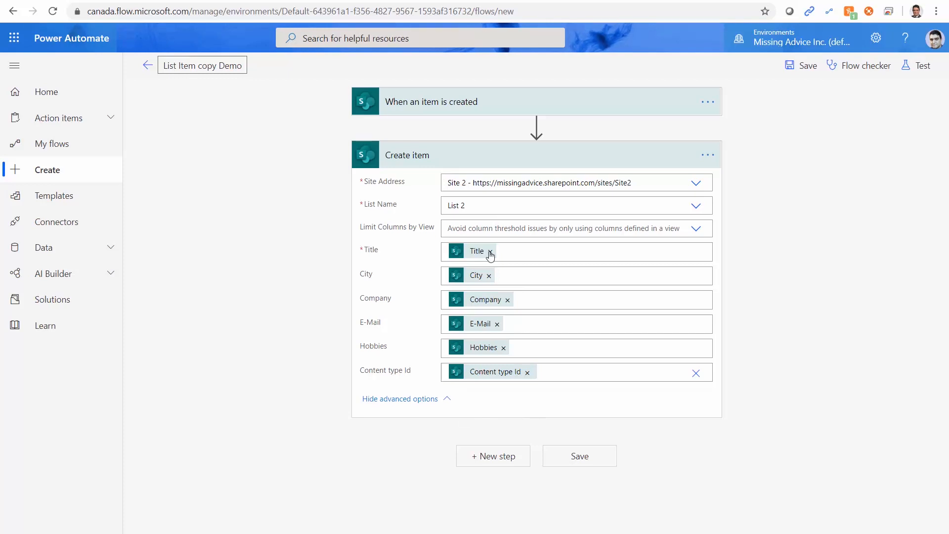
mouse_move(317, 373)
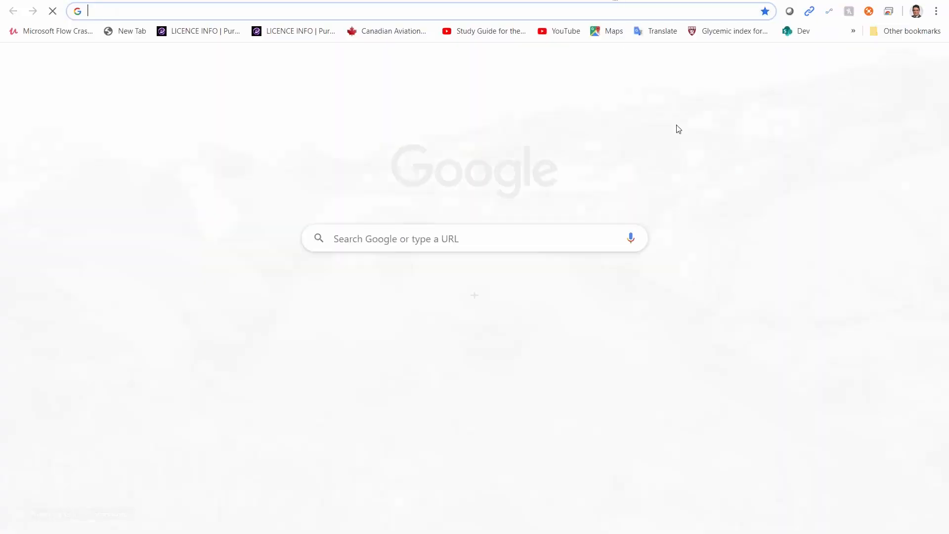
- Search Google for 'sharepoint rest api create list item'
type("google.com")
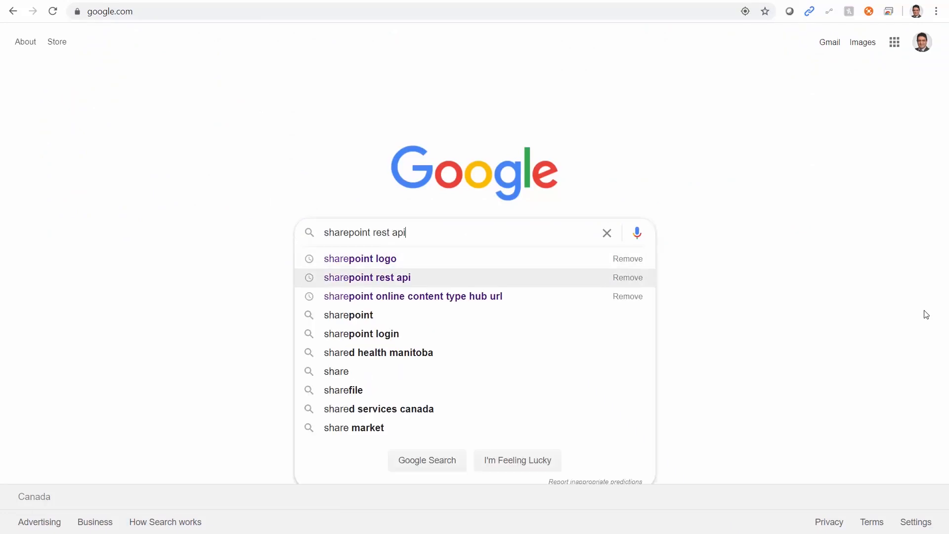
type("create list i")
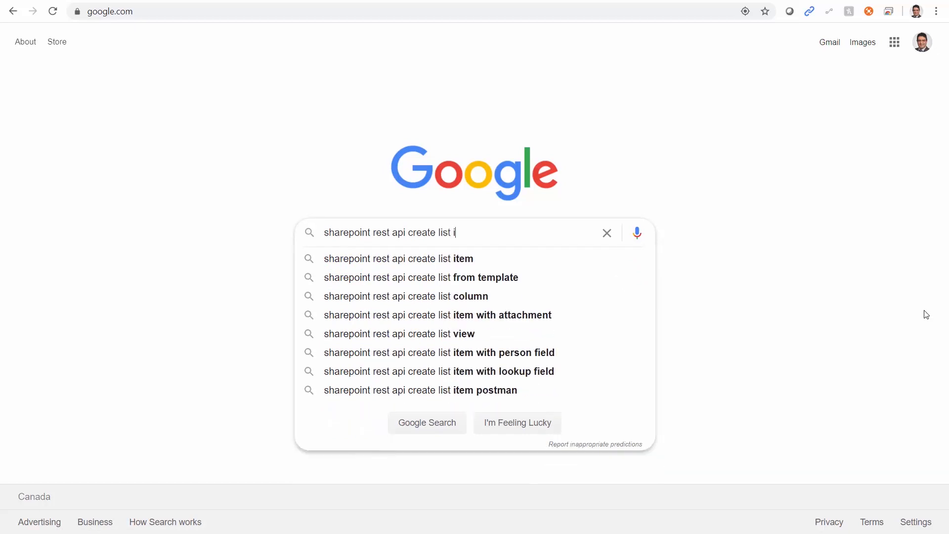
left_click(398, 258)
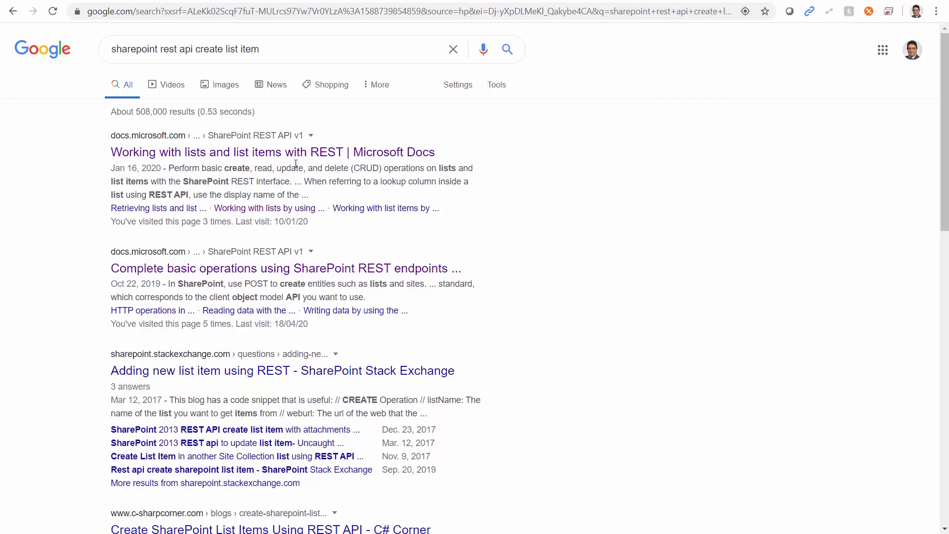
- Open the Microsoft Docs lists-and-list-items REST article and find its Create list item section
left_click(273, 152)
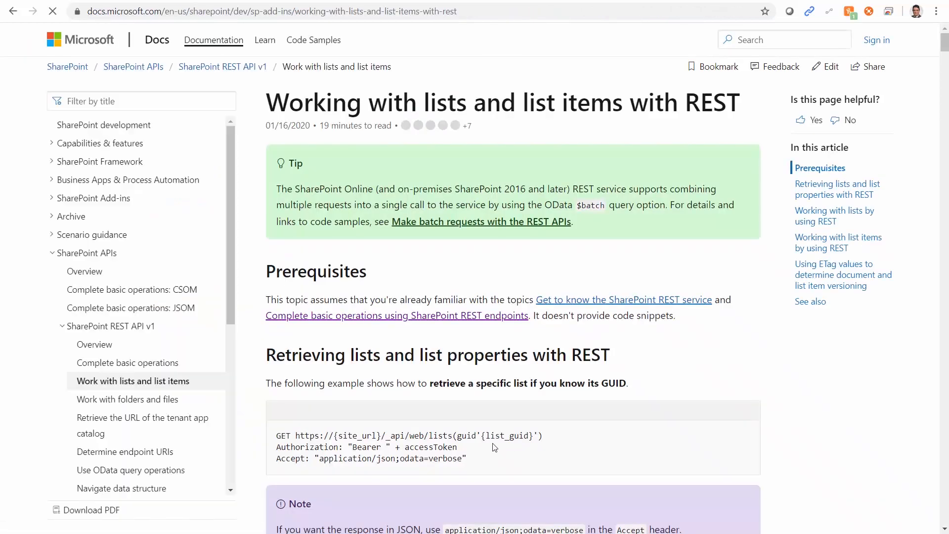
scroll("down", 3)
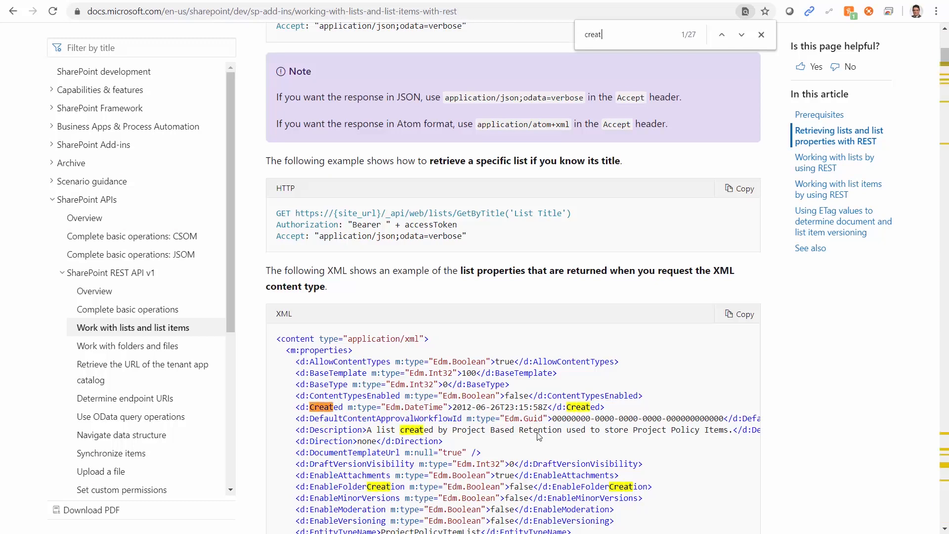
type("e")
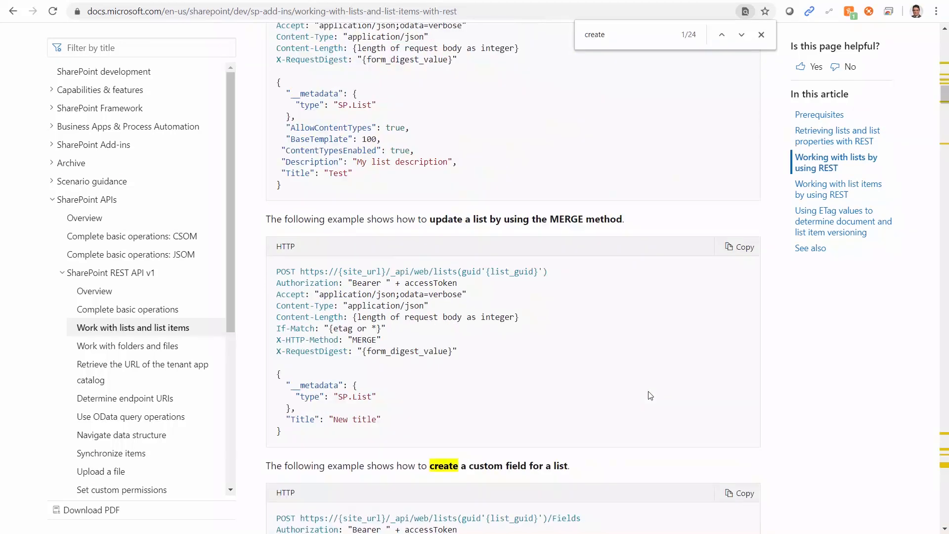
scroll("down", 3)
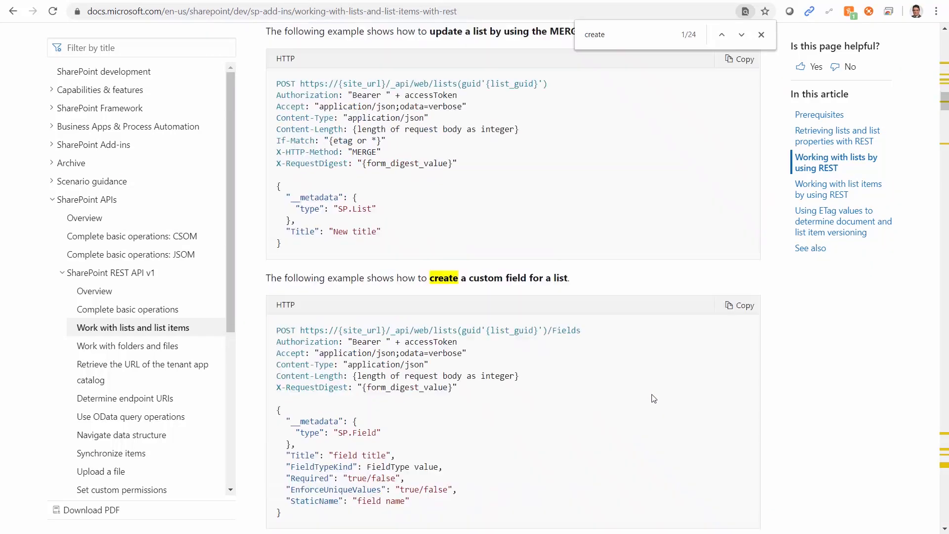
scroll("down", 3)
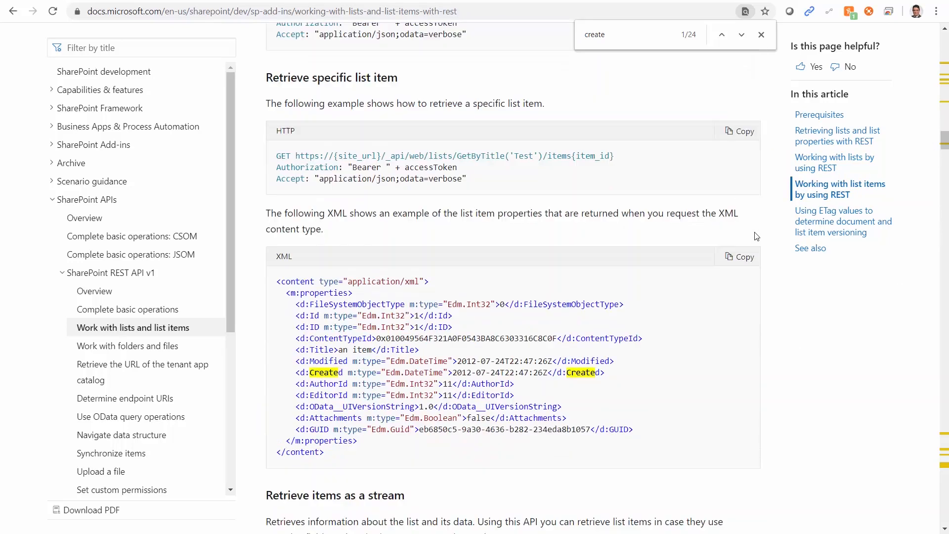
scroll("down", 3)
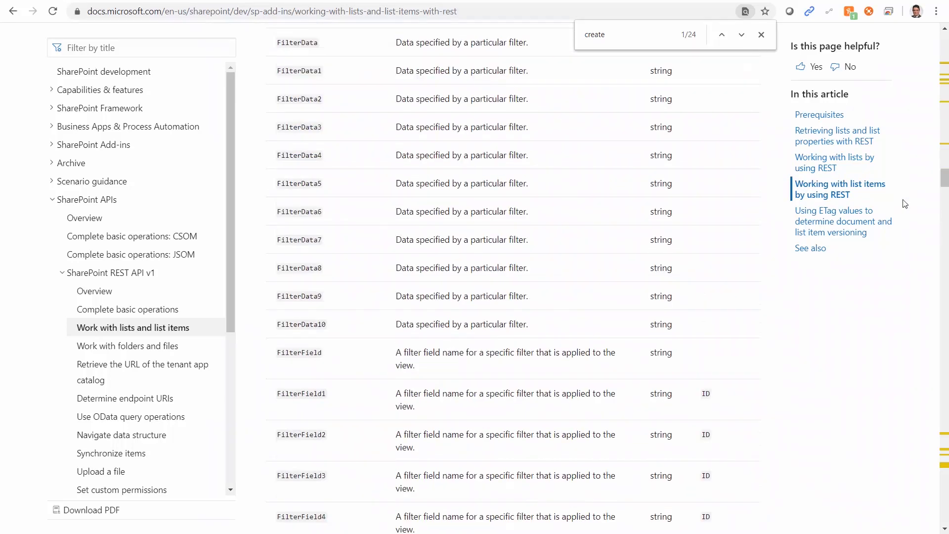
scroll("down", 3)
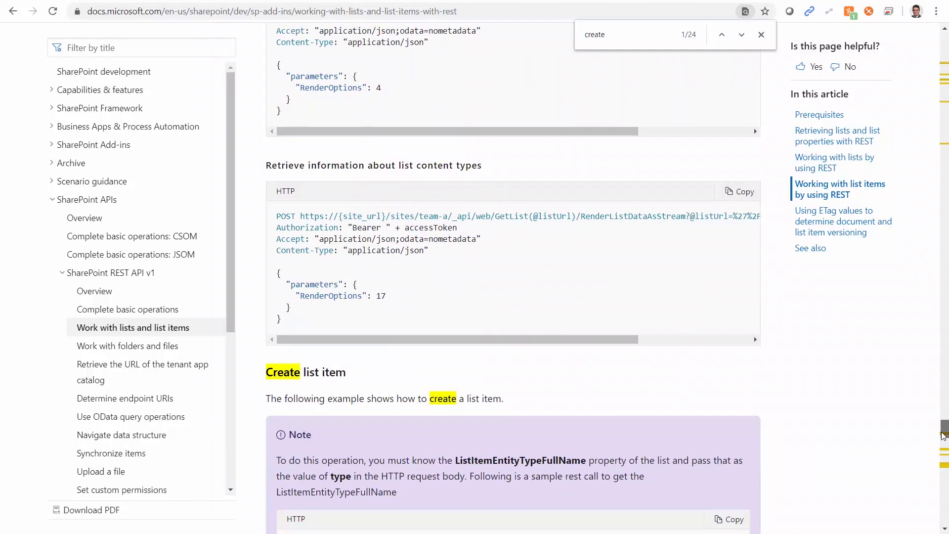
scroll("down", 3)
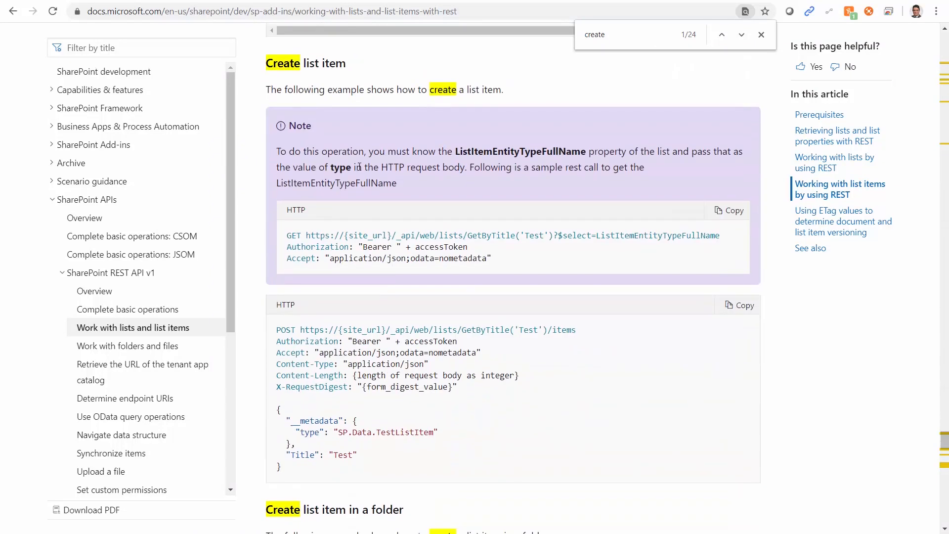
mouse_move(322, 354)
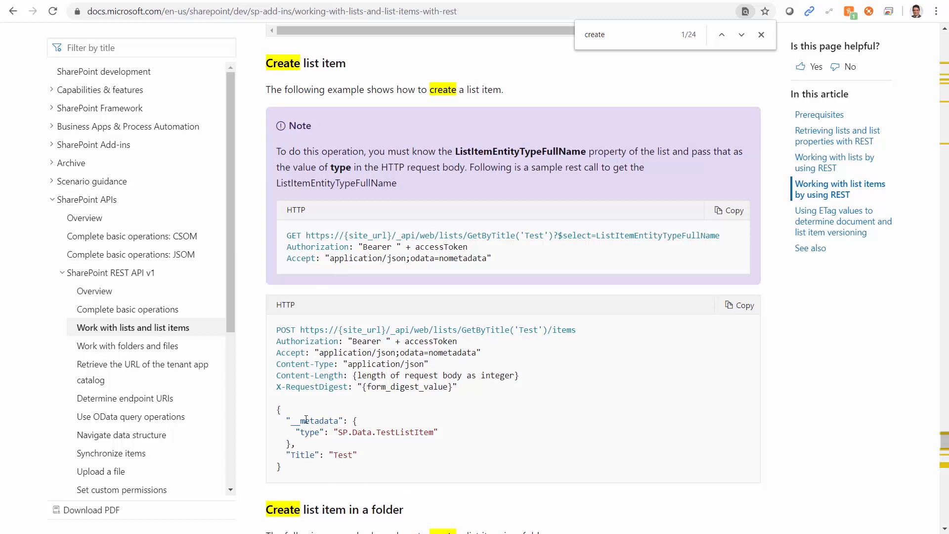
mouse_move(399, 201)
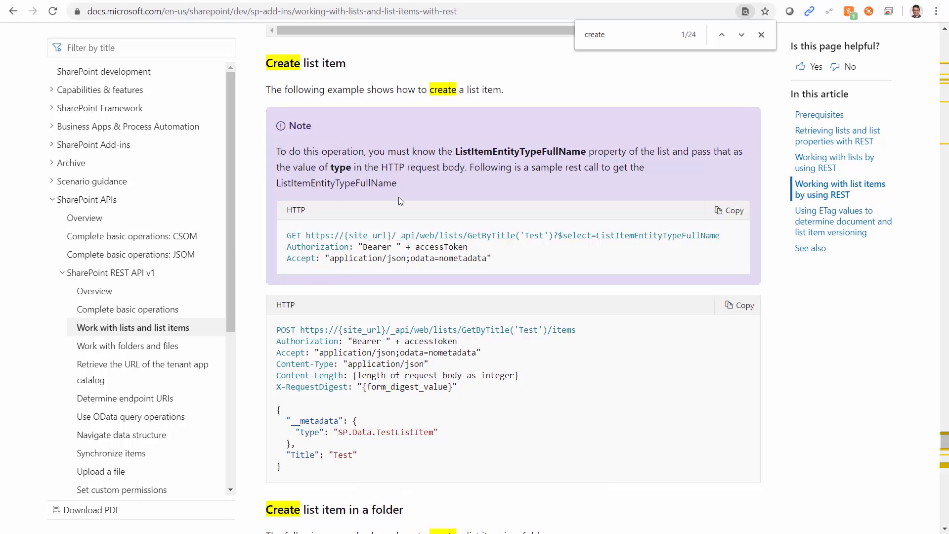
mouse_move(430, 468)
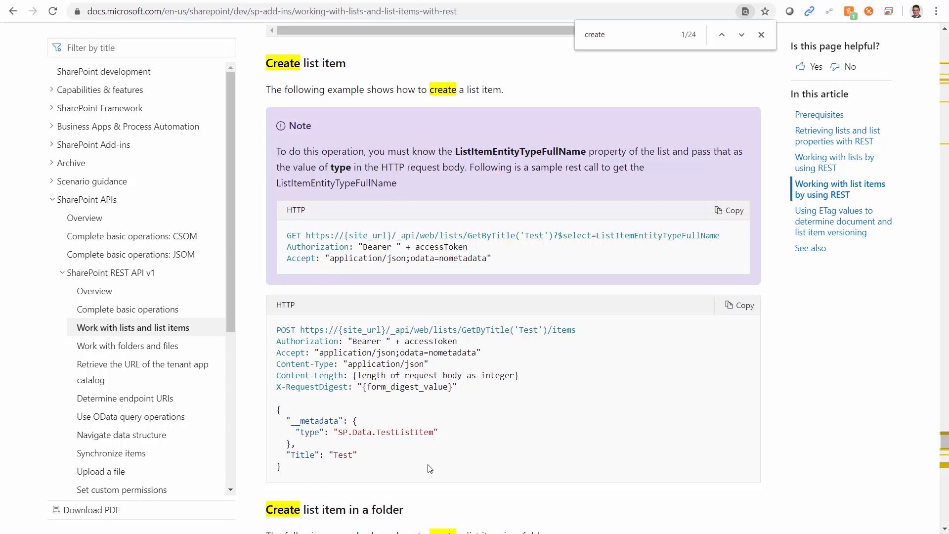
mouse_move(422, 397)
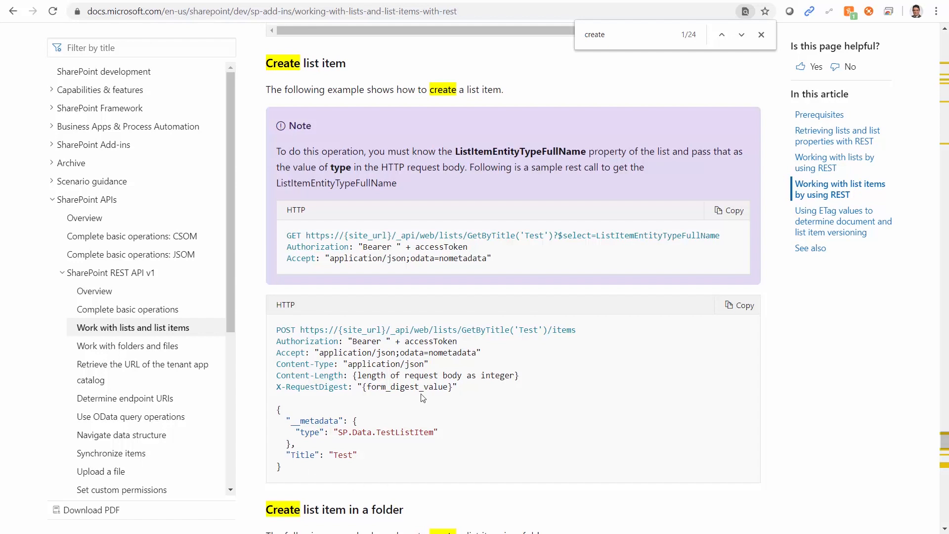
mouse_move(391, 349)
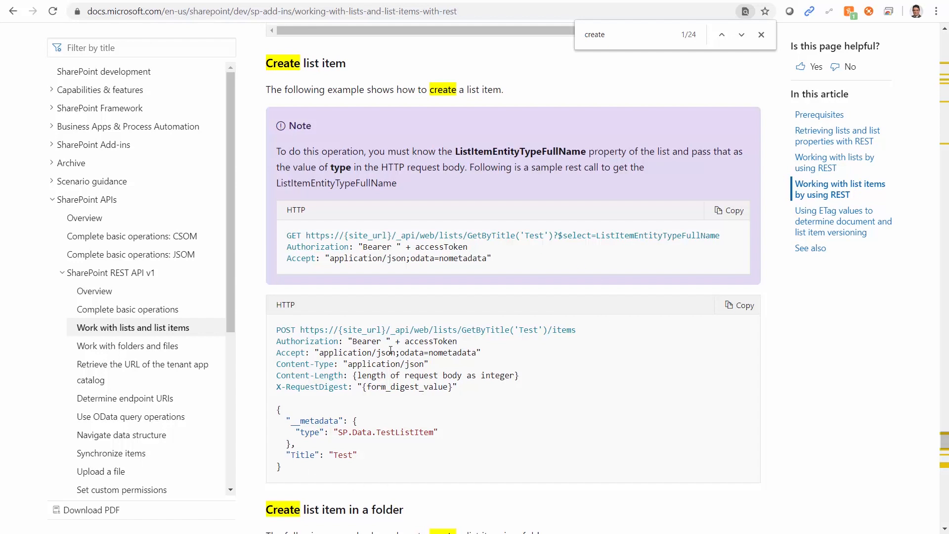
mouse_move(414, 403)
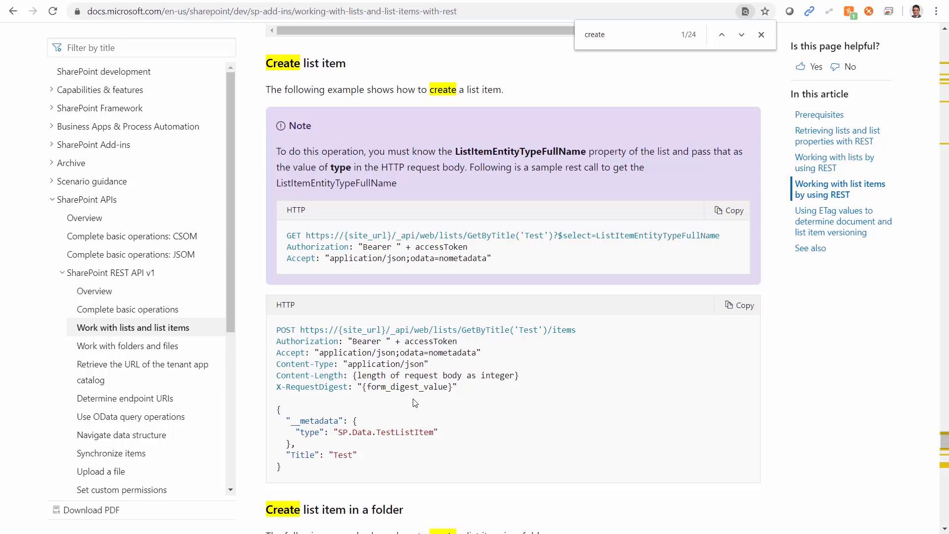
mouse_move(717, 11)
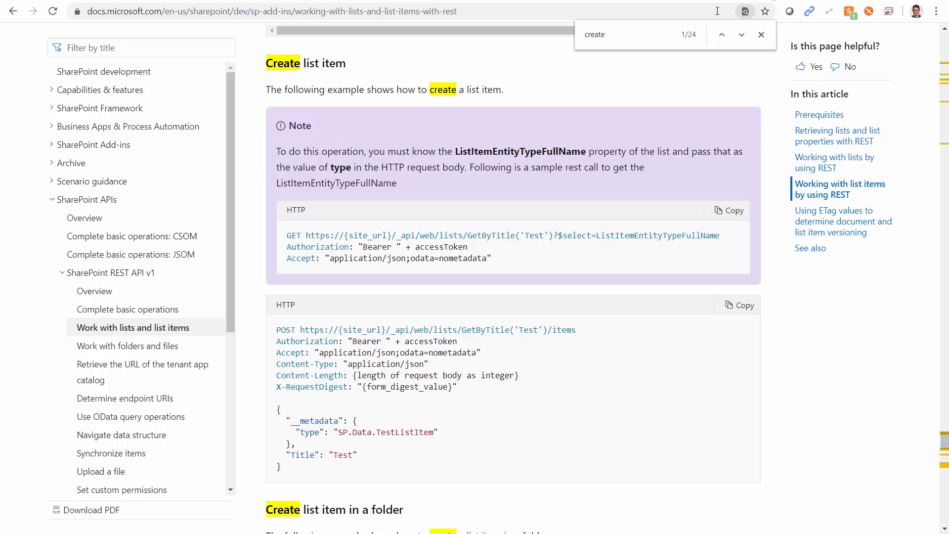
mouse_move(777, 34)
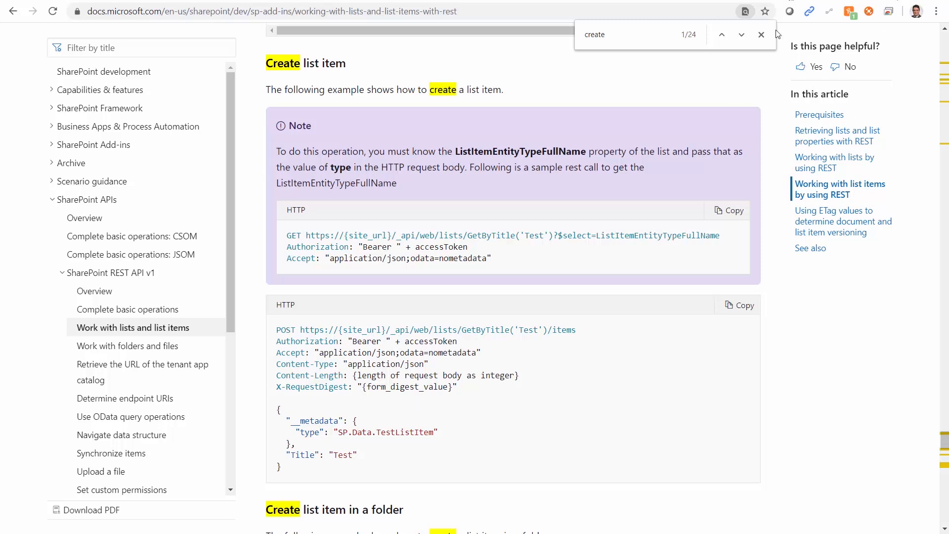
mouse_move(557, 306)
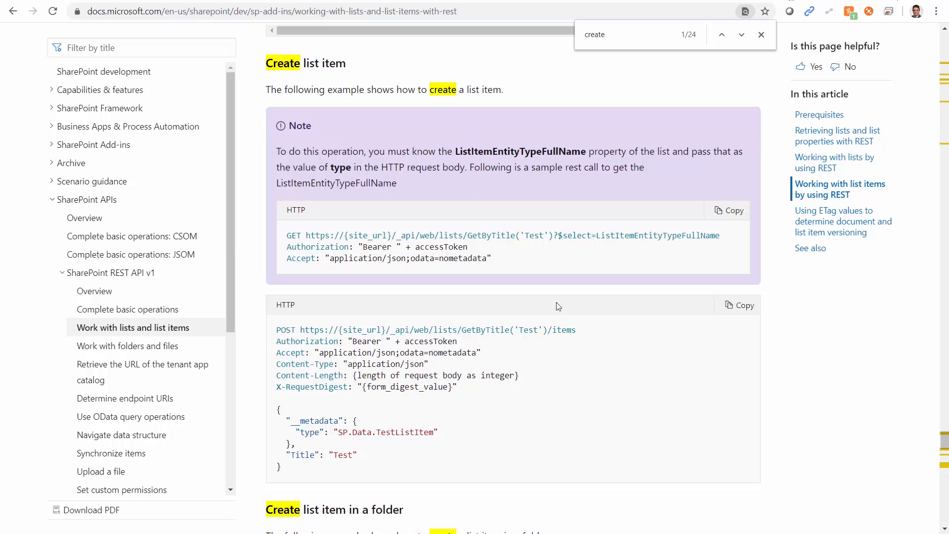
mouse_move(377, 462)
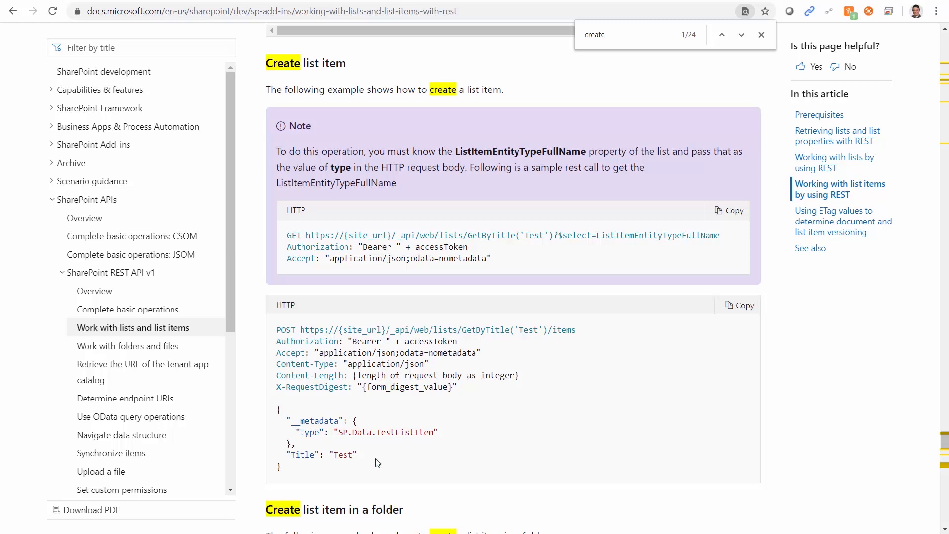
mouse_move(670, 307)
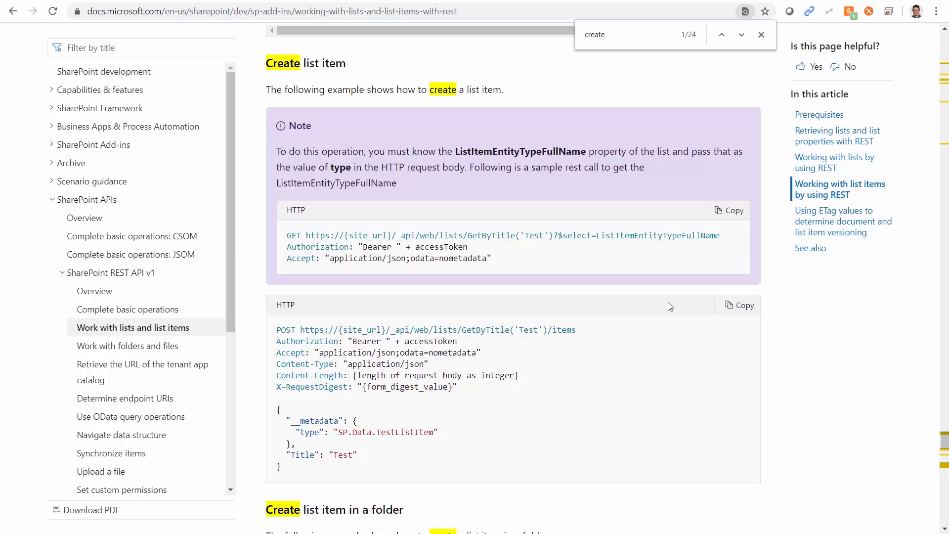
mouse_move(365, 354)
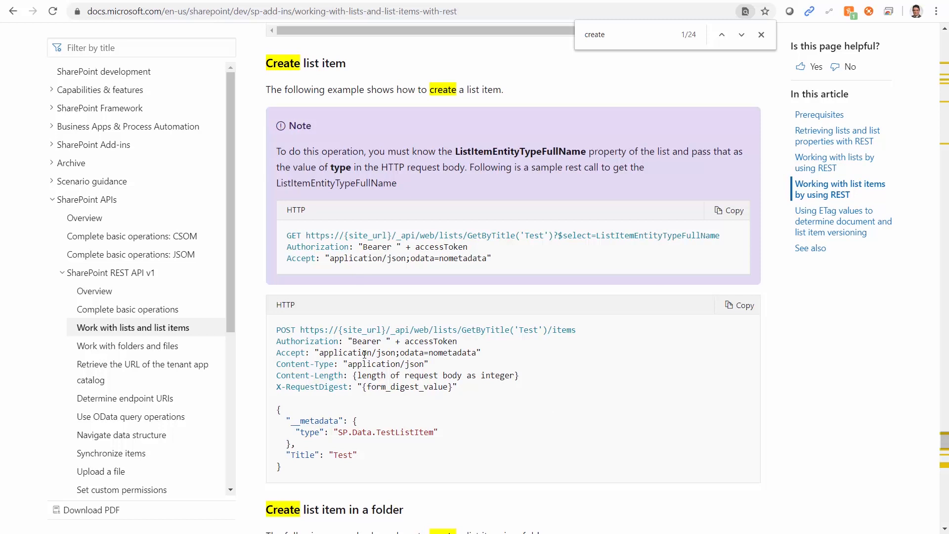
mouse_move(391, 331)
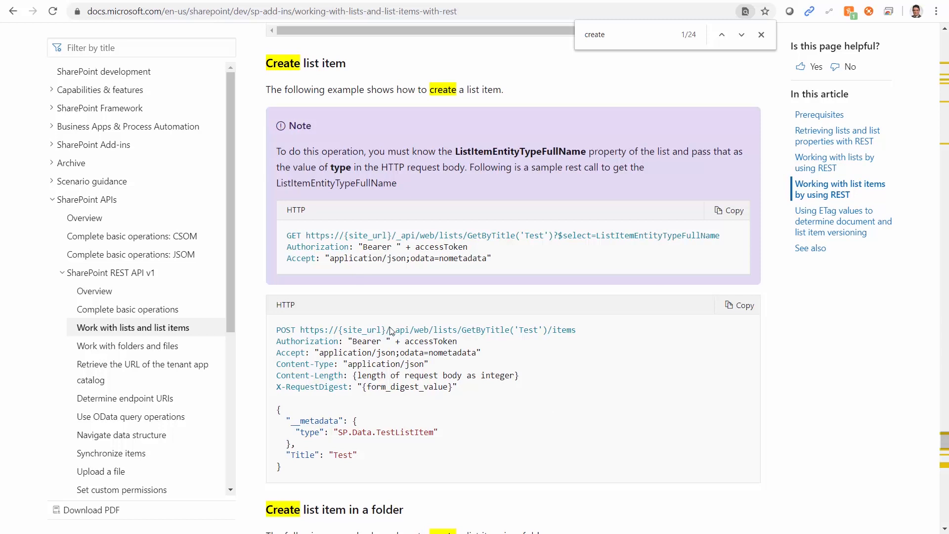